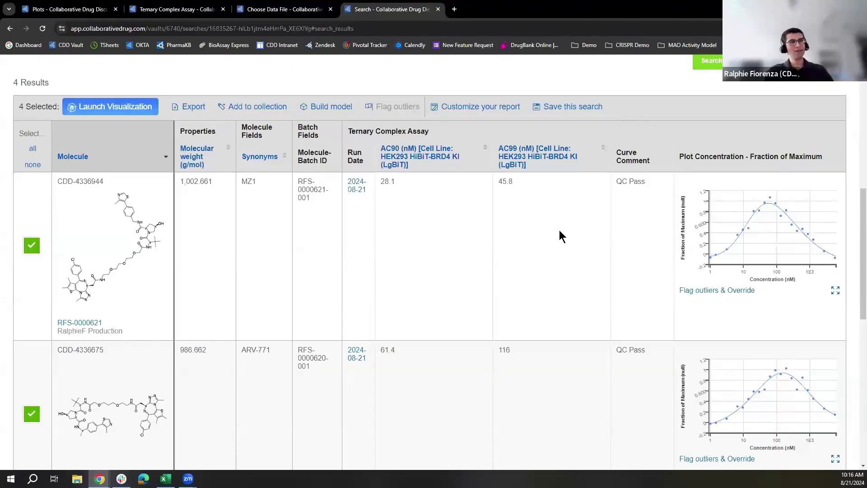
pyautogui.moveTo(783, 226)
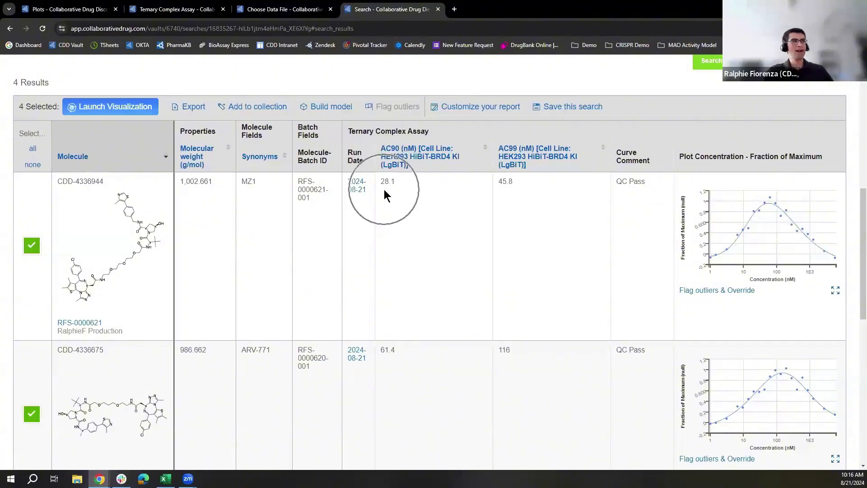
pyautogui.moveTo(519, 199)
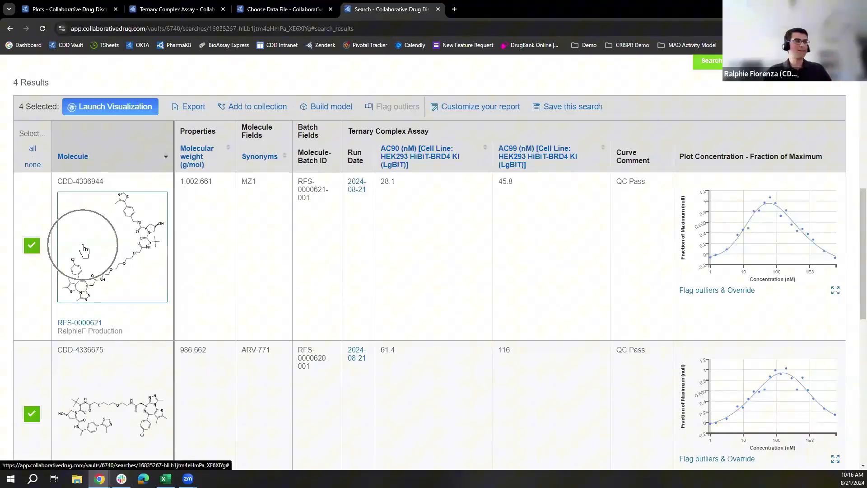
pyautogui.moveTo(422, 258)
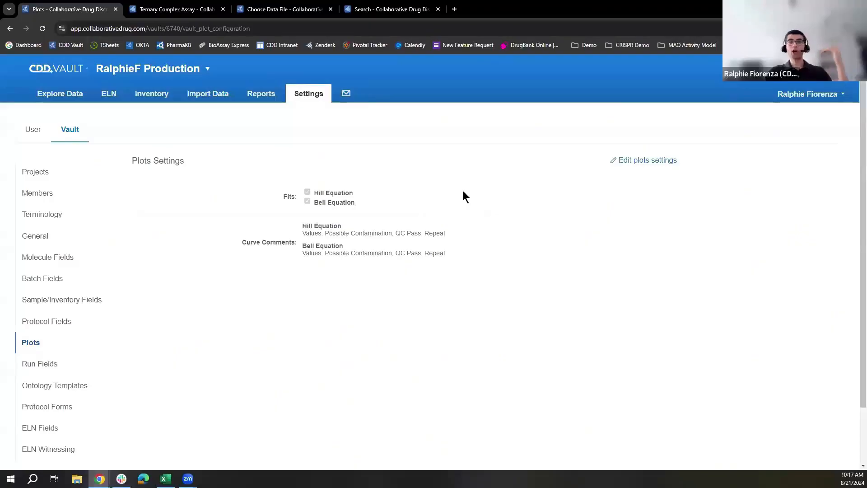
pyautogui.moveTo(433, 216)
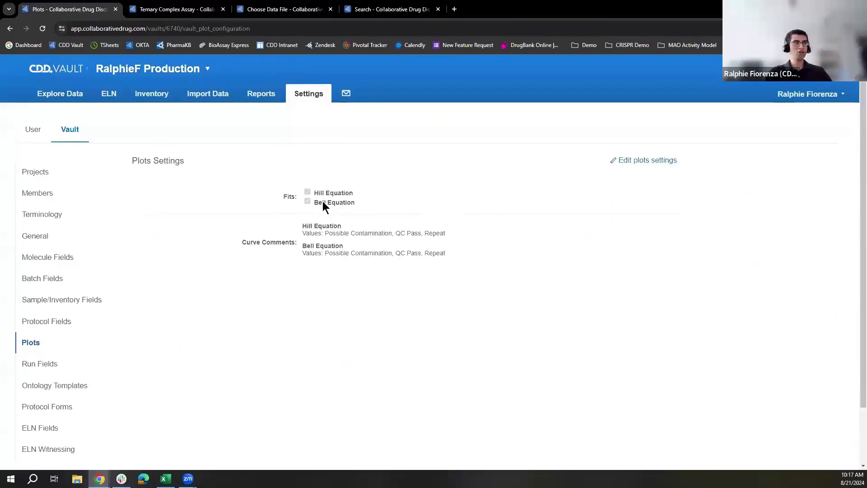
pyautogui.moveTo(299, 253)
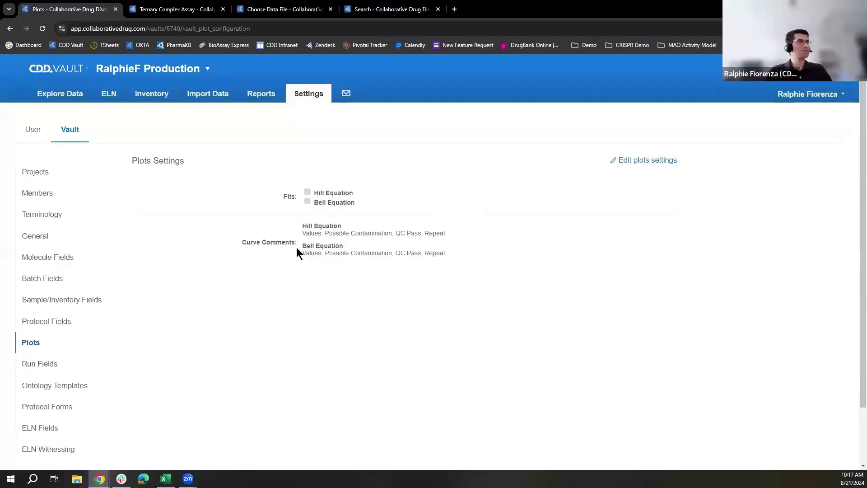
pyautogui.moveTo(339, 271)
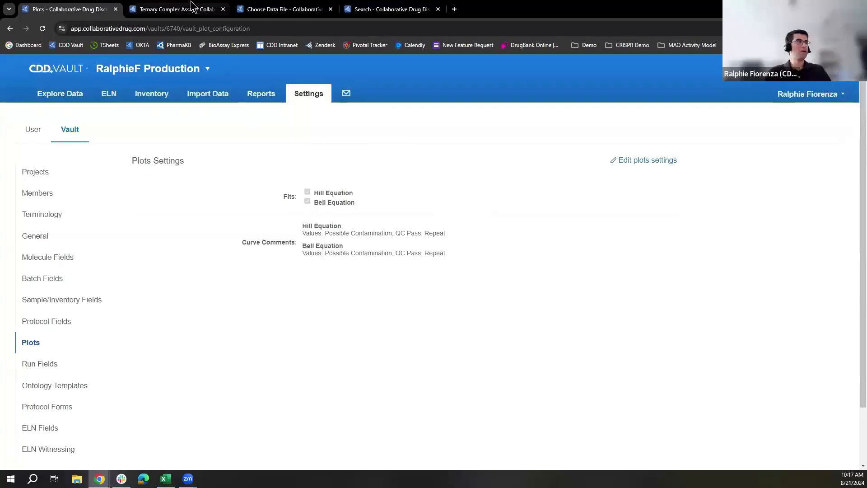
# Step: View the Ternary Complex Assay protocol details, scrolling through control layouts and back to readouts
pyautogui.click(174, 9)
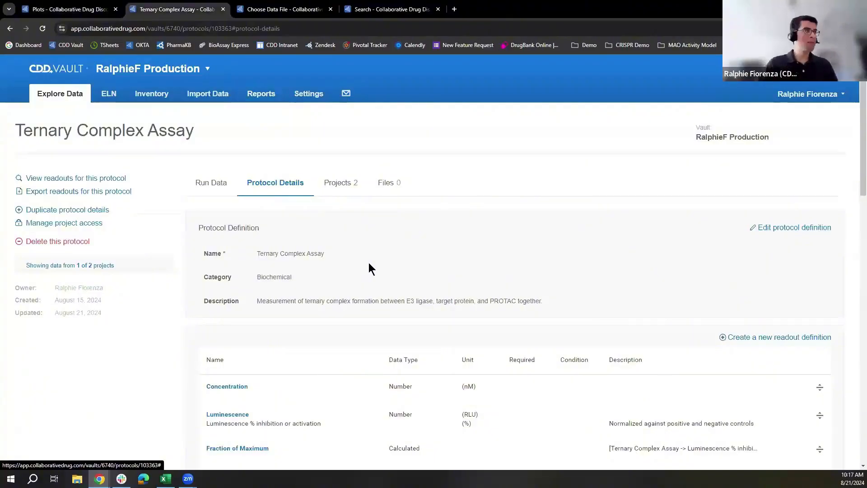
pyautogui.moveTo(328, 266)
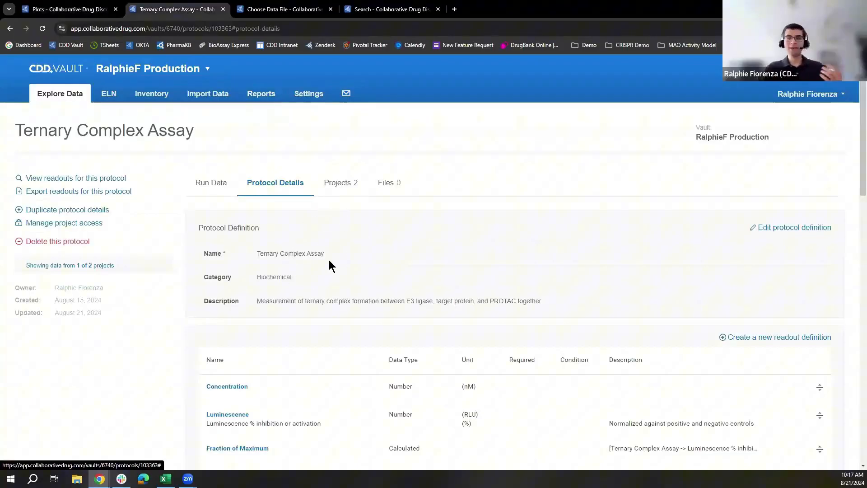
pyautogui.scroll(-3)
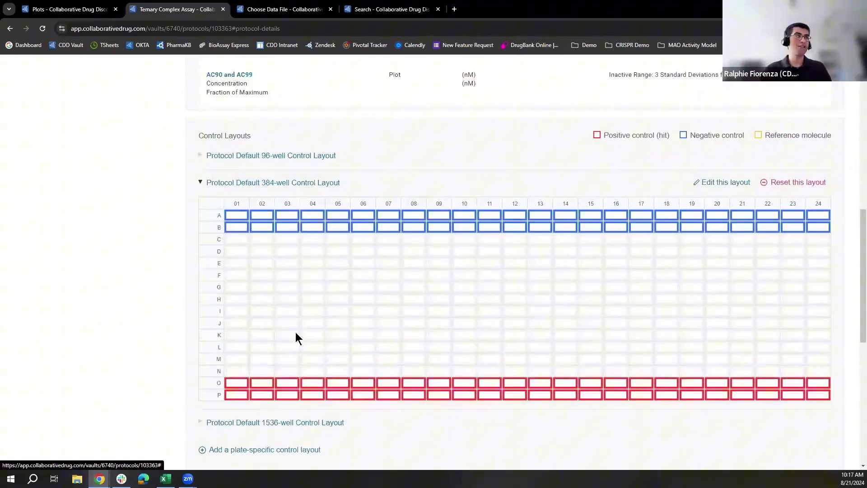
pyautogui.scroll(3)
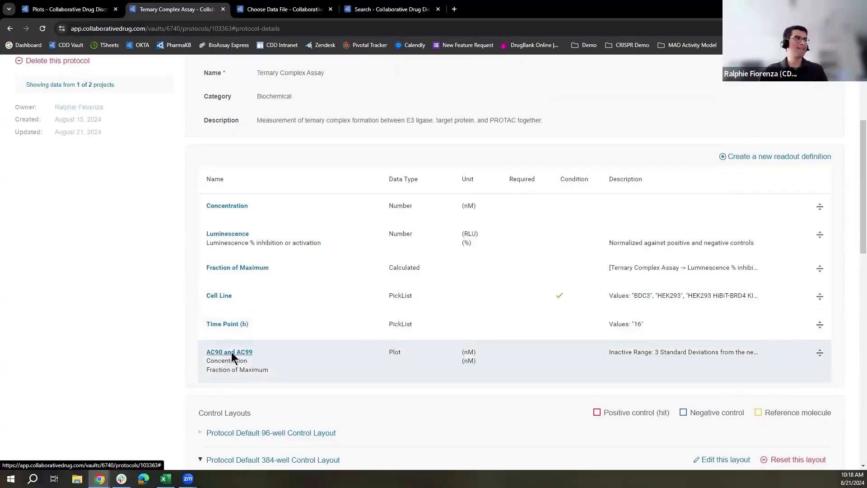
# Step: Open the AC90 and AC99 readout definition and show the AC90 intercept side options
pyautogui.click(229, 352)
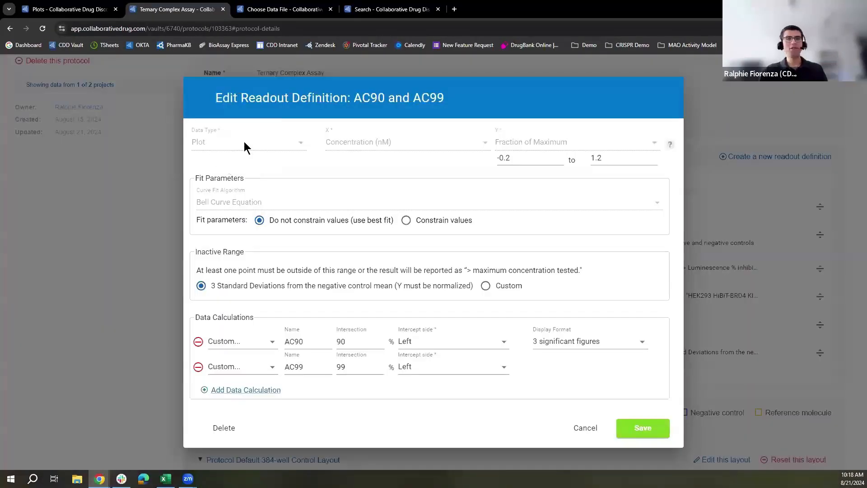
pyautogui.moveTo(358, 157)
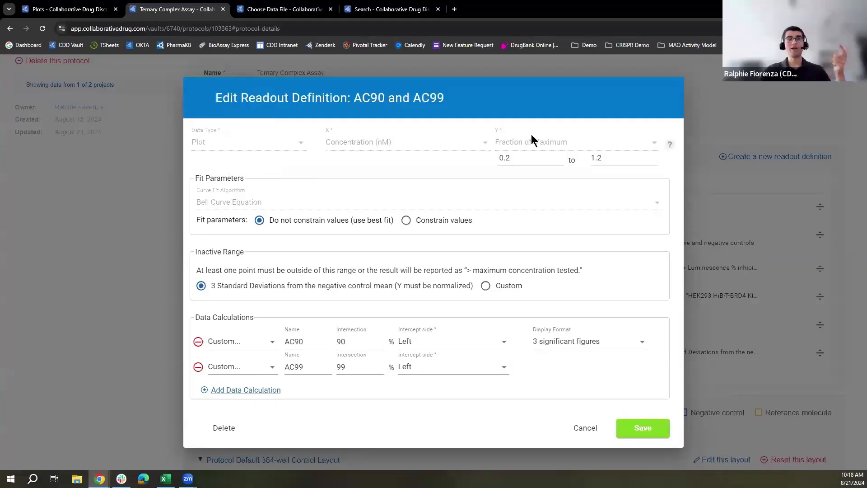
pyautogui.click(528, 158)
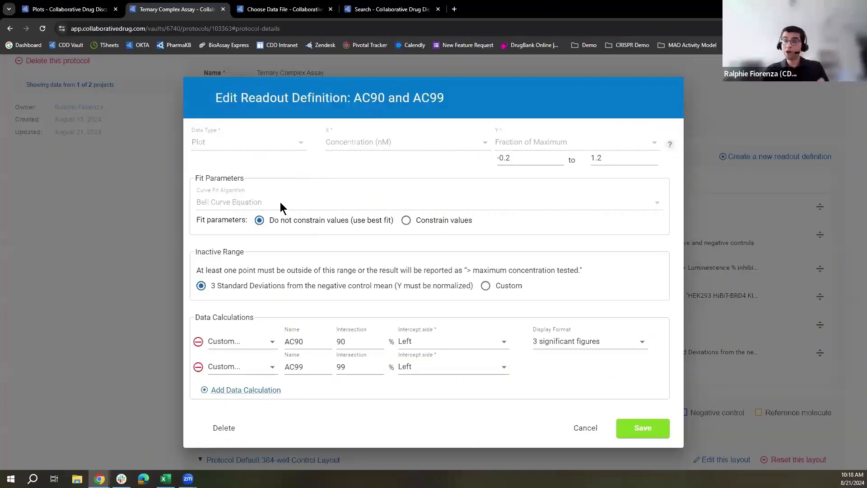
pyautogui.moveTo(418, 239)
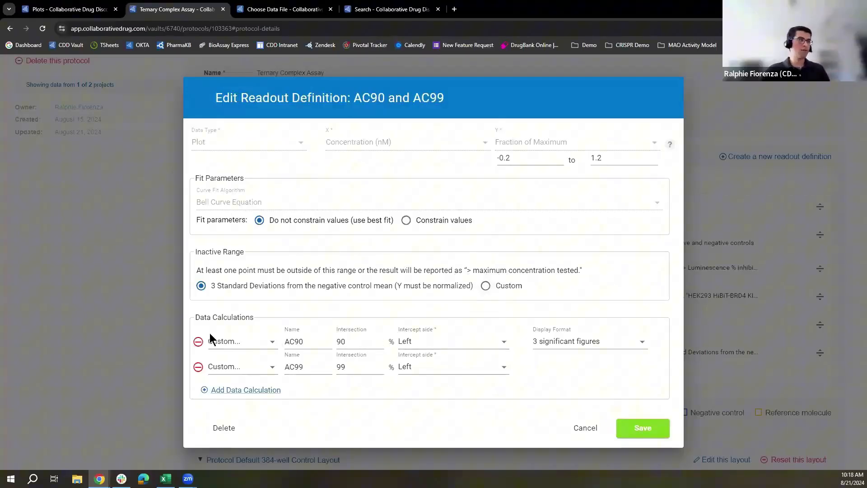
pyautogui.click(452, 341)
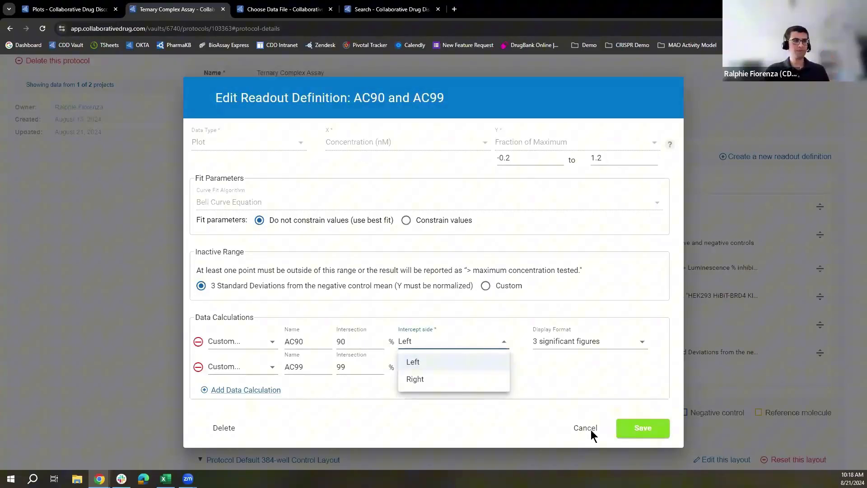
# Step: Upload the ternary complex RAF spreadsheet to PROTAC with the PROTAC_Ternary_Complex parser
pyautogui.click(585, 428)
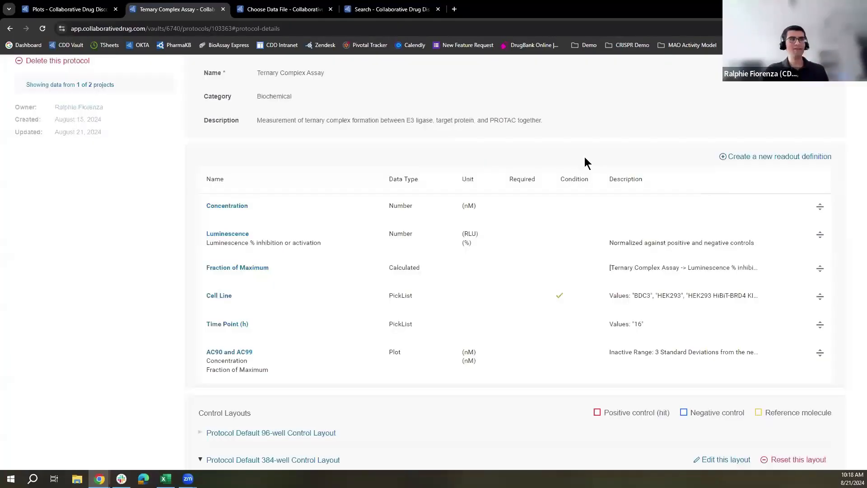
pyautogui.moveTo(549, 321)
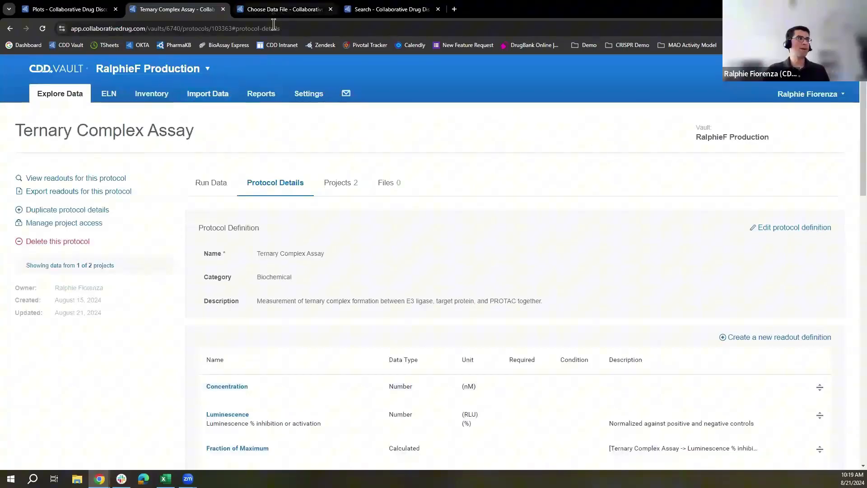
pyautogui.click(282, 9)
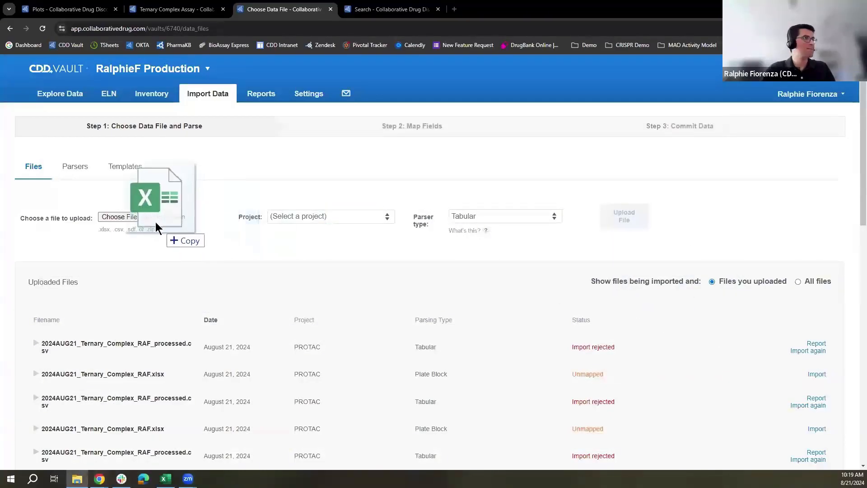
pyautogui.click(330, 216)
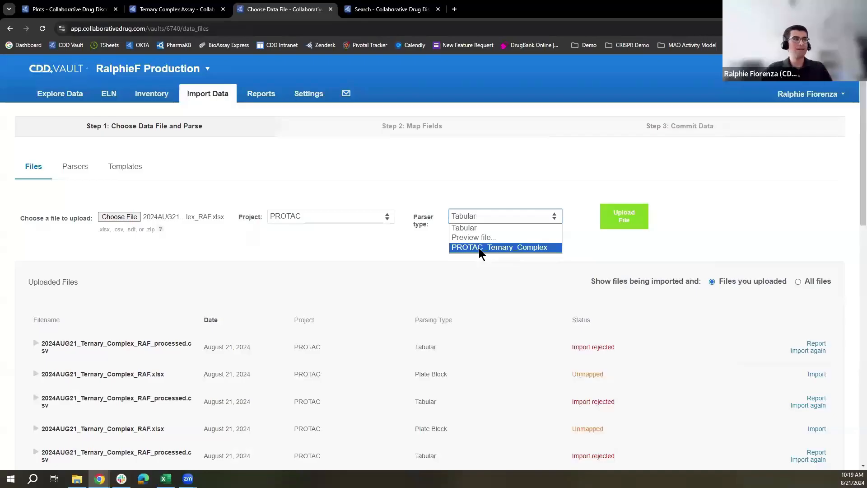
pyautogui.click(501, 247)
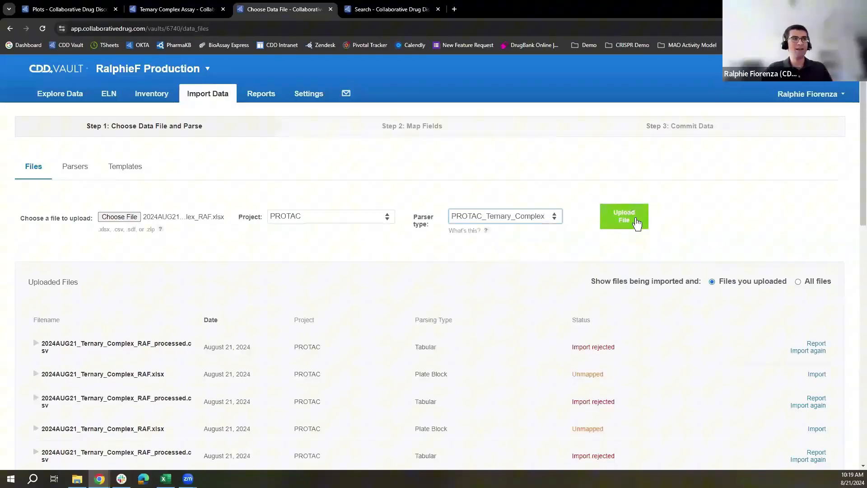
pyautogui.click(623, 216)
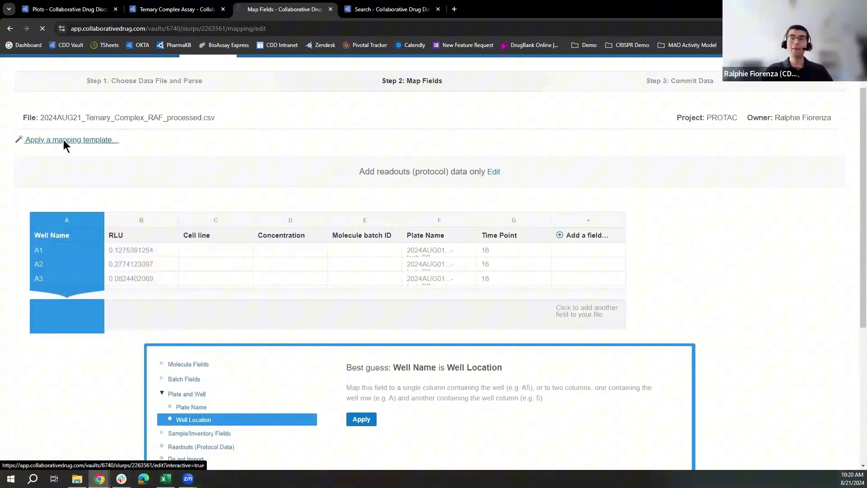
# Step: Apply the Bell curve_mapping template to the imported file
pyautogui.click(71, 139)
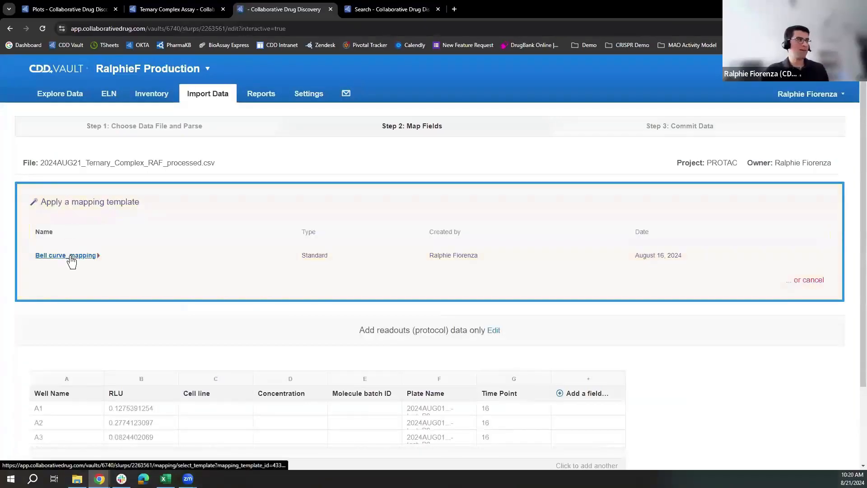
pyautogui.click(65, 254)
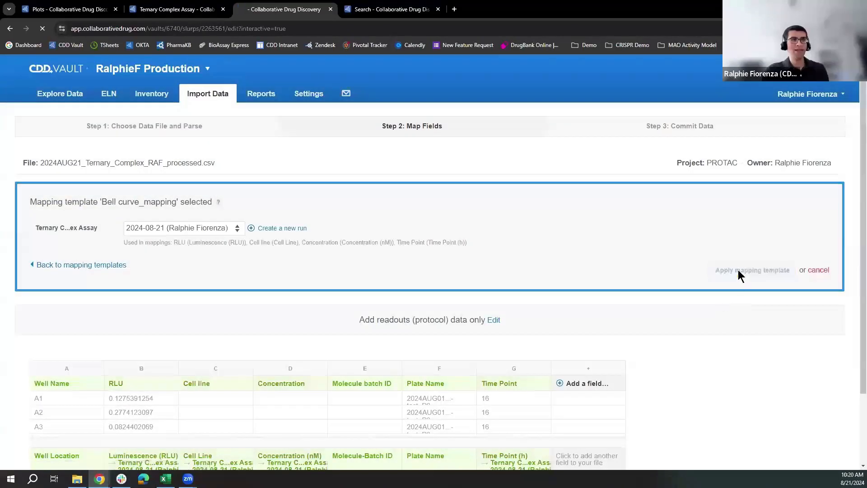
pyautogui.click(752, 270)
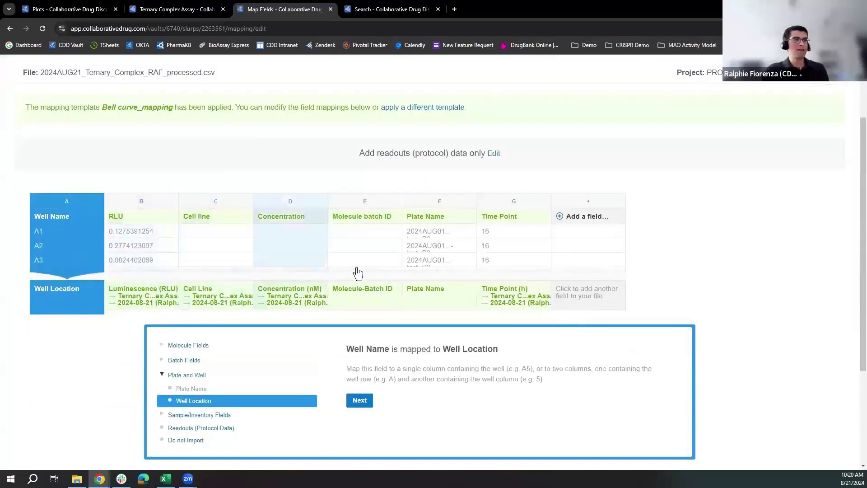
# Step: Process the mapped file and commit the import into the Ternary Complex Assay
pyautogui.scroll(-3)
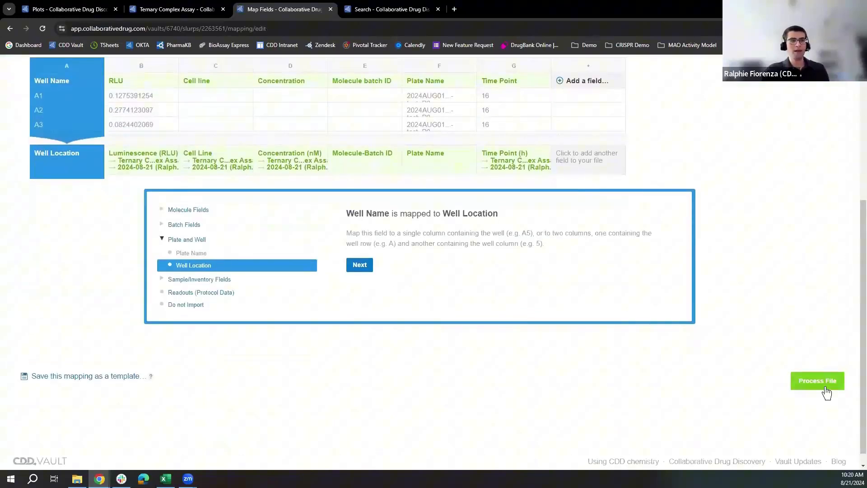
pyautogui.click(817, 380)
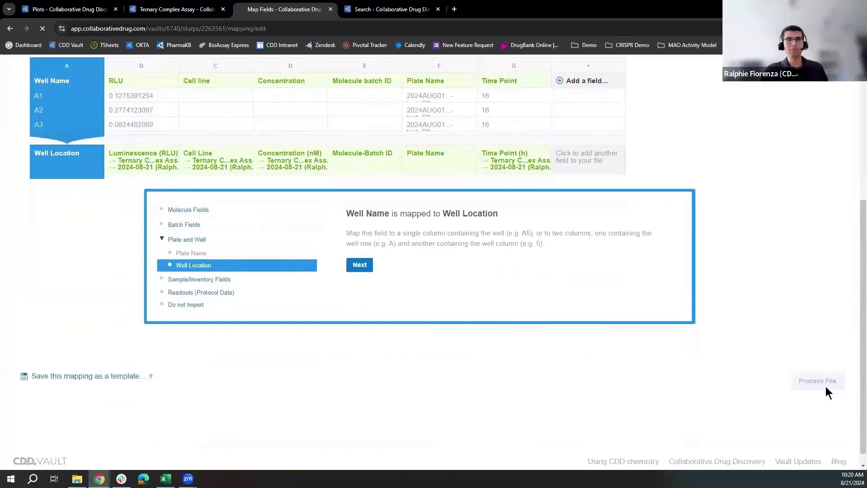
pyautogui.click(817, 380)
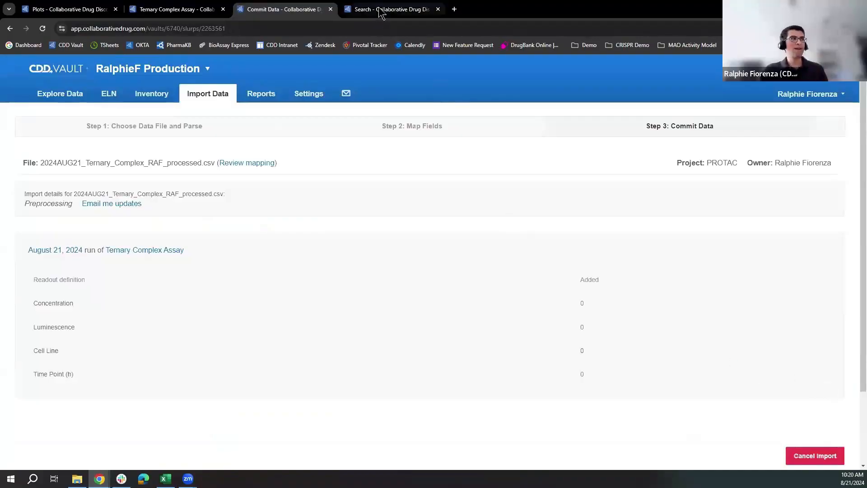
pyautogui.moveTo(390, 9)
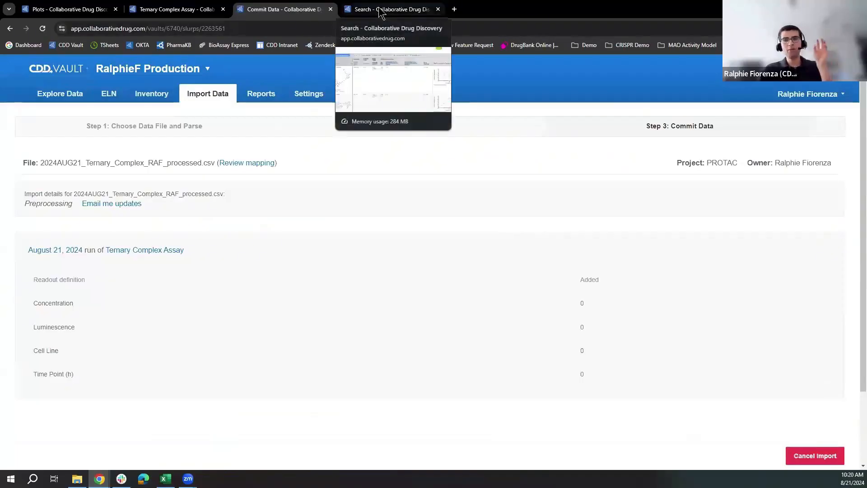
# Step: Review the four selected molecules' AC90/AC99 results and curves in the search results
pyautogui.click(387, 9)
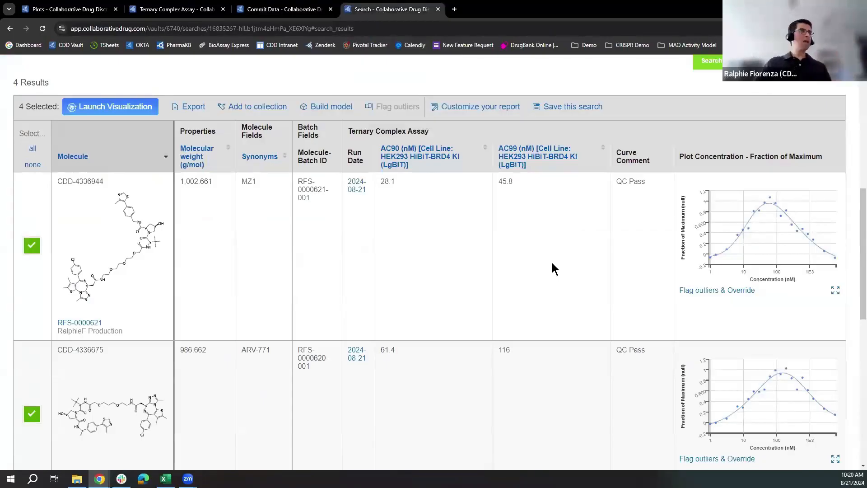
pyautogui.moveTo(534, 272)
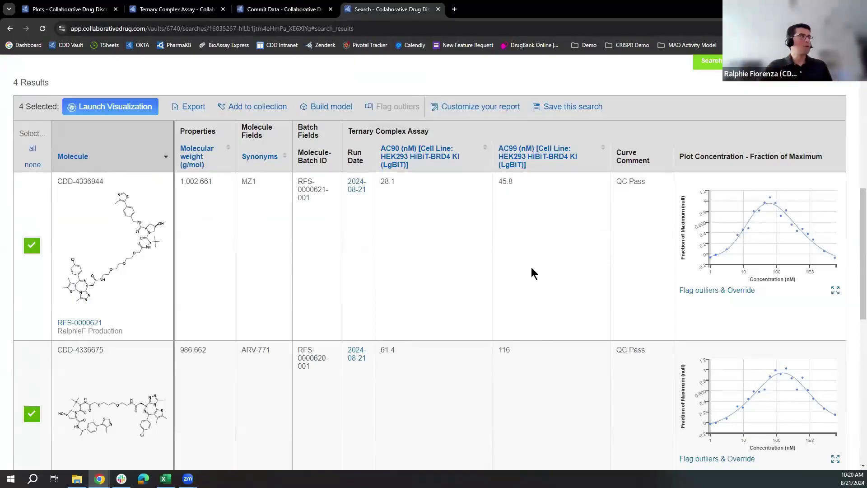
pyautogui.scroll(-3)
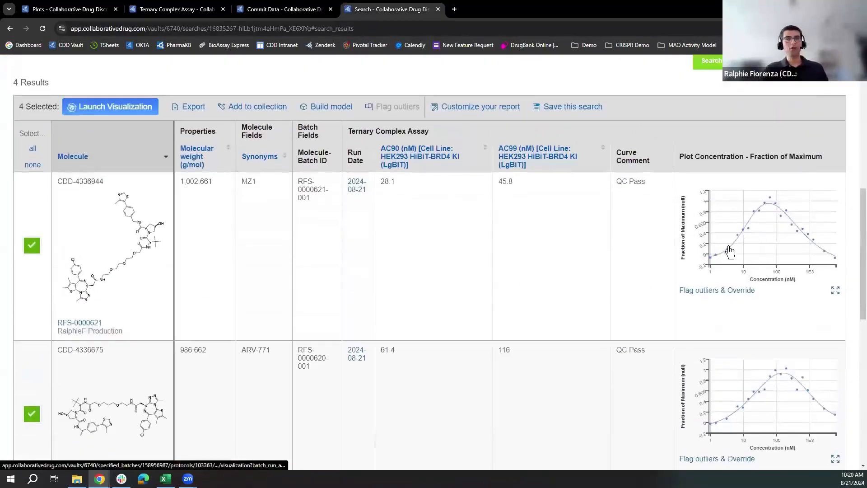
pyautogui.moveTo(590, 301)
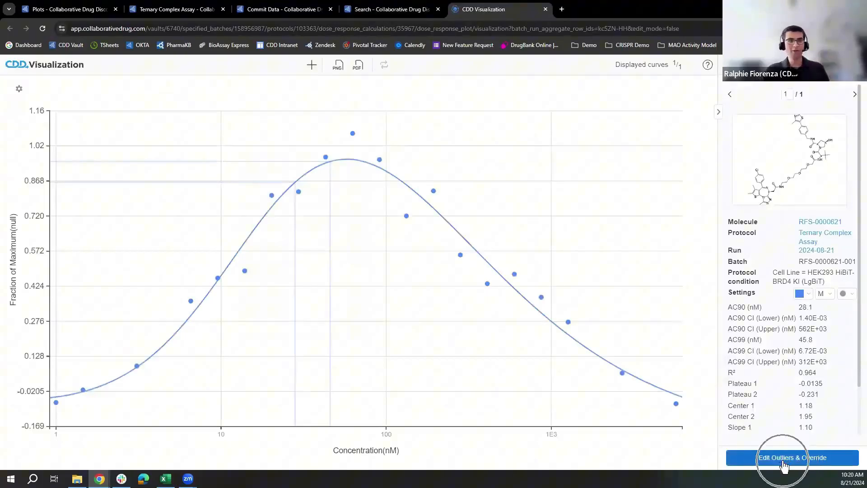
pyautogui.click(782, 457)
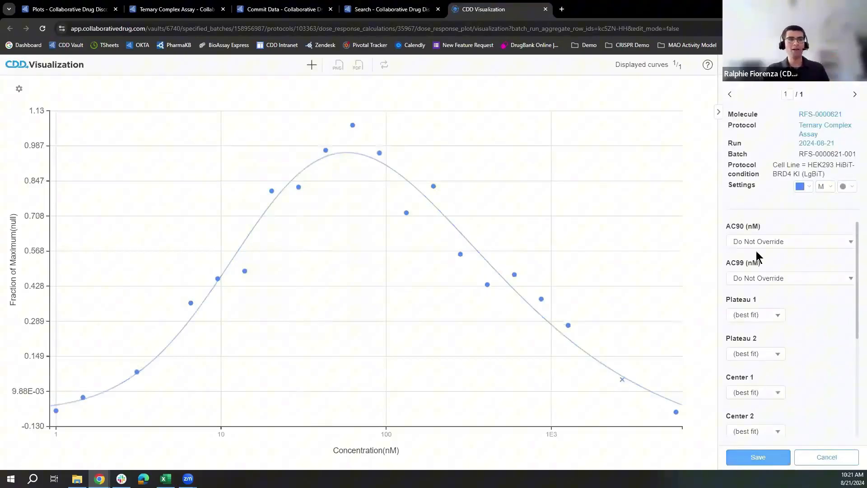
pyautogui.scroll(-3)
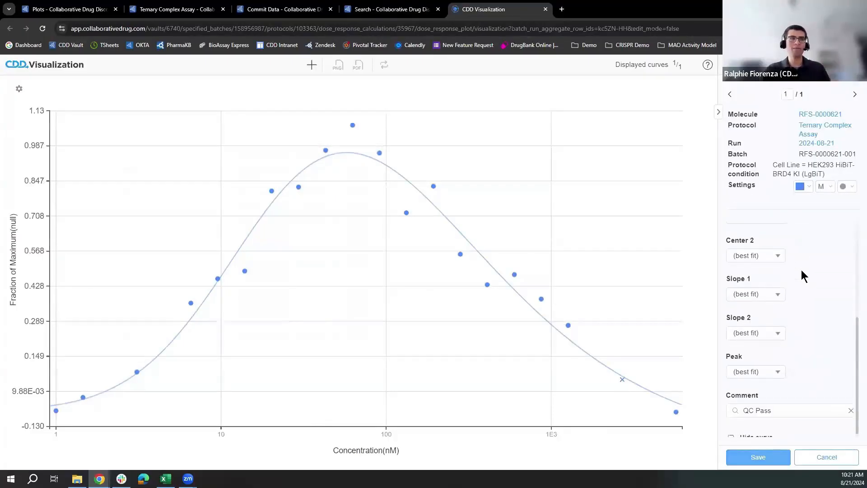
pyautogui.click(788, 410)
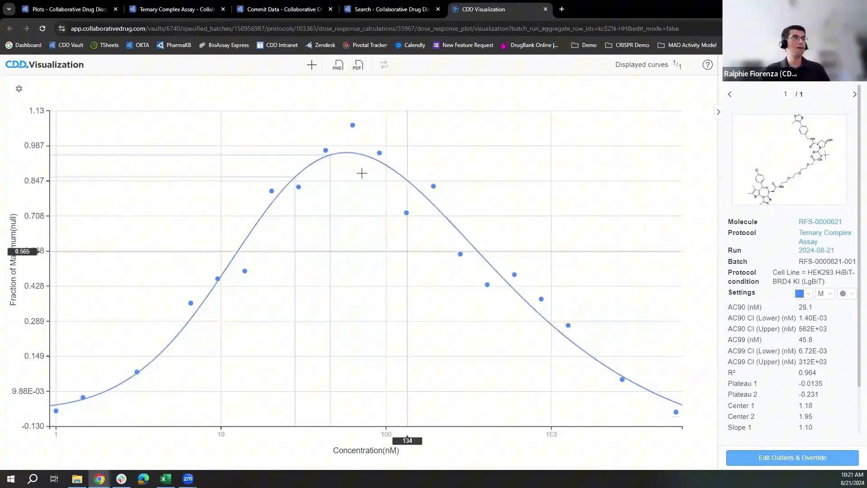
pyautogui.moveTo(311, 65)
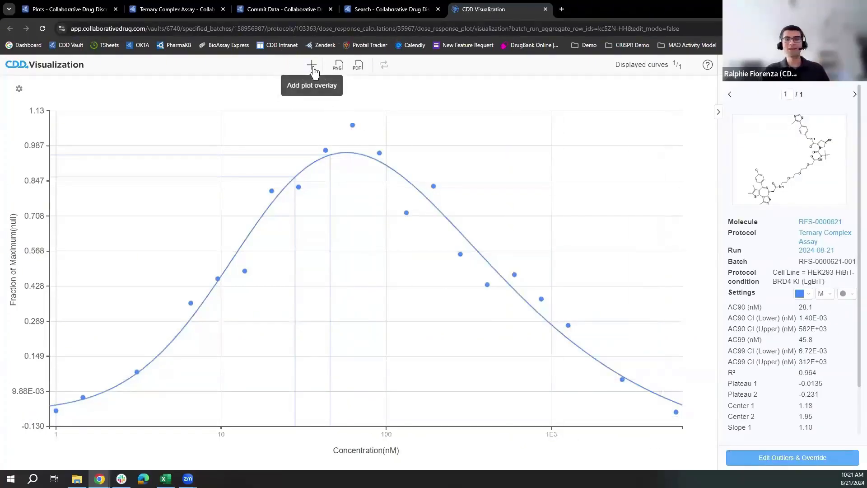
# Step: Start a plot overlay with Ternary Complex Assay results and search for molecule 620
pyautogui.click(312, 65)
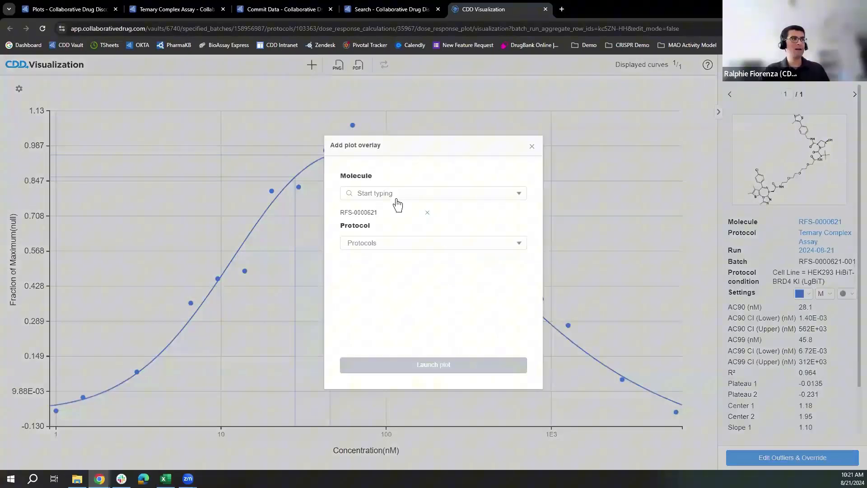
pyautogui.click(433, 243)
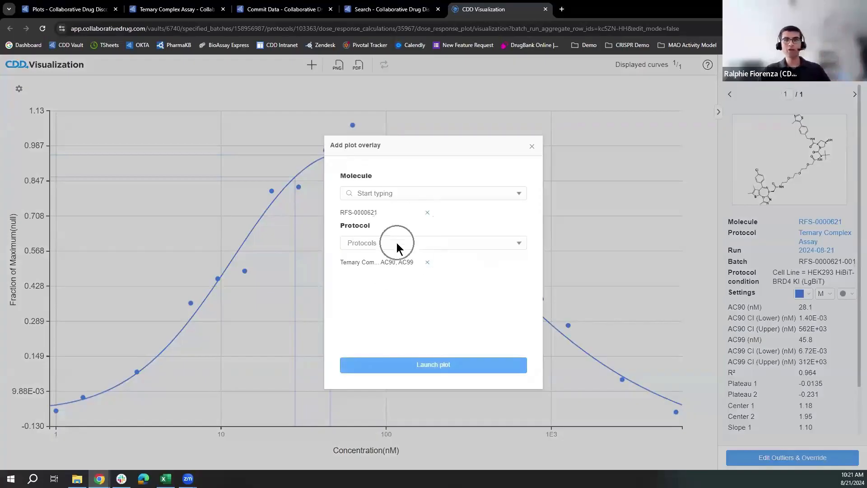
pyautogui.click(431, 193)
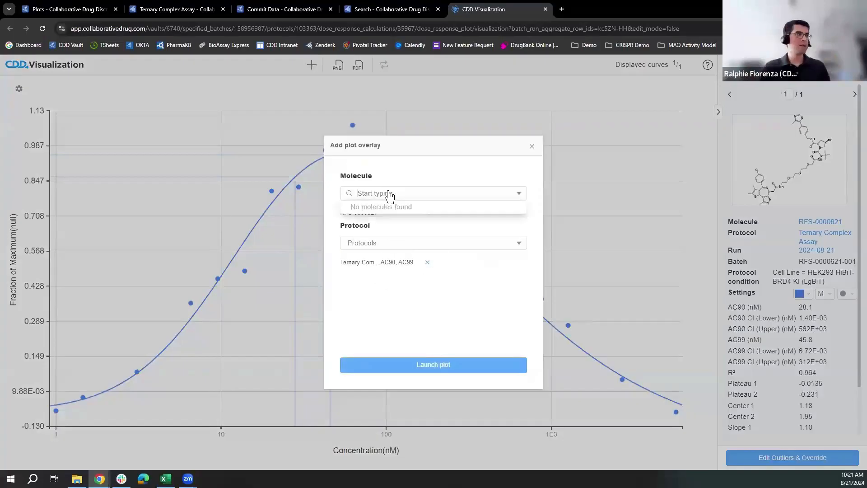
pyautogui.write('620')
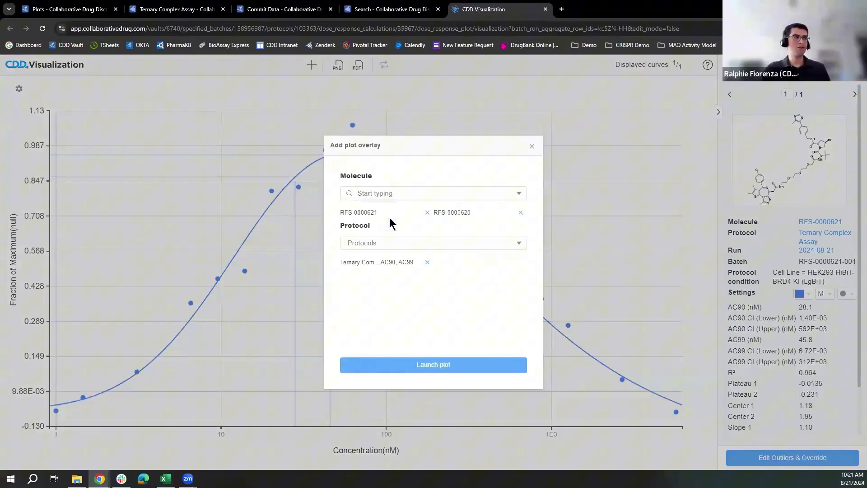
pyautogui.moveTo(390, 240)
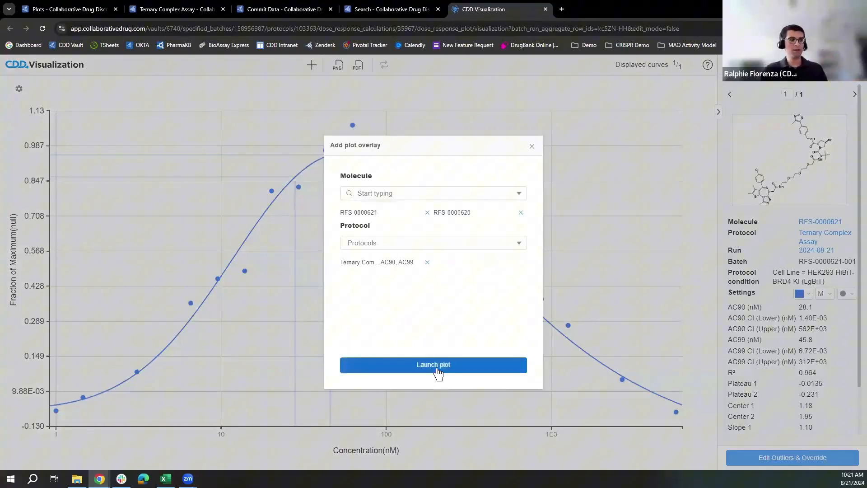
# Step: Launch the overlay plot, review both curves' fit details, and colour RFS-0000621 red
pyautogui.click(433, 365)
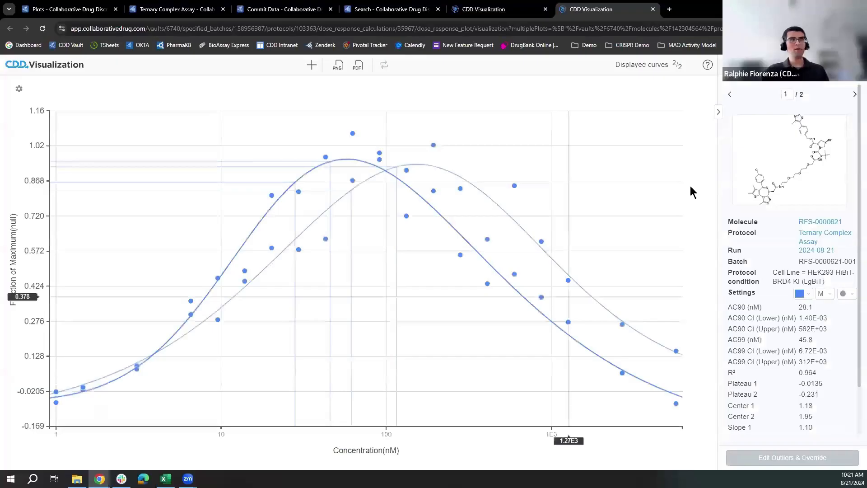
pyautogui.click(854, 94)
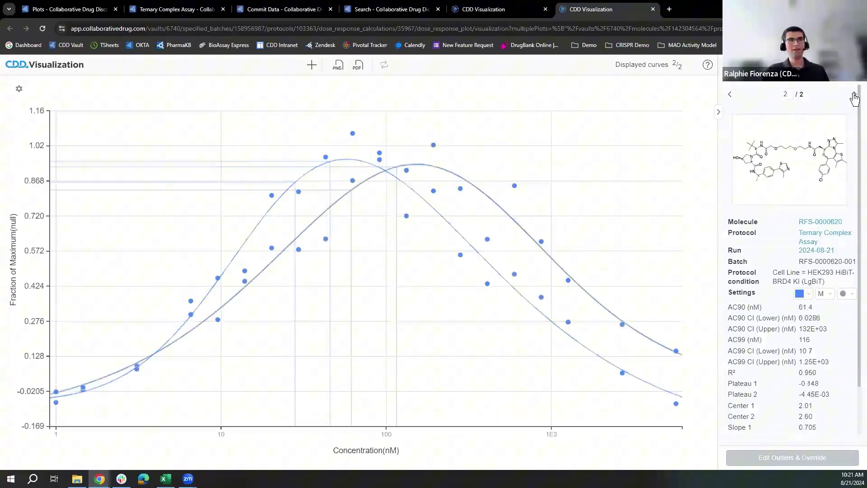
pyautogui.click(729, 94)
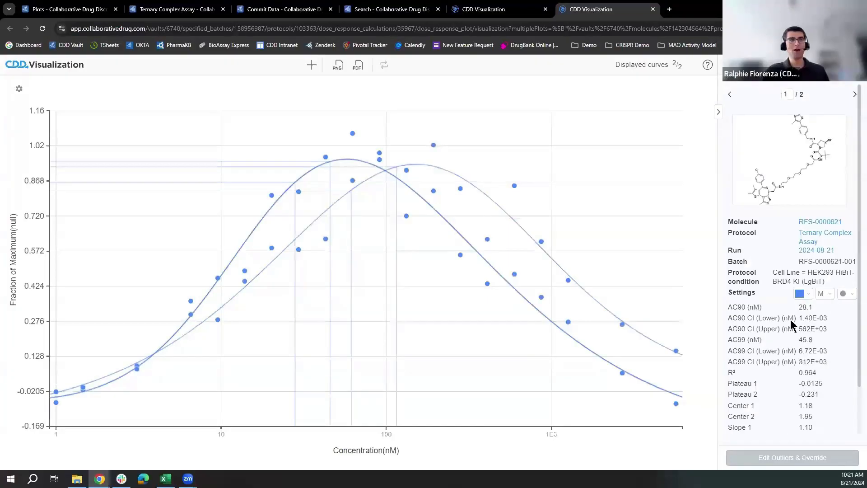
pyautogui.click(798, 294)
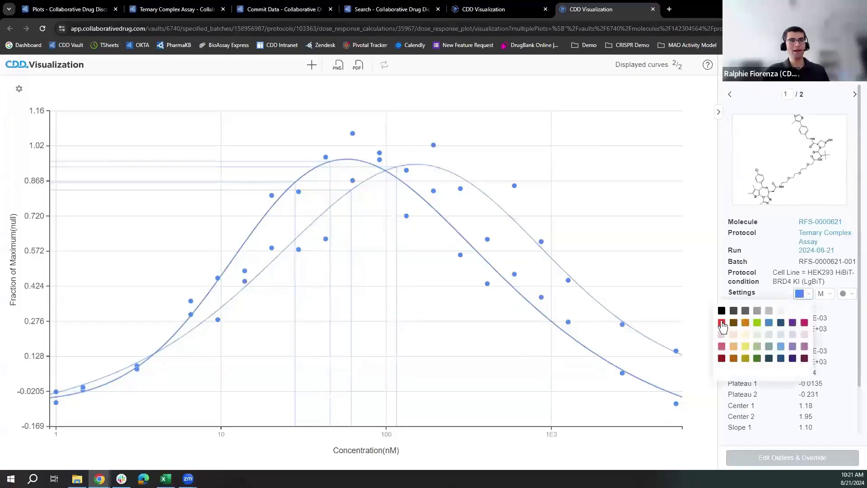
pyautogui.click(721, 323)
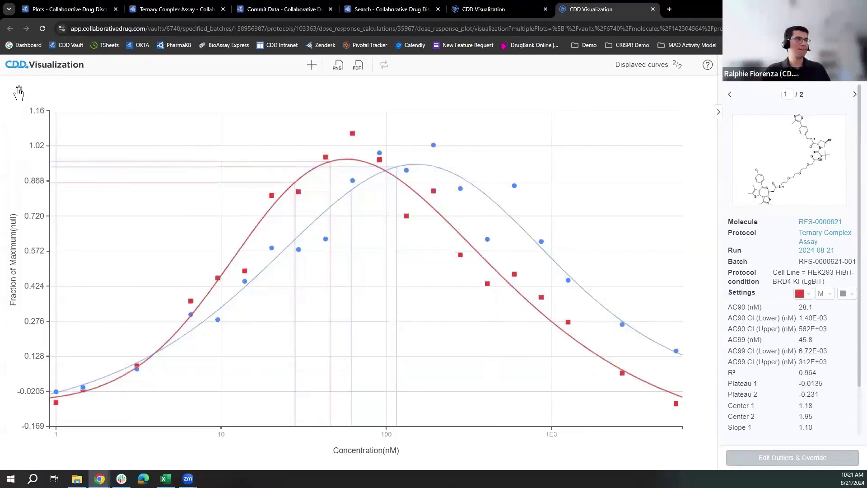
# Step: Hide the grid lines and intercept lines on the plot
pyautogui.click(19, 88)
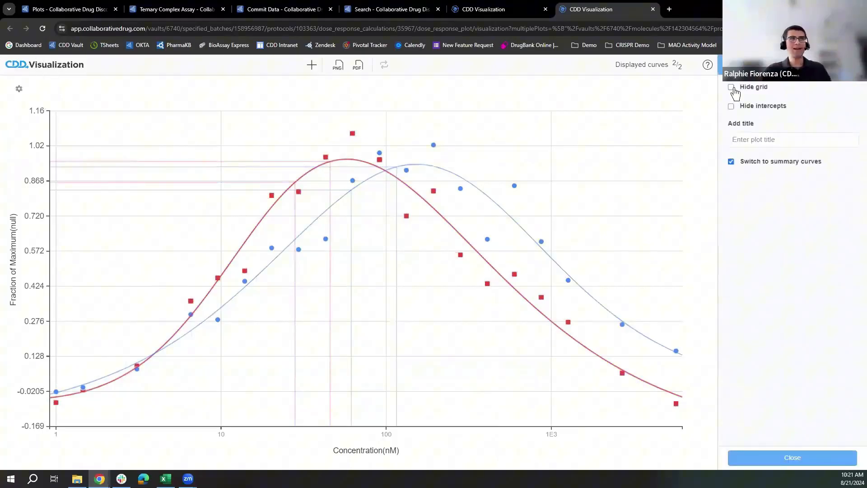
pyautogui.click(730, 87)
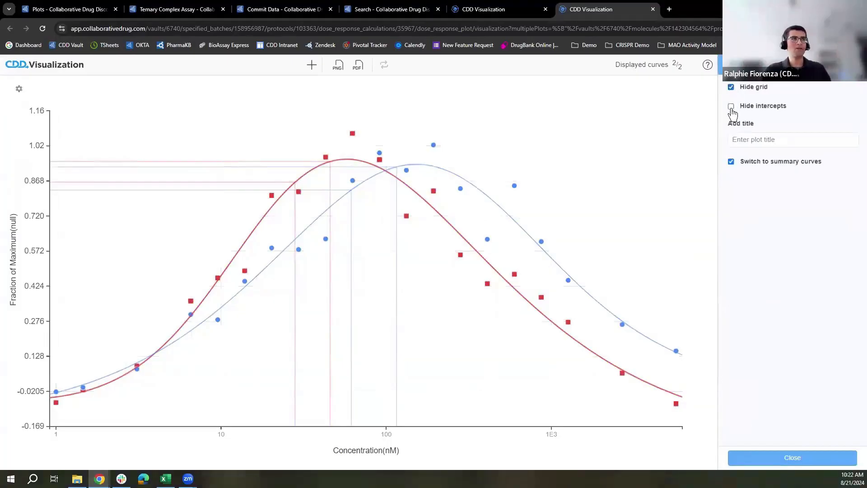
pyautogui.click(730, 106)
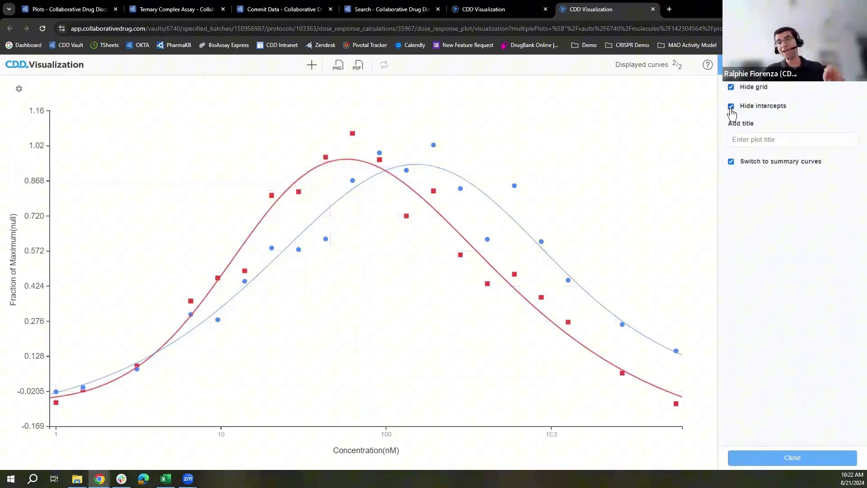
# Step: Title the plot 'Lead PROTACs', adding and then removing a reference line
pyautogui.click(792, 140)
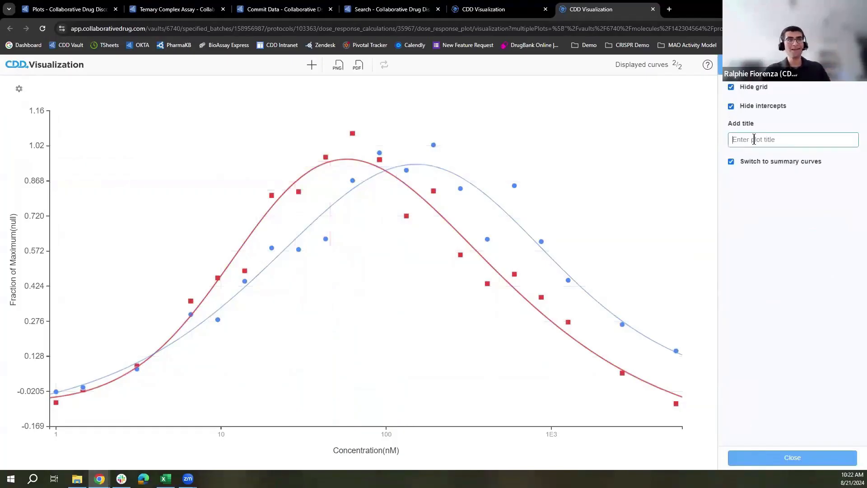
pyautogui.write('Lead')
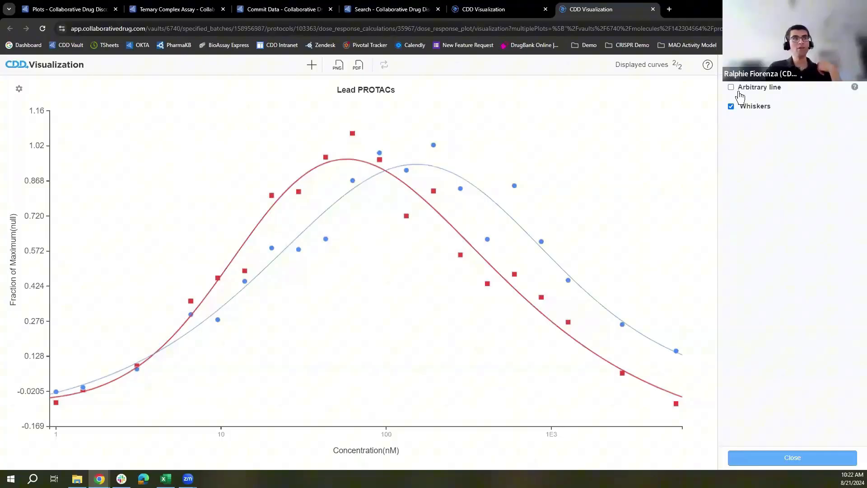
pyautogui.click(731, 87)
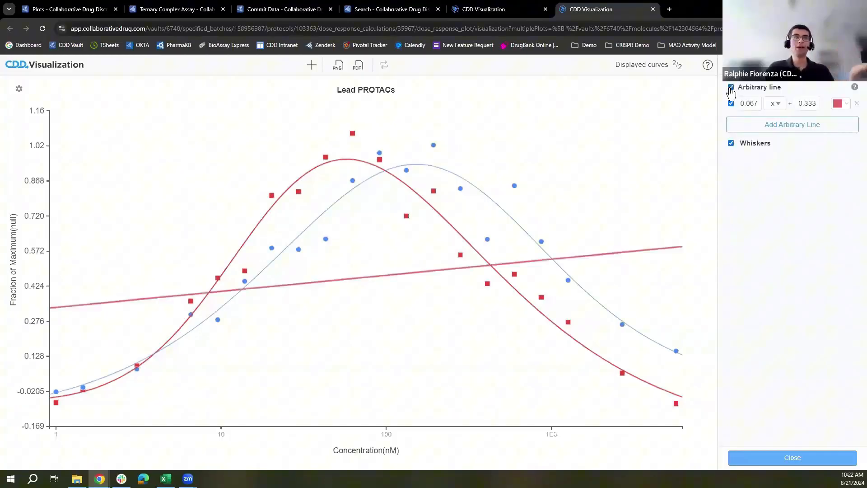
pyautogui.click(730, 87)
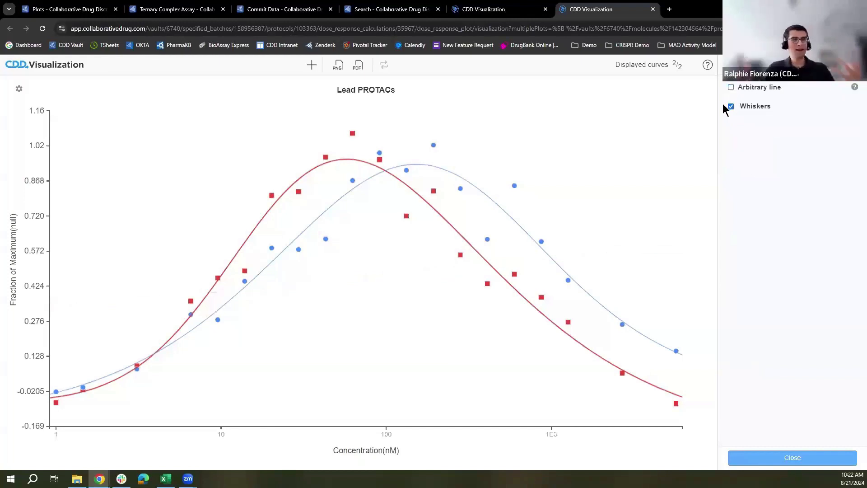
pyautogui.moveTo(355, 155)
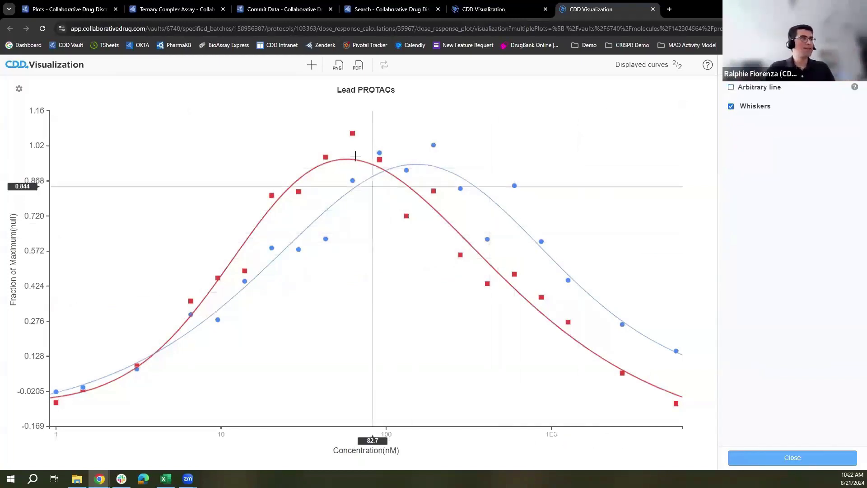
pyautogui.moveTo(337, 65)
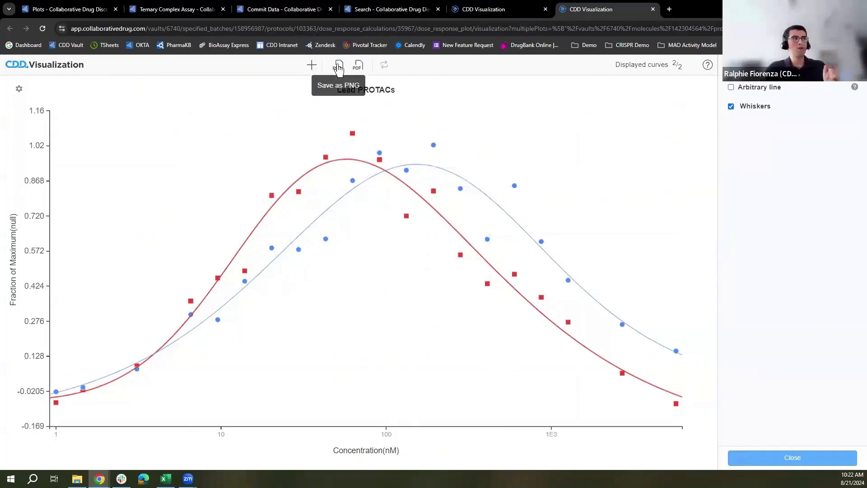
pyautogui.moveTo(346, 74)
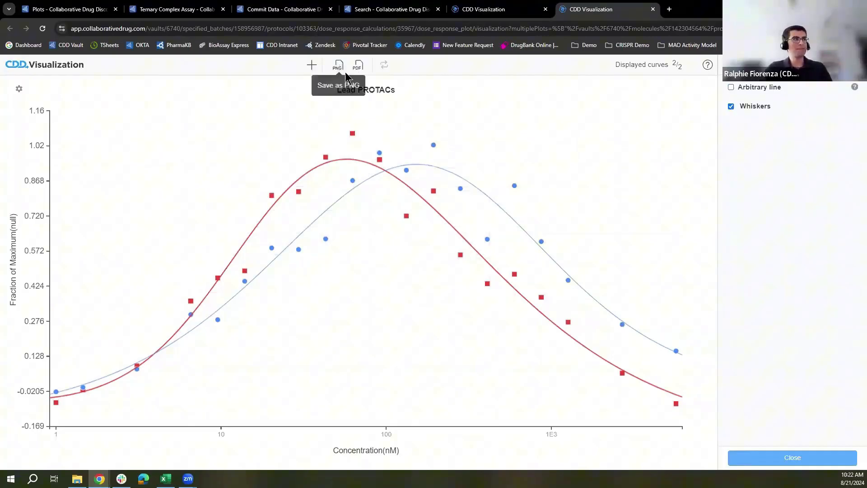
# Step: Download the plot as PNG with Y label 'Fraction of Maximum' and structures in the legend
pyautogui.click(337, 64)
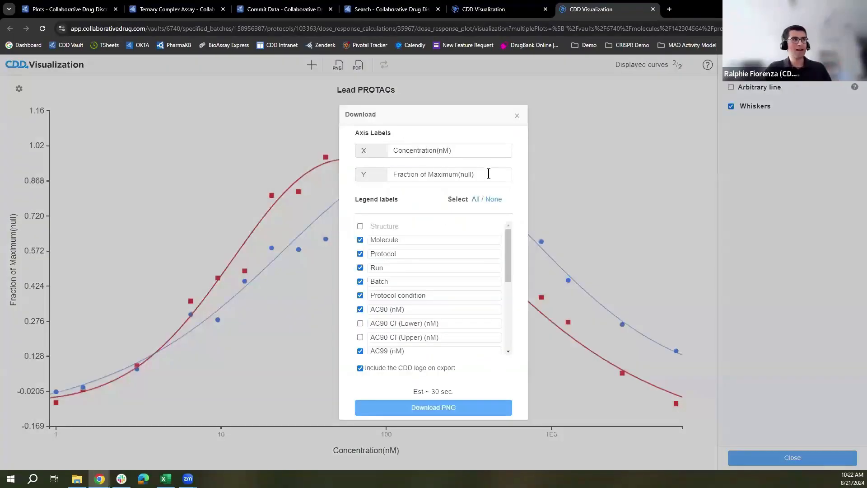
pyautogui.press('Backspace')
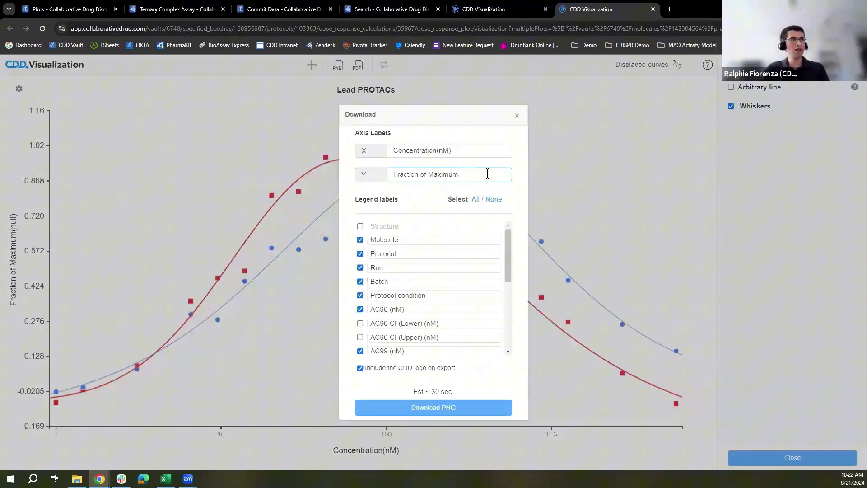
pyautogui.moveTo(370, 182)
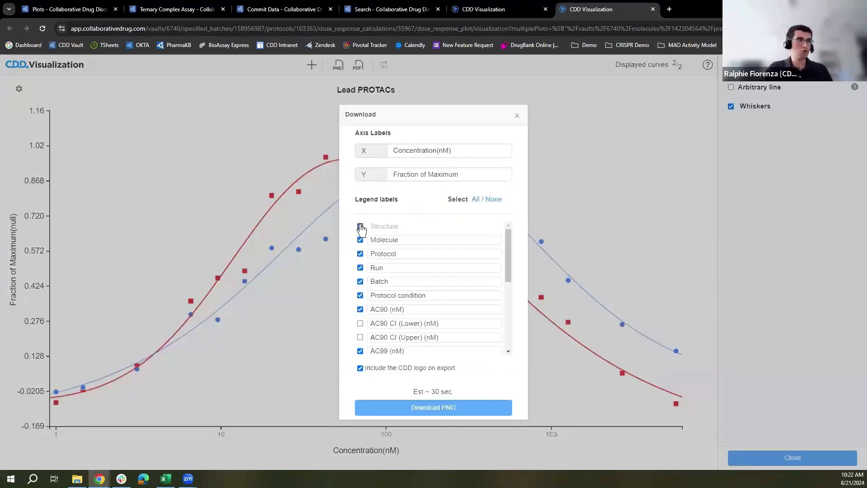
pyautogui.click(359, 226)
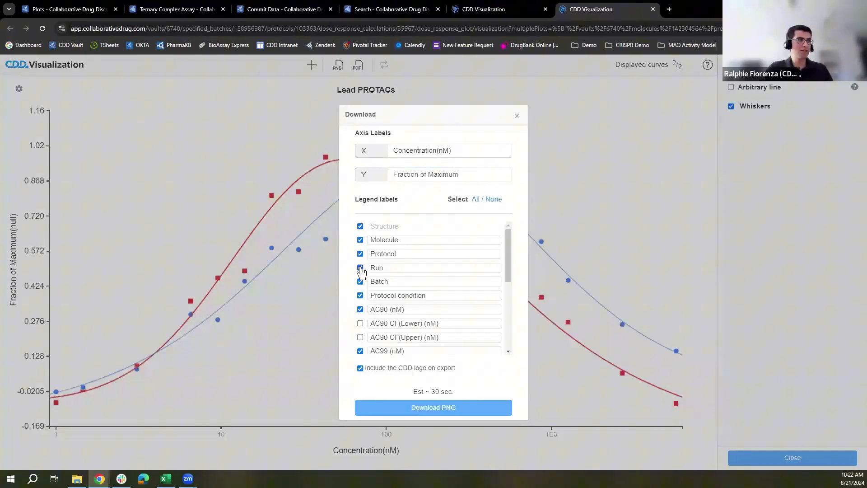
pyautogui.scroll(-3)
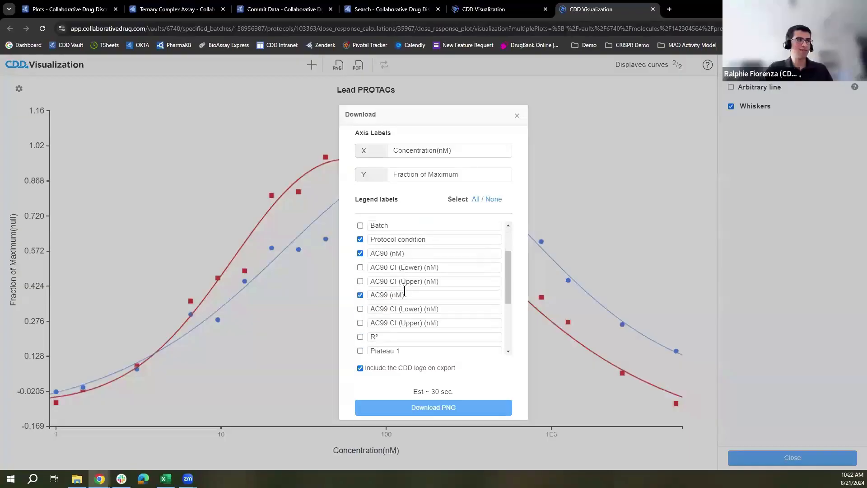
pyautogui.scroll(-3)
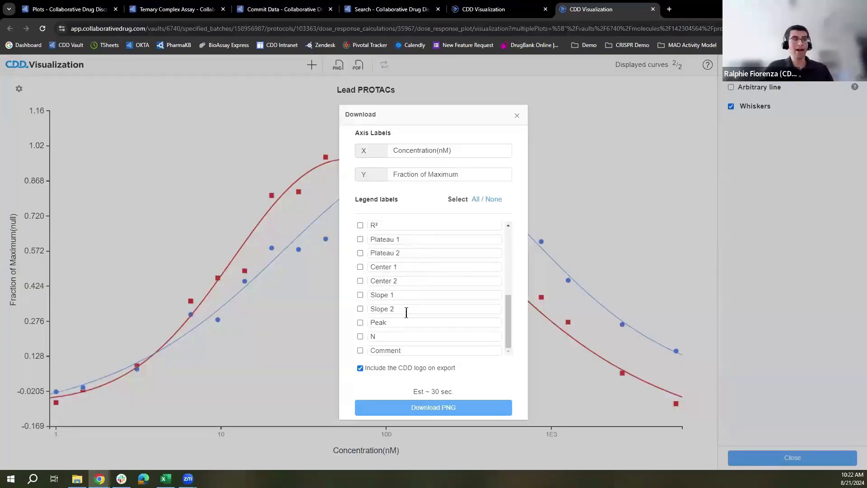
pyautogui.click(433, 407)
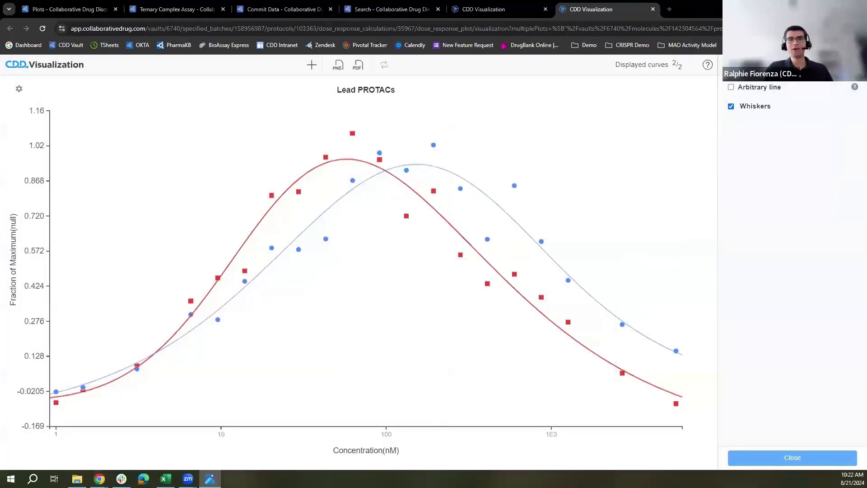
# Step: Open the downloaded Lead PROTACs PNG in Windows Photos
pyautogui.click(338, 64)
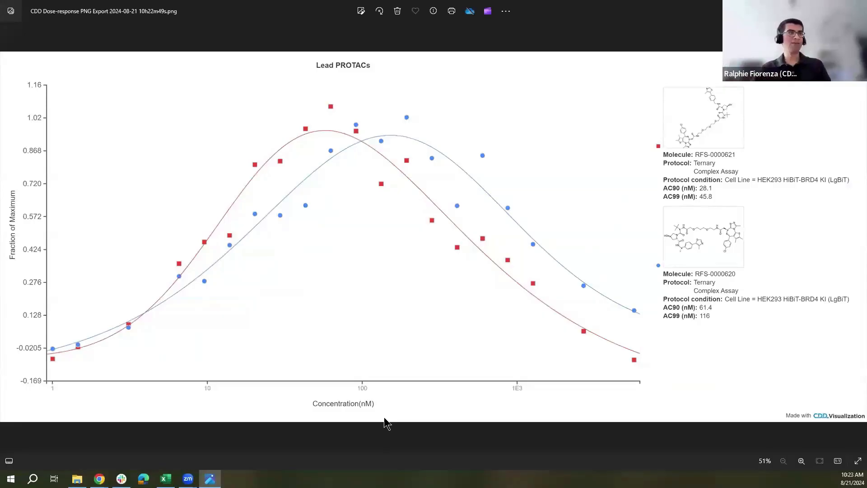
pyautogui.moveTo(279, 310)
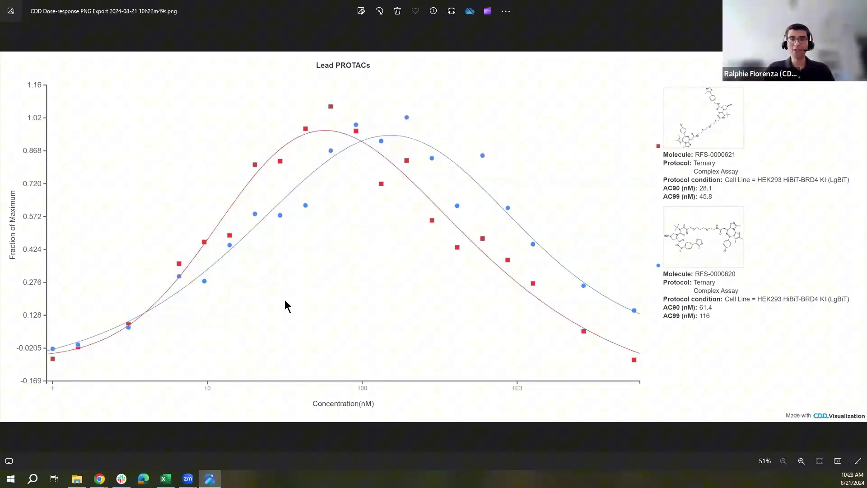
pyautogui.moveTo(478, 290)
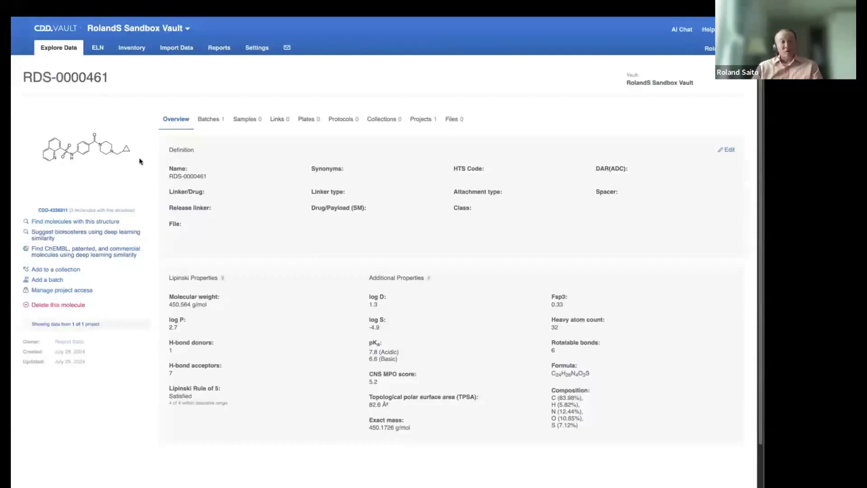
pyautogui.moveTo(135, 152)
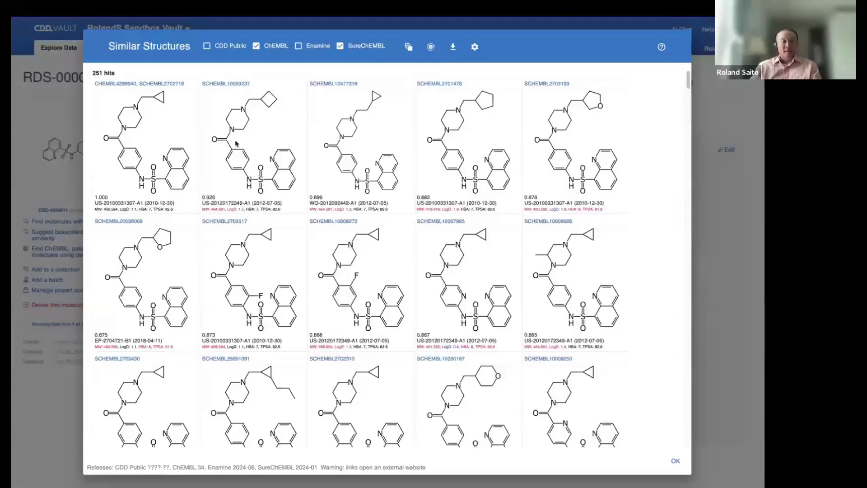
pyautogui.moveTo(270, 56)
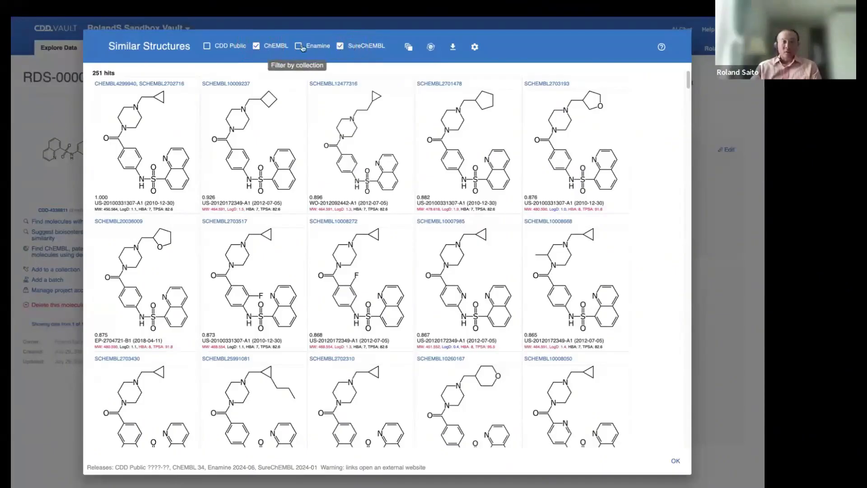
# Step: Toggle the Enamine collection off so the 251 hits come only from ChEMBL and SureChEMBL
pyautogui.click(298, 46)
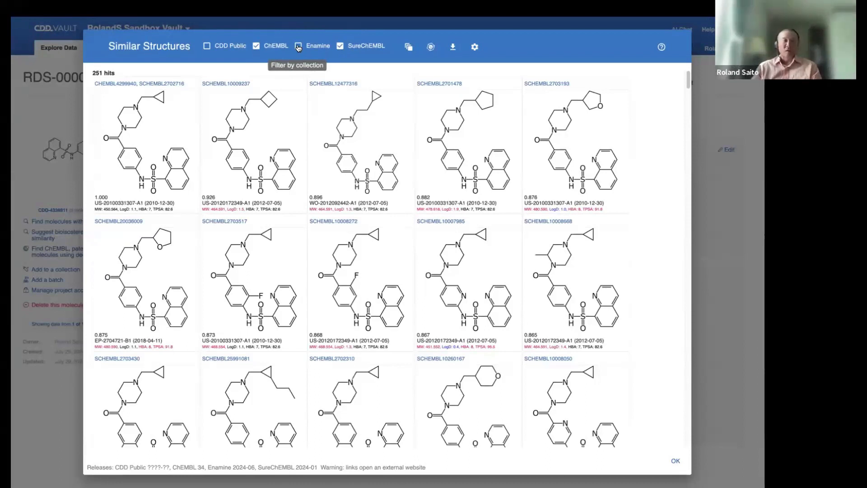
pyautogui.click(299, 45)
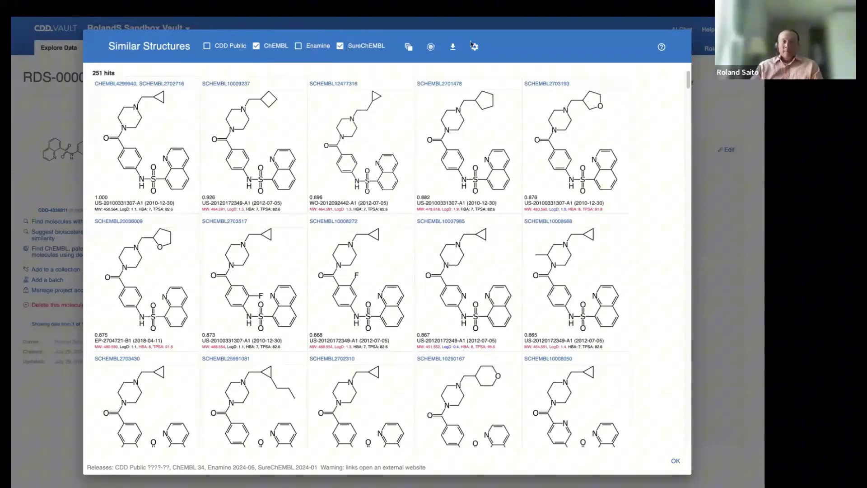
pyautogui.moveTo(474, 46)
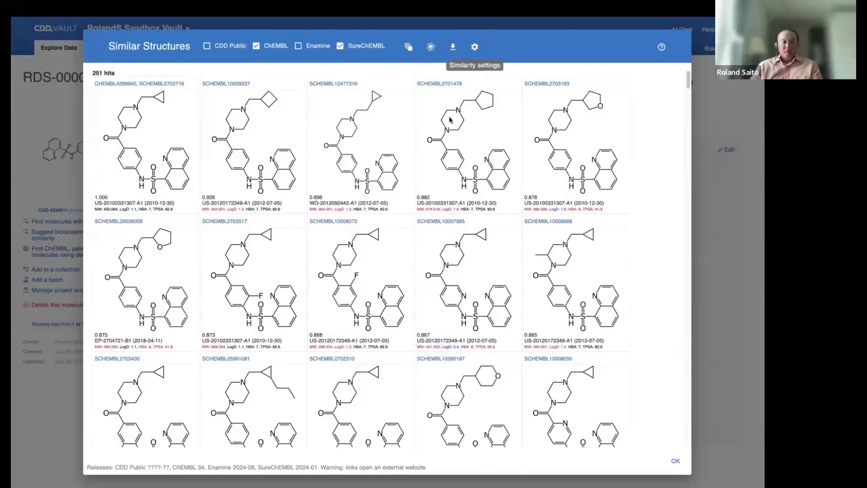
# Step: Review the similarity settings (molecular weight, LogD, H-bond acceptors, TPSA) and close them unchanged
pyautogui.click(475, 46)
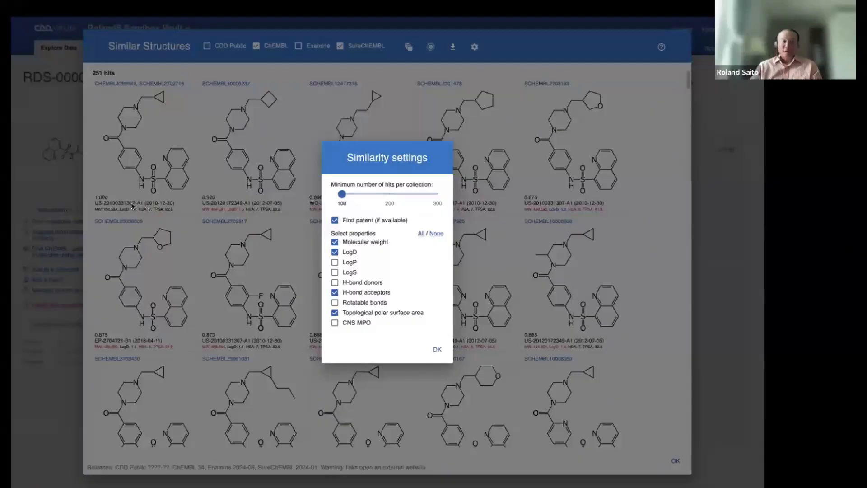
pyautogui.moveTo(344, 216)
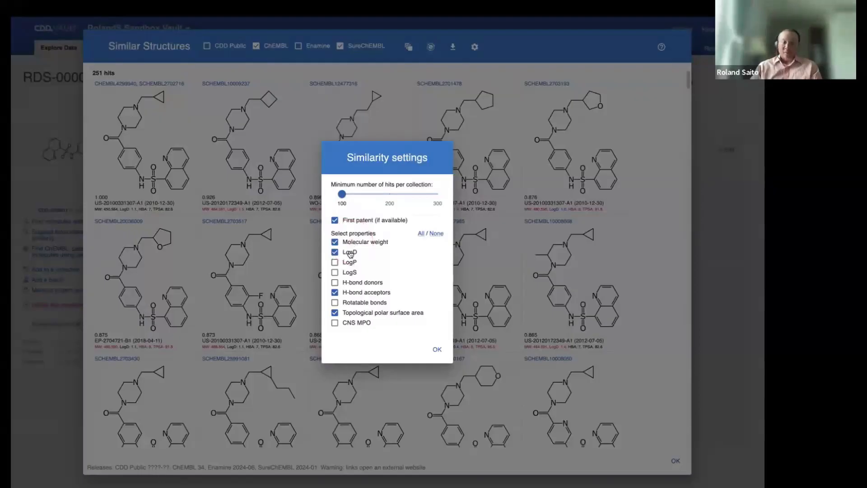
pyautogui.click(436, 349)
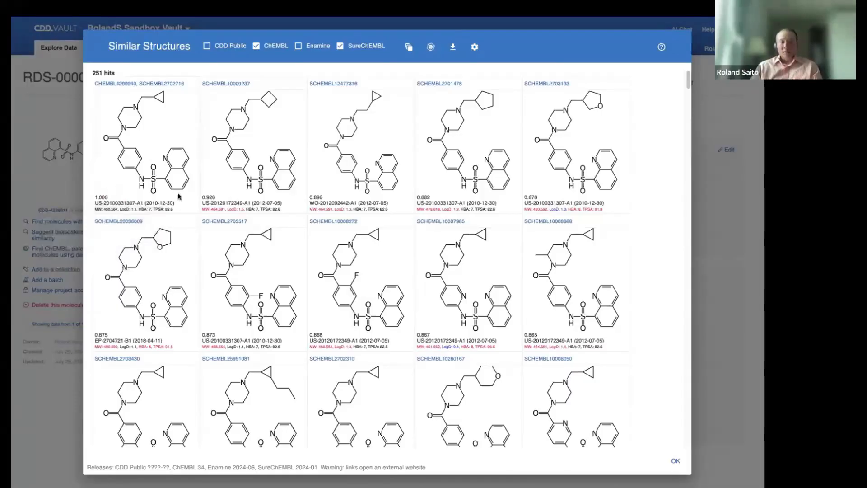
pyautogui.moveTo(320, 196)
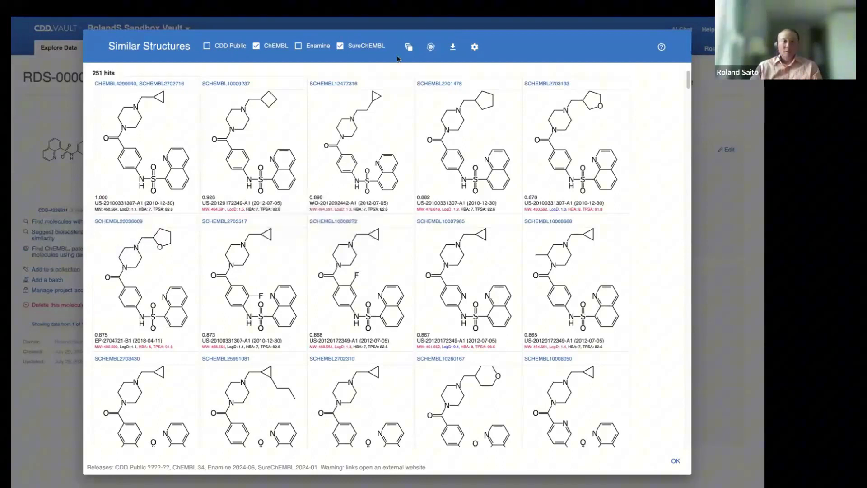
pyautogui.moveTo(408, 47)
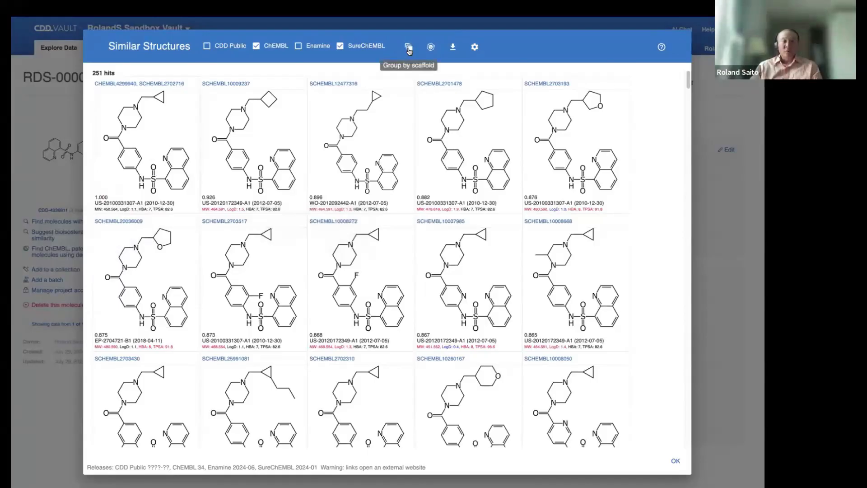
# Step: Group the similar hits by shared scaffold and show structure drawings within the groups
pyautogui.click(408, 46)
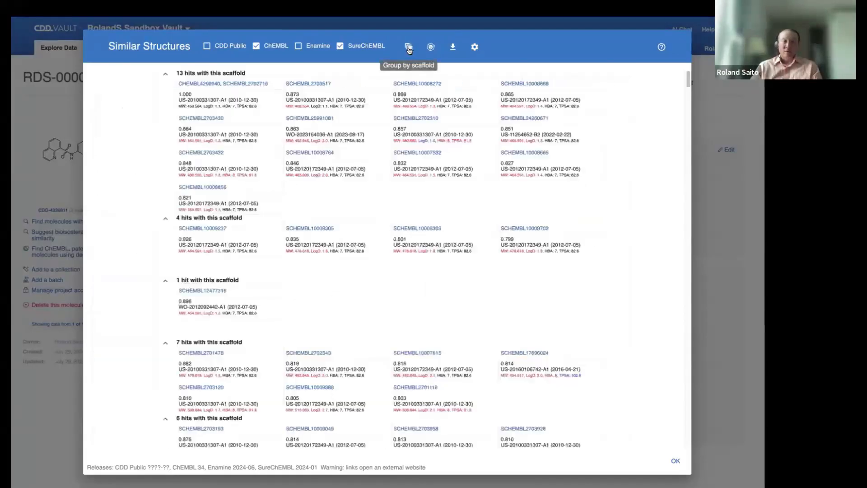
pyautogui.click(408, 47)
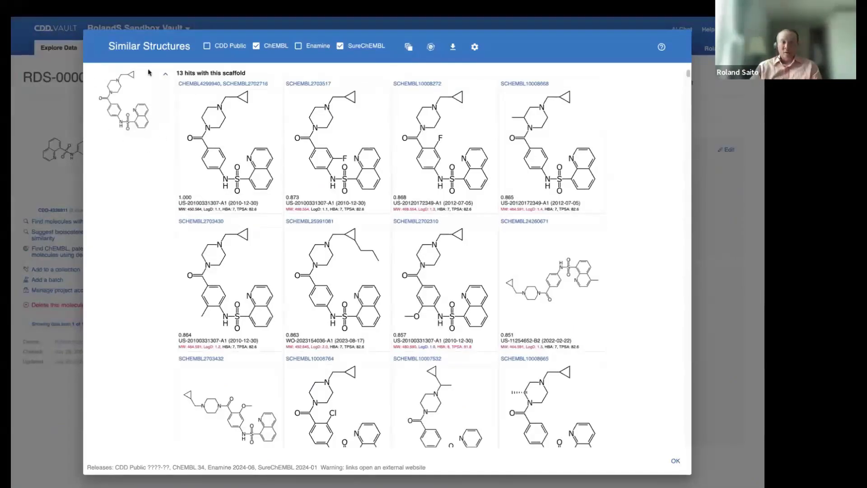
pyautogui.moveTo(378, 161)
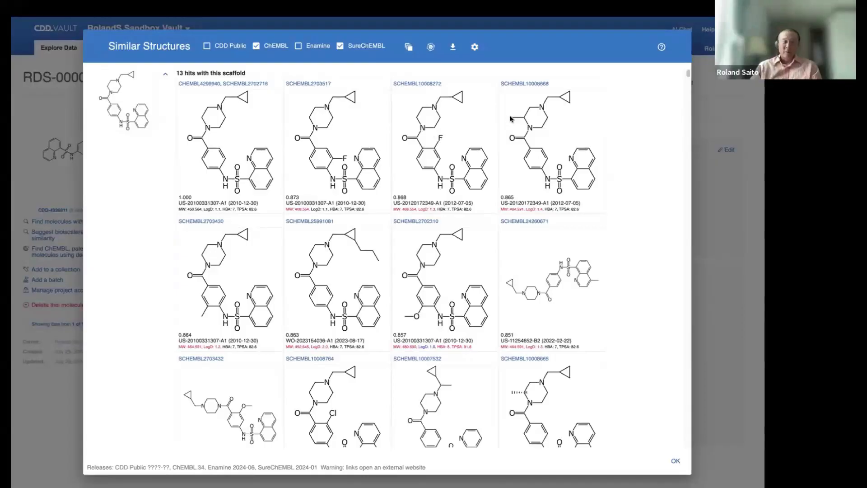
pyautogui.moveTo(251, 119)
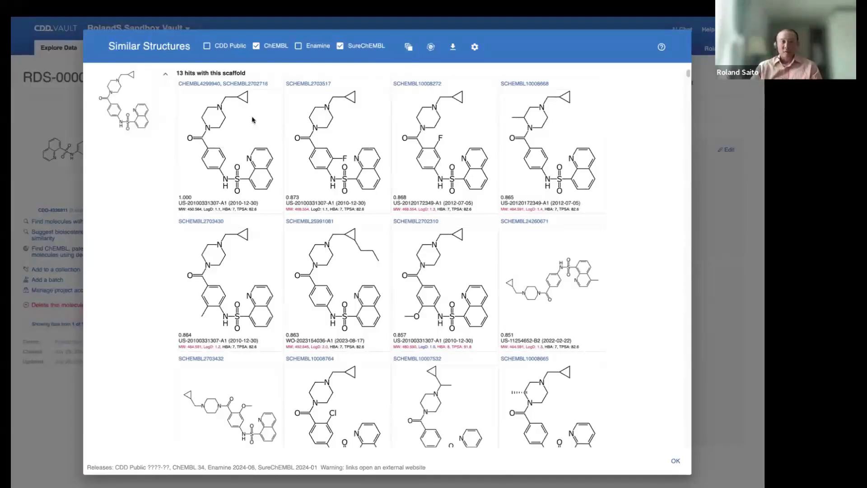
pyautogui.moveTo(430, 47)
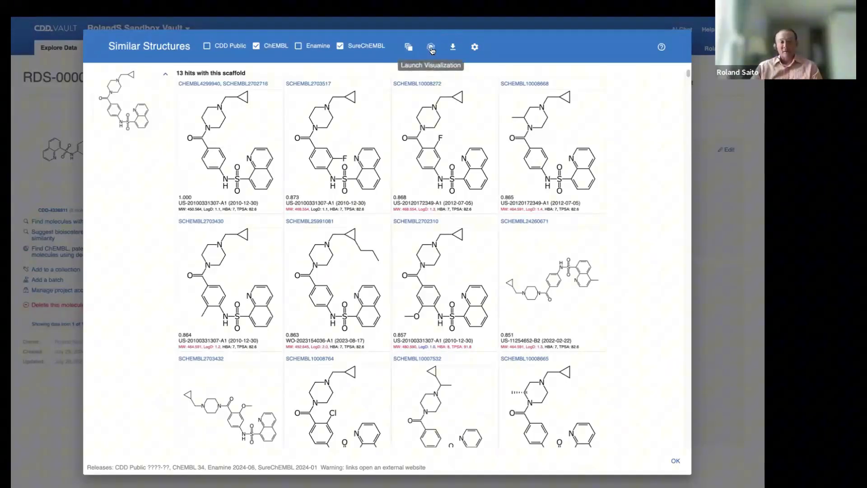
pyautogui.moveTo(452, 47)
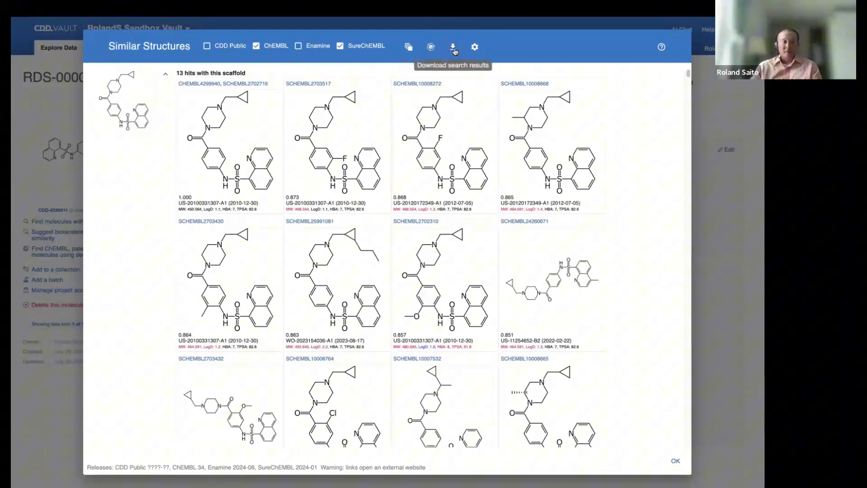
pyautogui.moveTo(426, 121)
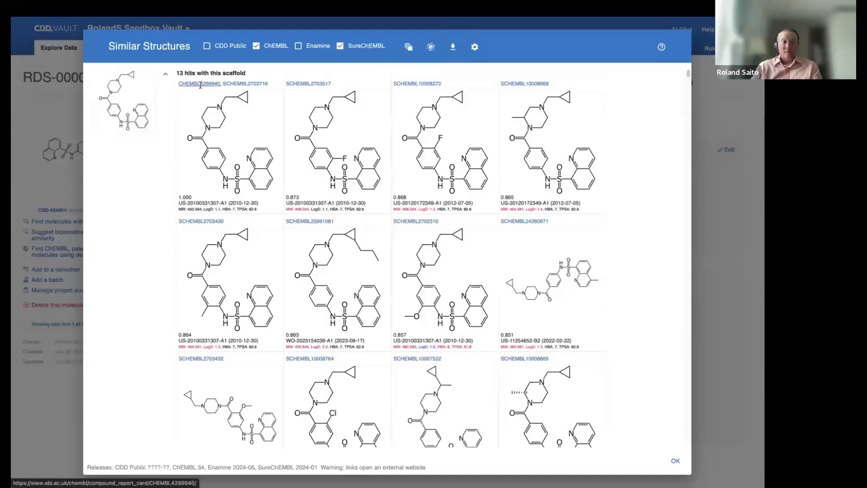
# Step: Open the mitapivat ChEMBL report card and scroll to its Activity Charts section
pyautogui.click(200, 83)
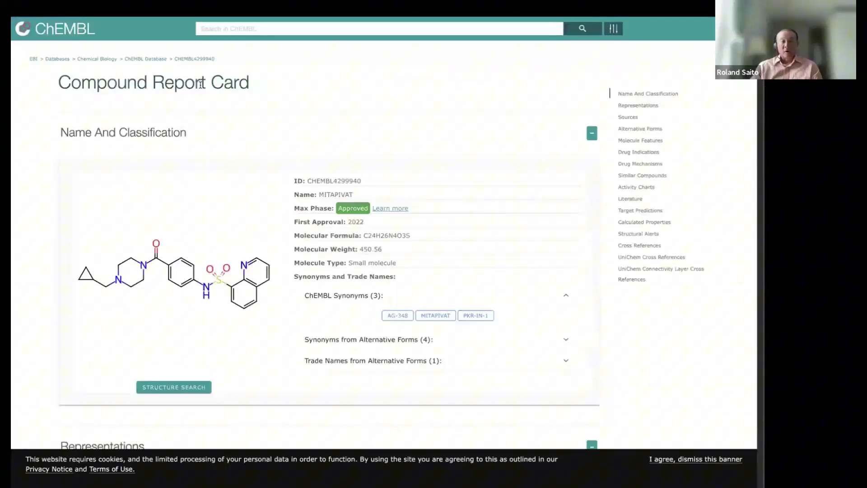
pyautogui.moveTo(579, 114)
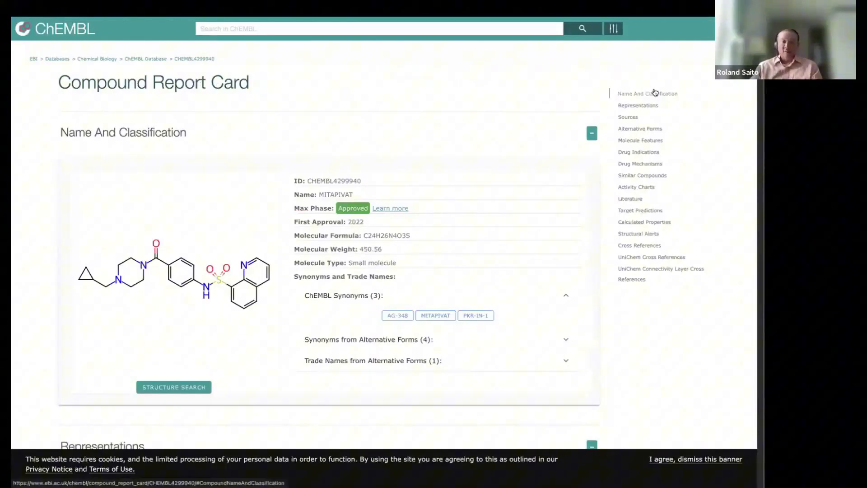
pyautogui.click(640, 140)
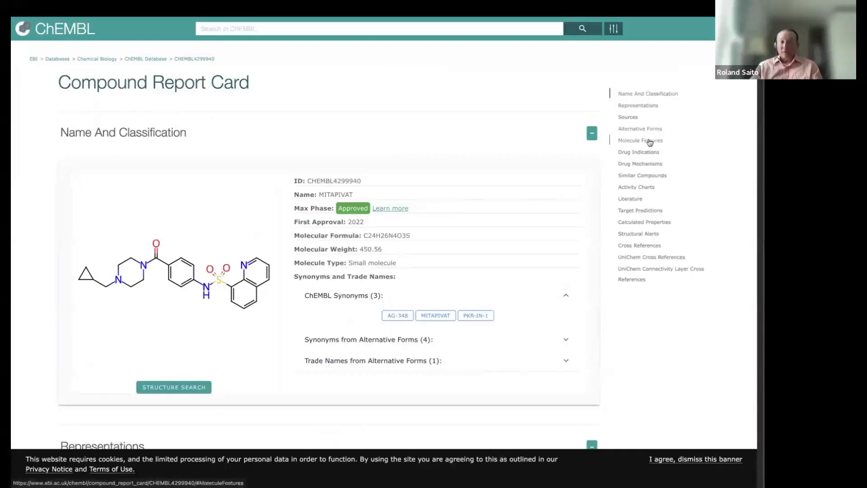
pyautogui.scroll(-3)
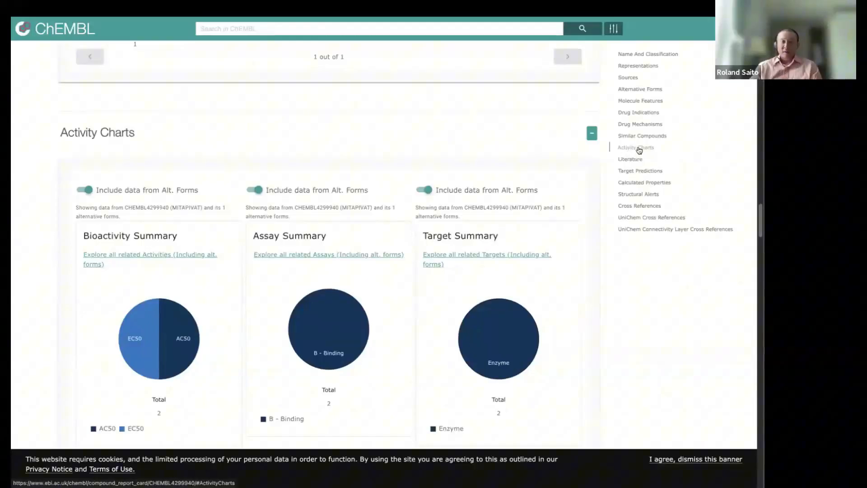
pyautogui.moveTo(138, 338)
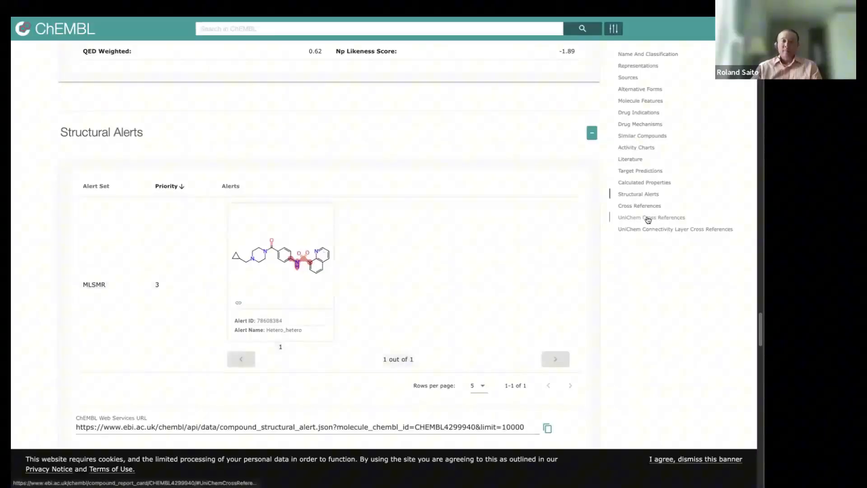
# Step: Jump to UniChem Cross References and scroll through the listed external sources
pyautogui.click(650, 217)
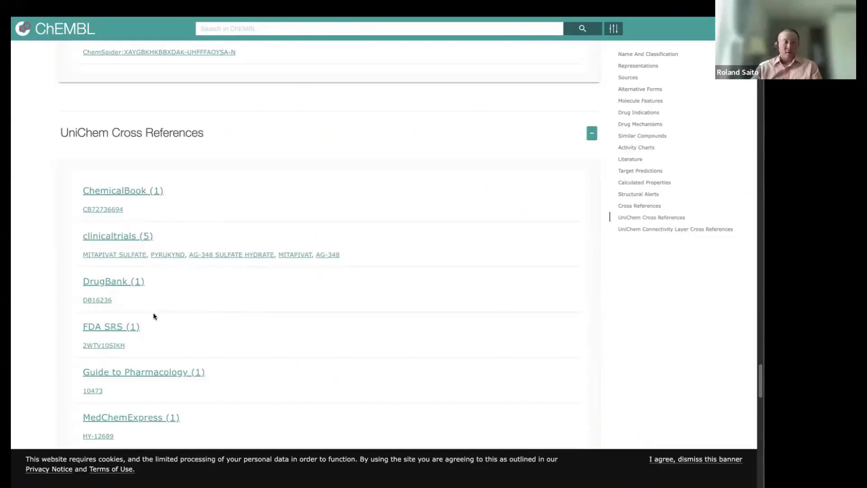
pyautogui.scroll(-3)
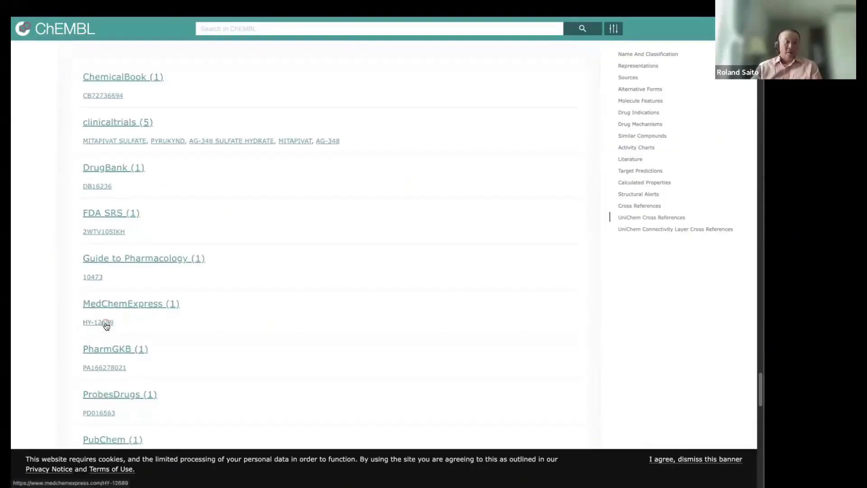
pyautogui.scroll(-3)
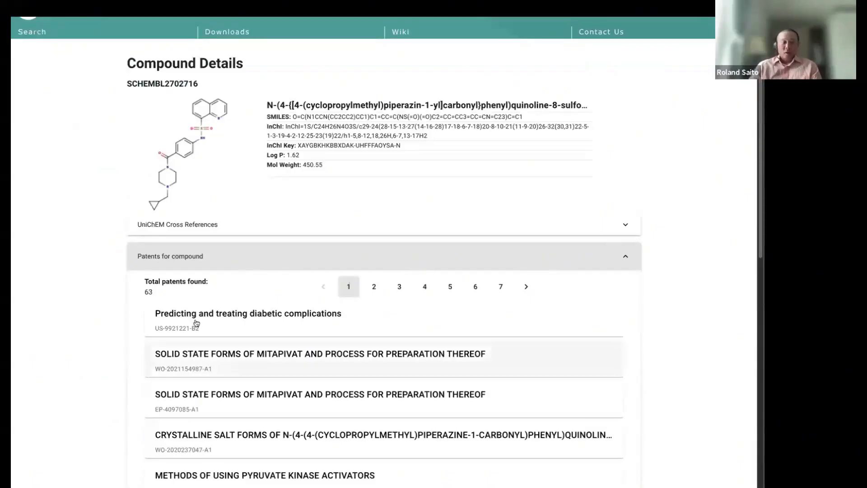
pyautogui.moveTo(247, 313)
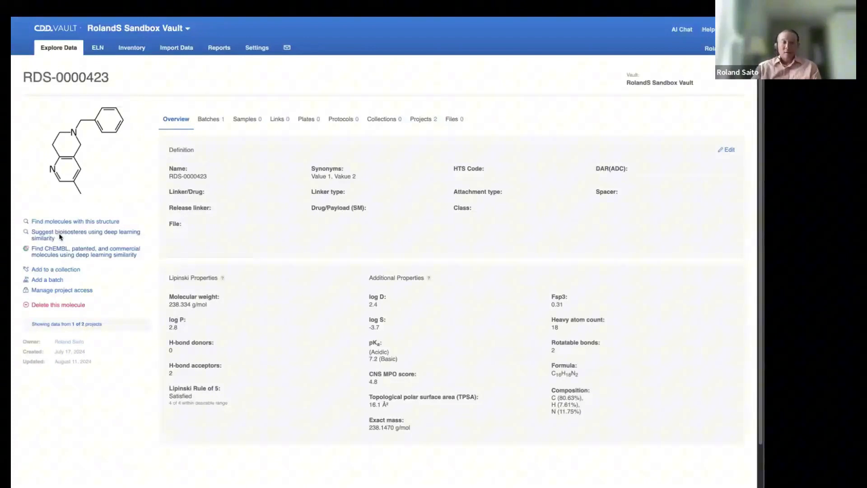
# Step: Request deep-learning bioisostere suggestions for molecule RDS-0000423
pyautogui.click(82, 231)
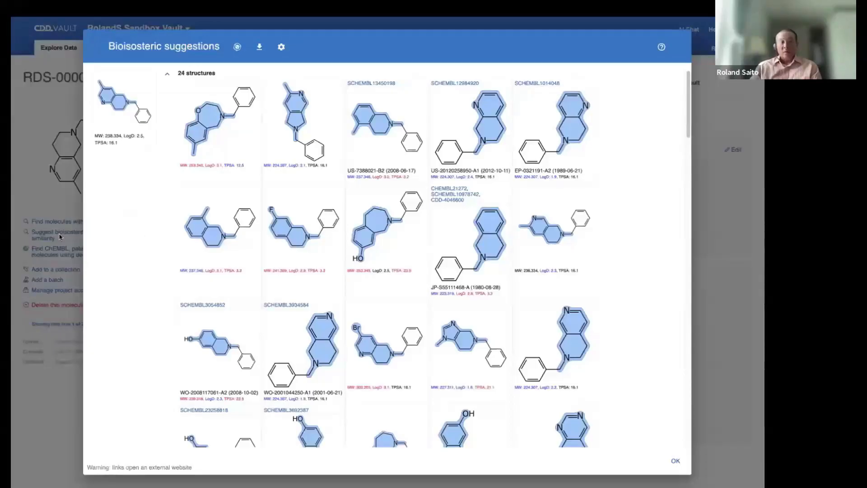
pyautogui.moveTo(109, 69)
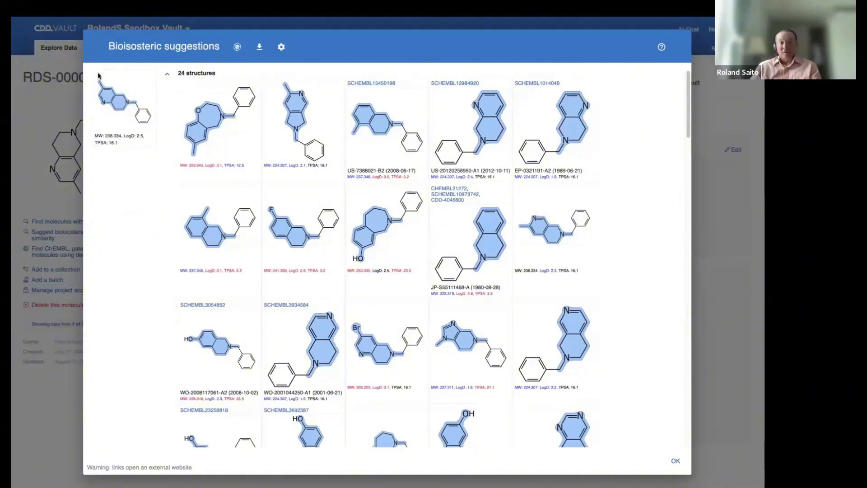
pyautogui.moveTo(232, 127)
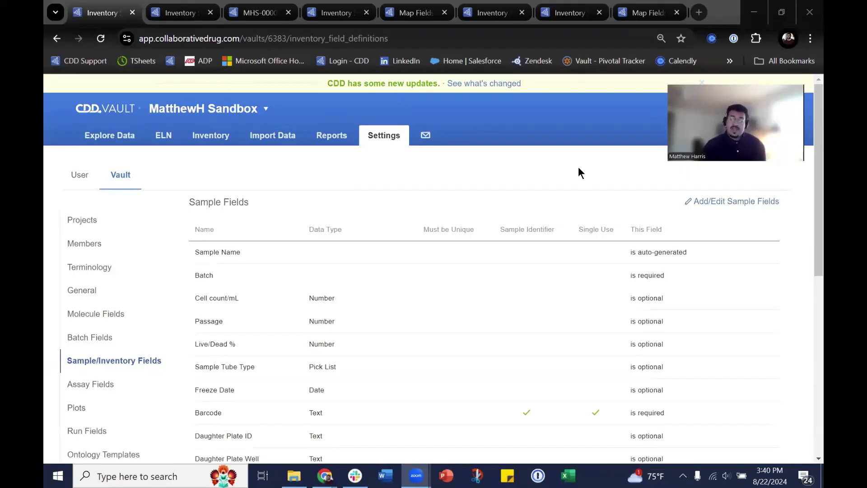
pyautogui.moveTo(576, 179)
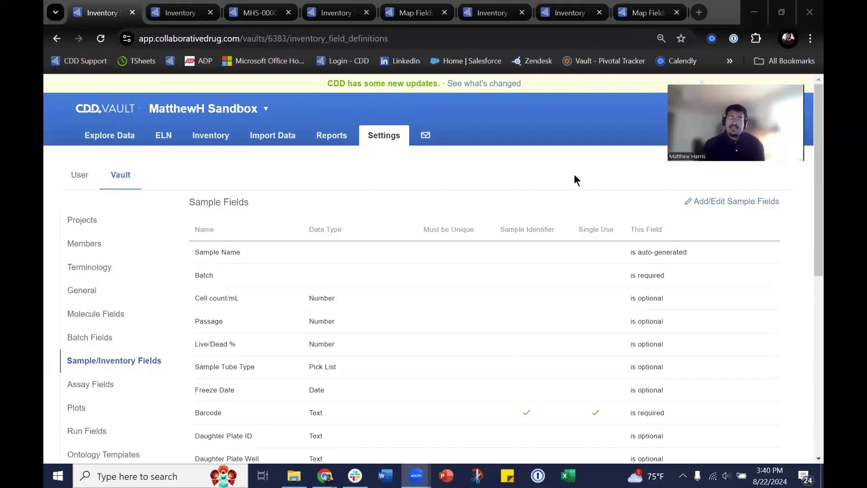
pyautogui.moveTo(485, 184)
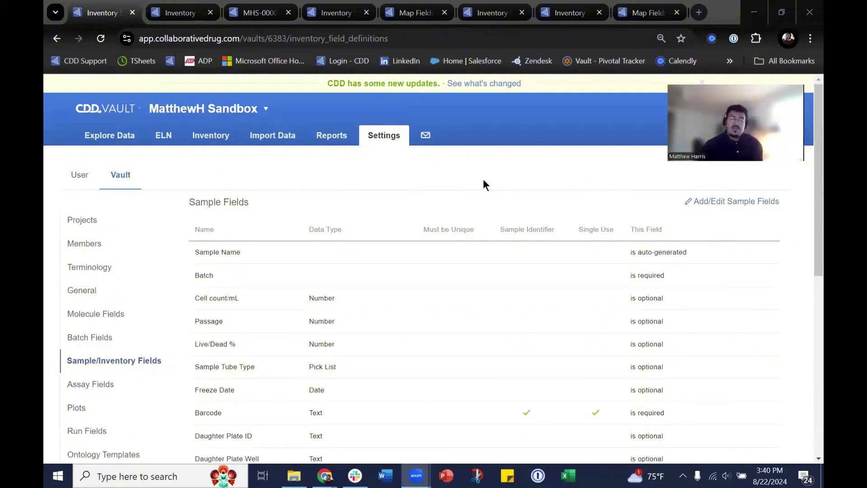
pyautogui.moveTo(394, 152)
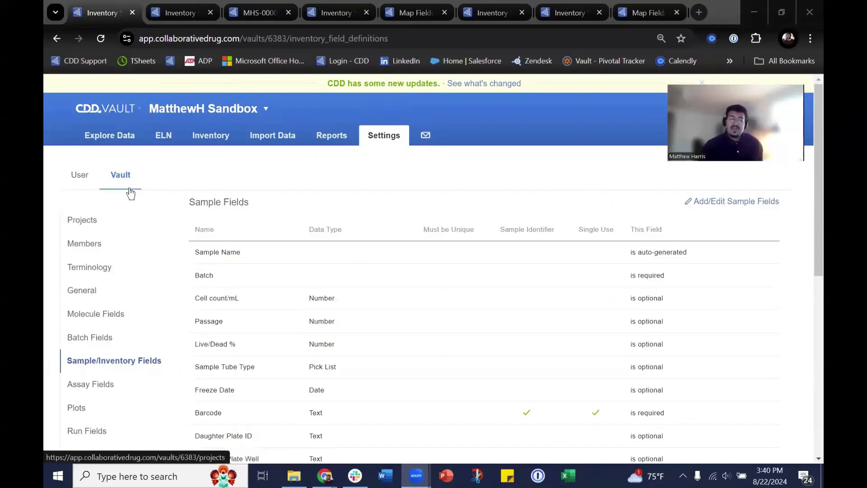
pyautogui.moveTo(160, 364)
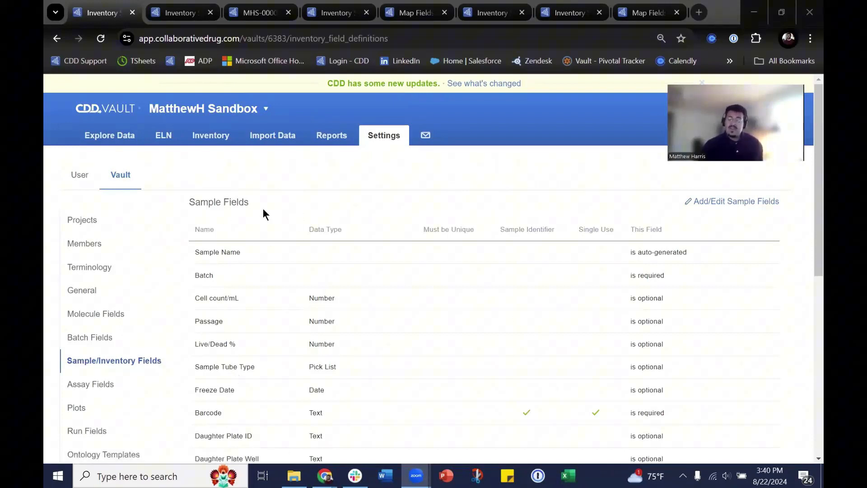
pyautogui.scroll(-3)
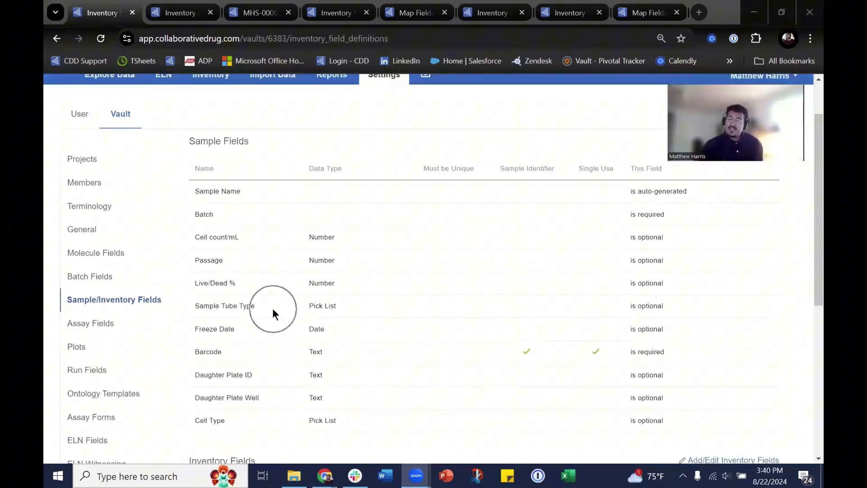
pyautogui.moveTo(246, 288)
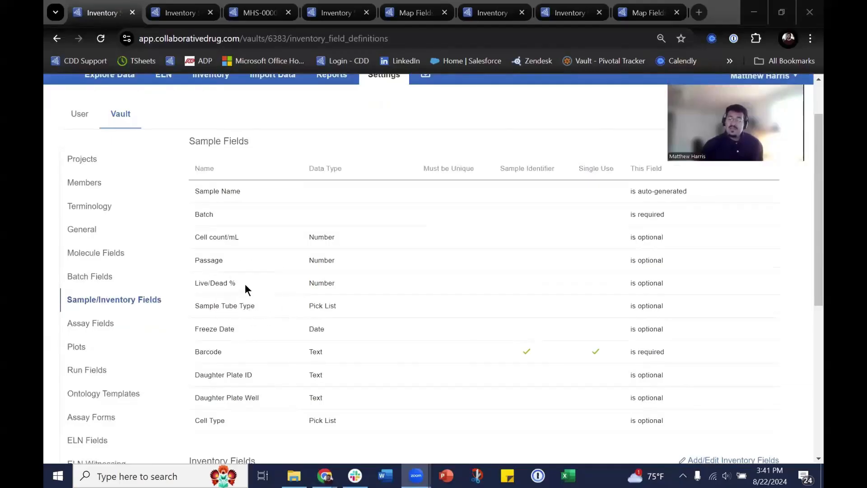
pyautogui.moveTo(276, 305)
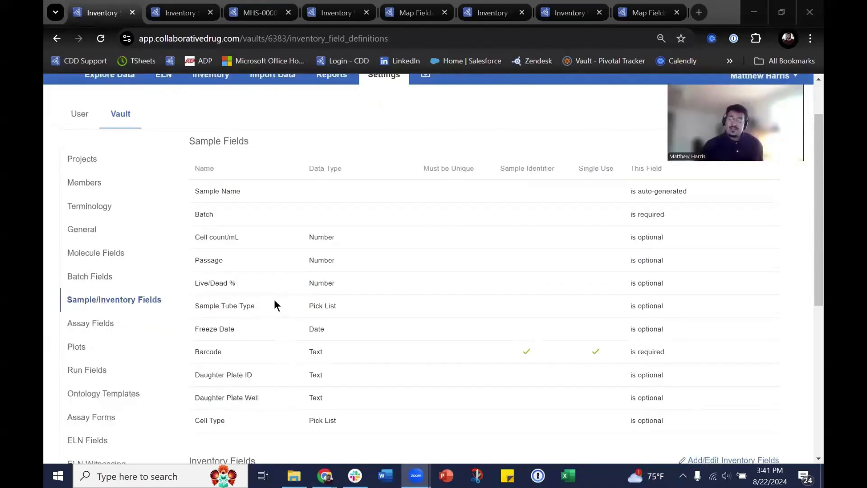
pyautogui.moveTo(477, 332)
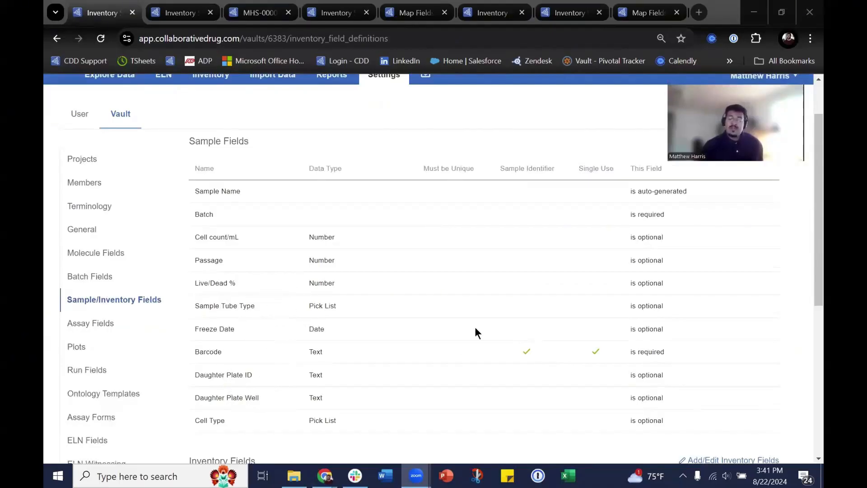
pyautogui.scroll(-3)
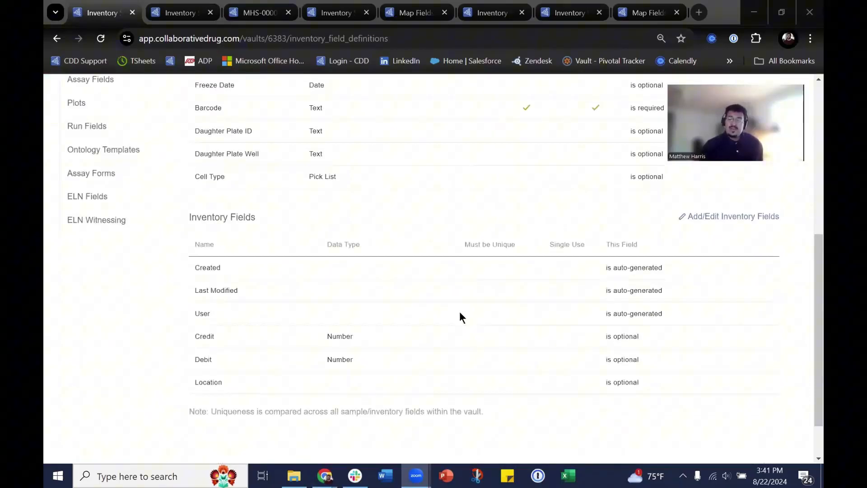
pyautogui.moveTo(282, 391)
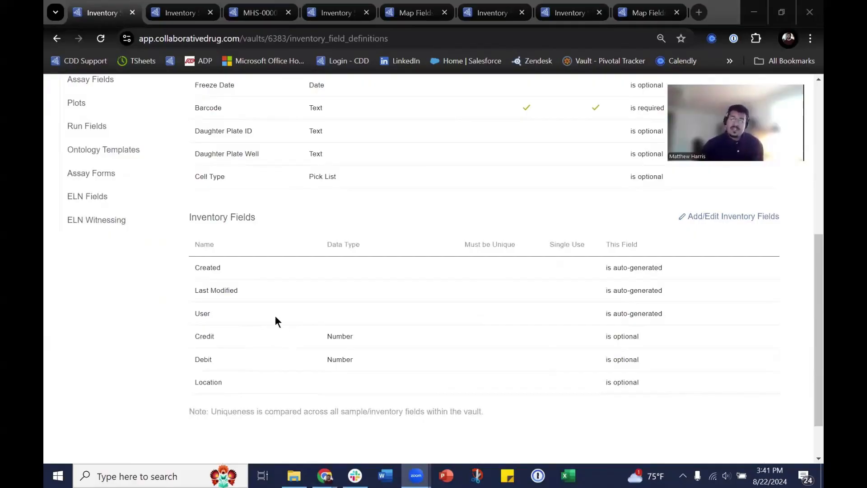
pyautogui.click(180, 13)
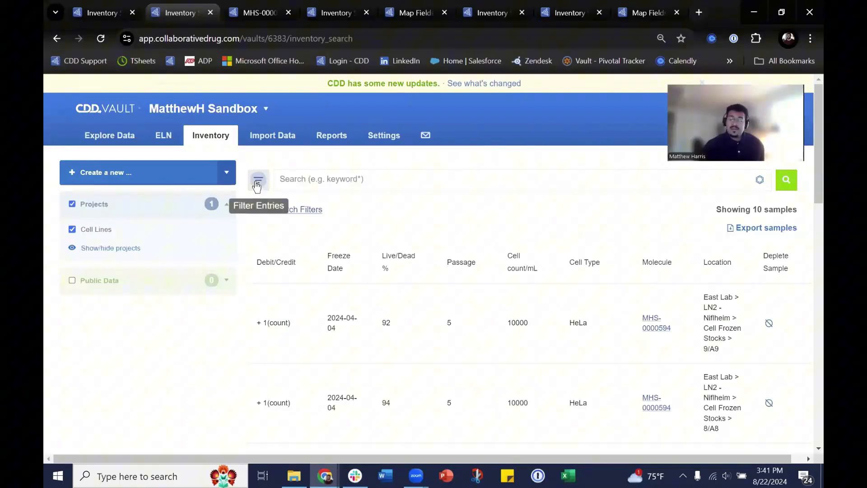
# Step: Filter the sample search by Cell Type 'has' A-375 and scroll the 3 results
pyautogui.click(257, 180)
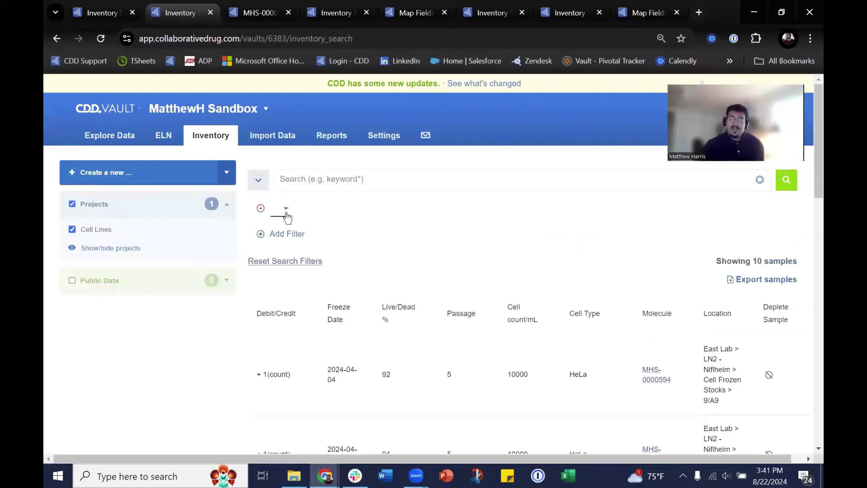
pyautogui.click(286, 209)
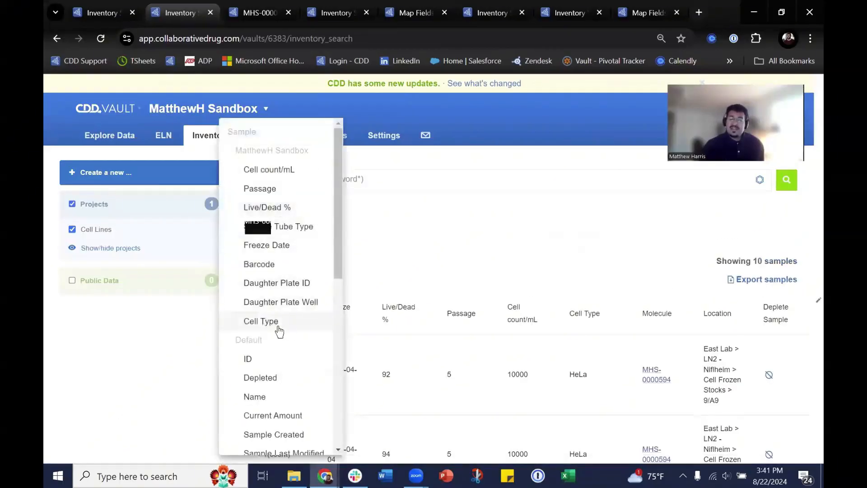
pyautogui.click(260, 320)
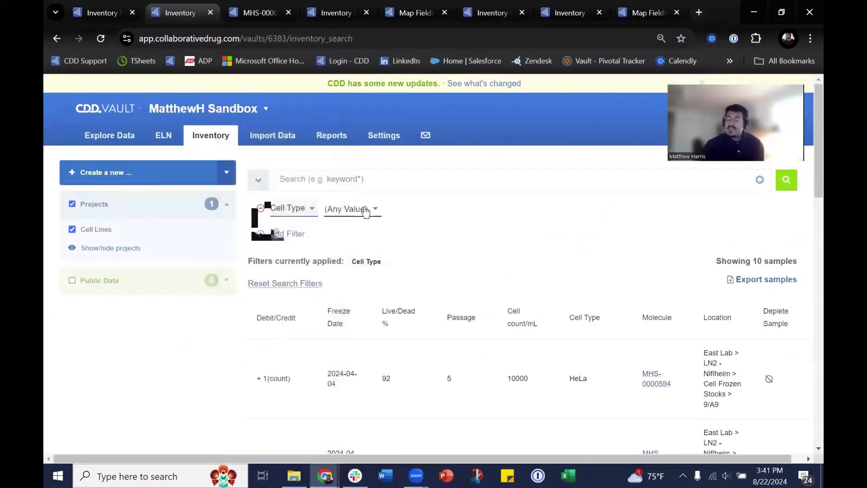
pyautogui.click(351, 209)
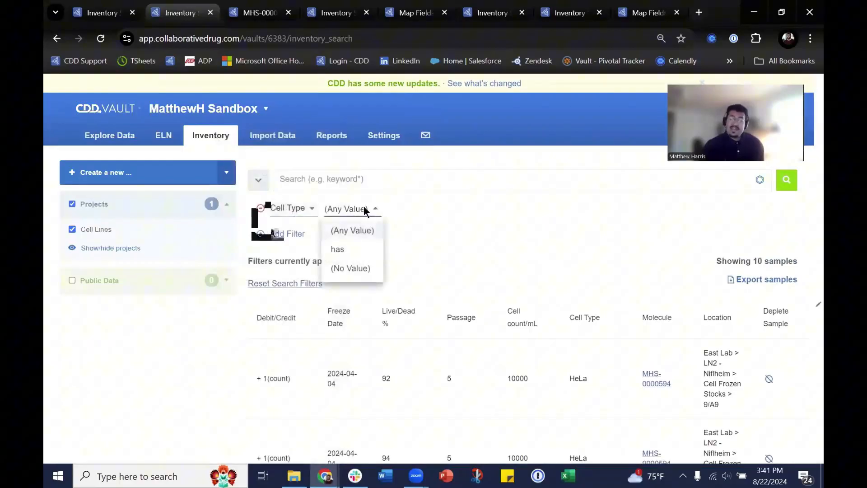
pyautogui.click(338, 249)
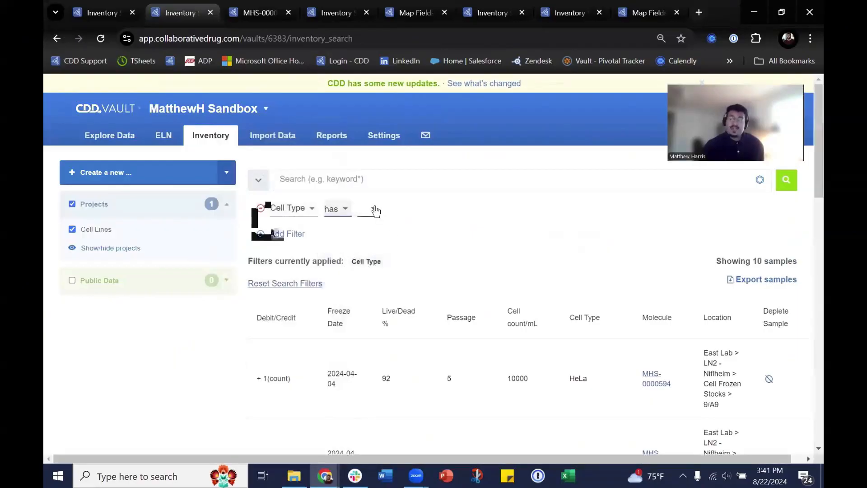
pyautogui.click(368, 209)
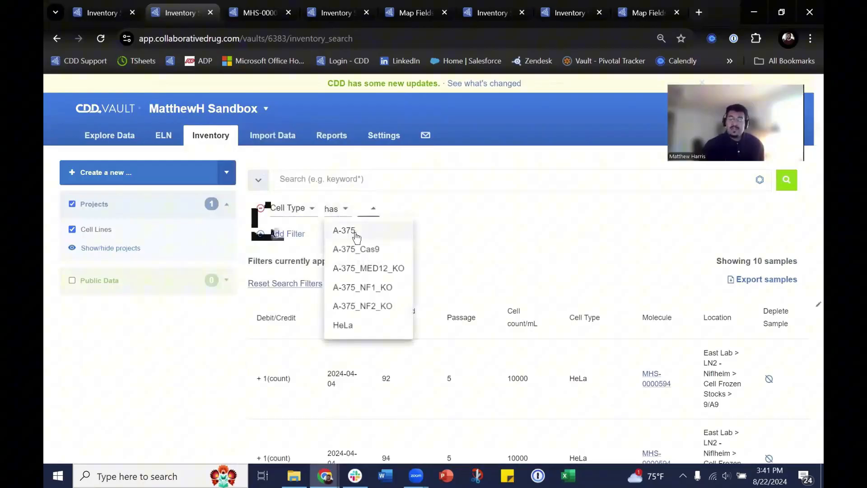
pyautogui.click(343, 230)
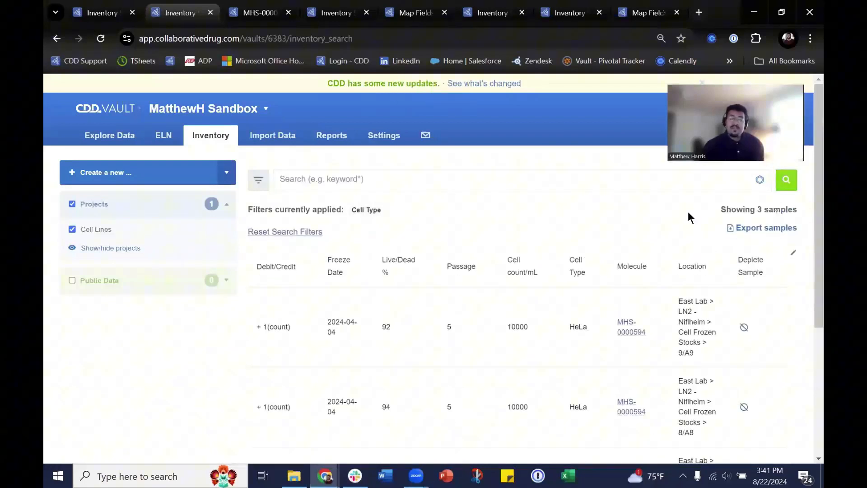
pyautogui.scroll(-3)
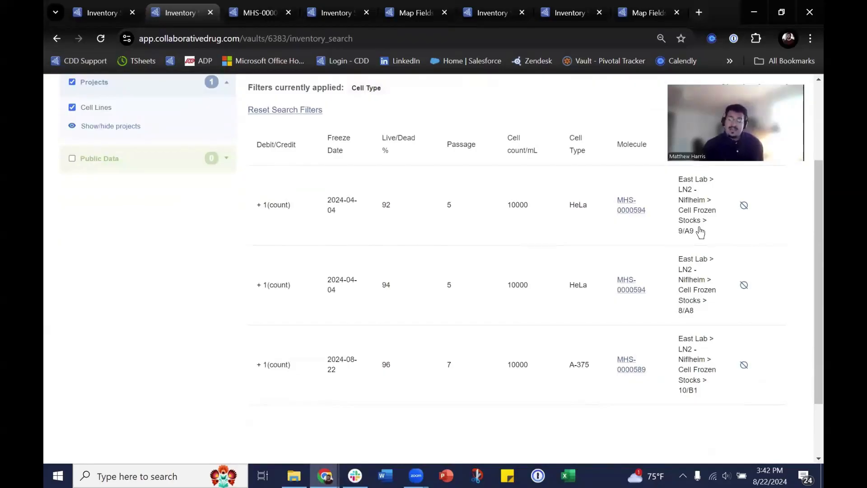
pyautogui.moveTo(613, 259)
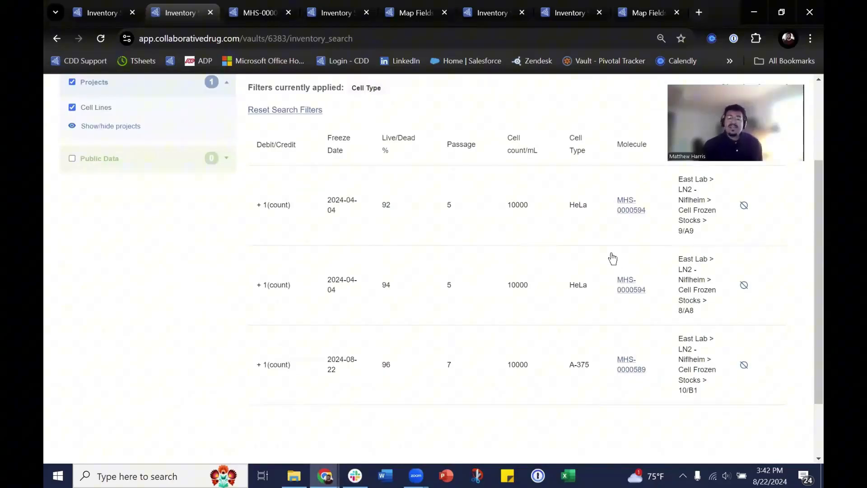
pyautogui.moveTo(715, 248)
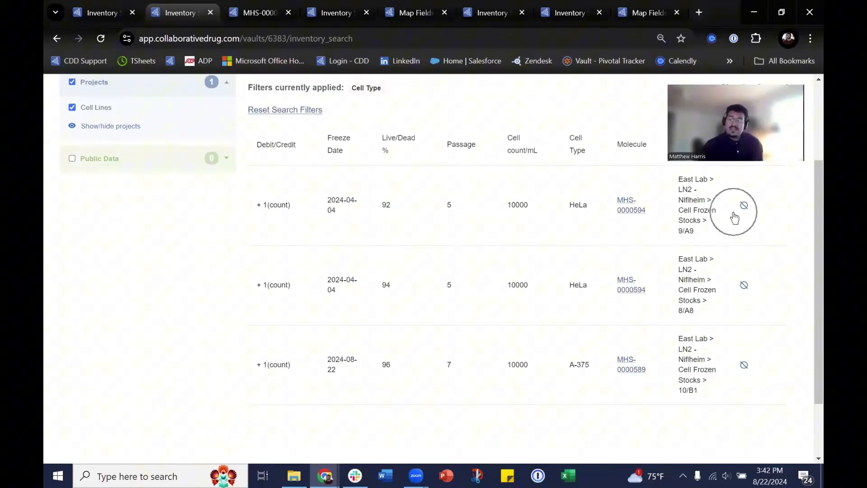
pyautogui.moveTo(677, 303)
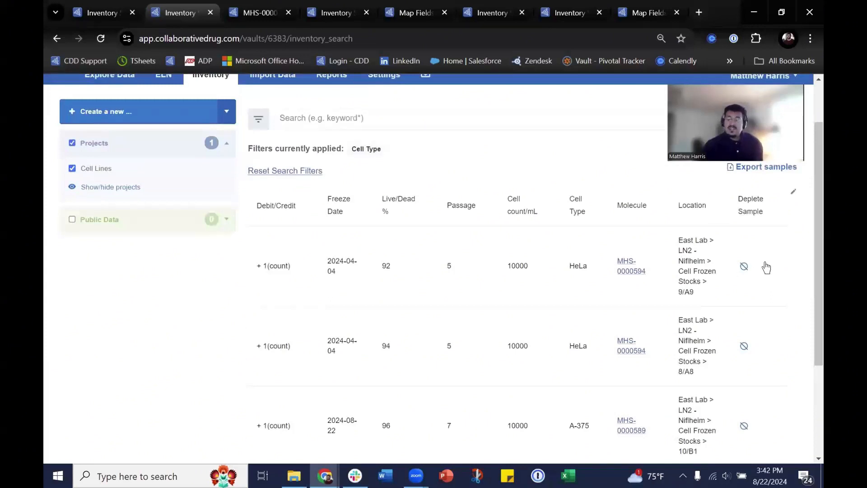
pyautogui.moveTo(675, 271)
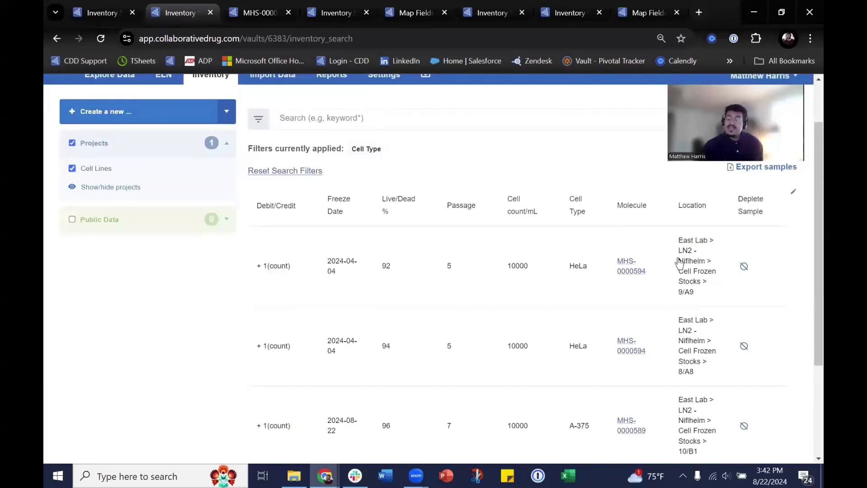
pyautogui.moveTo(695, 281)
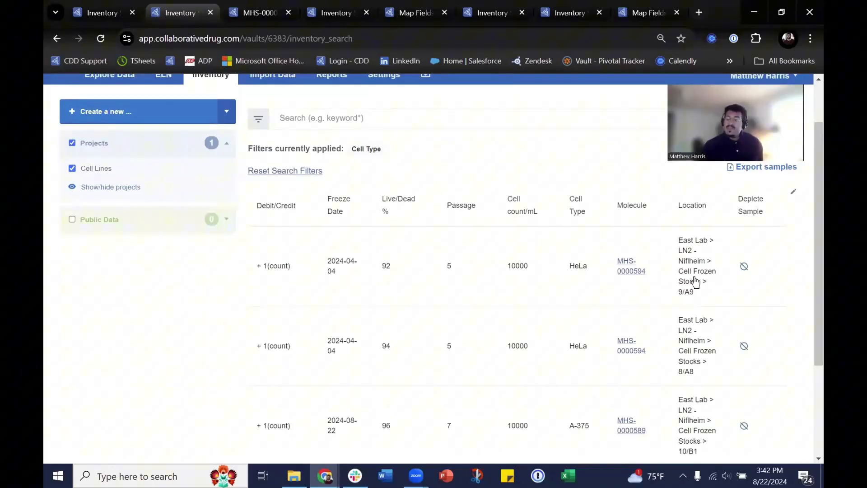
pyautogui.moveTo(759, 266)
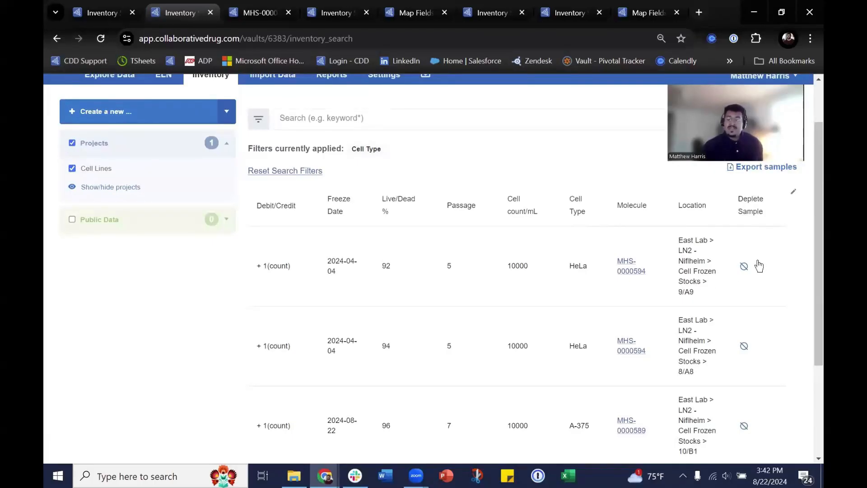
pyautogui.moveTo(744, 267)
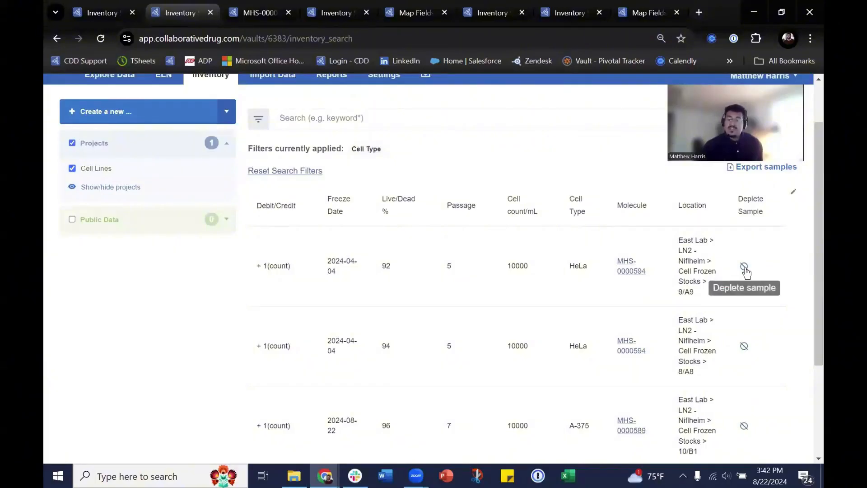
# Step: Mark the HeLa sample at 9/A9 as depleted
pyautogui.click(743, 266)
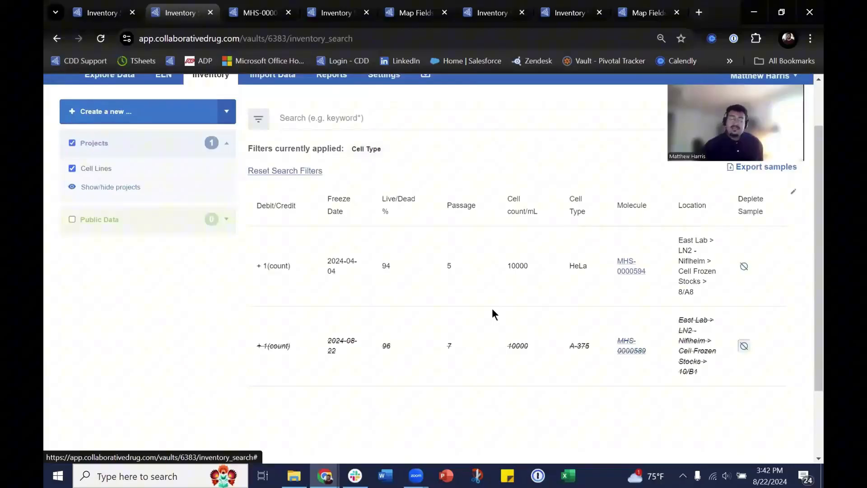
pyautogui.moveTo(343, 26)
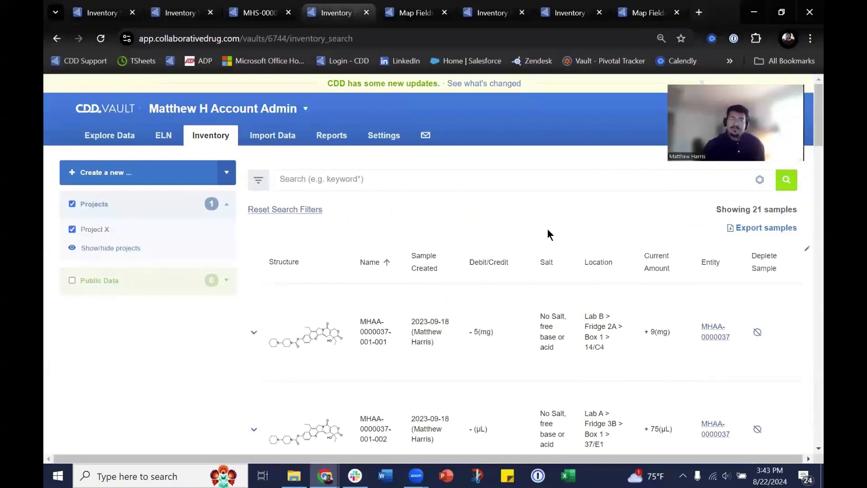
pyautogui.moveTo(553, 227)
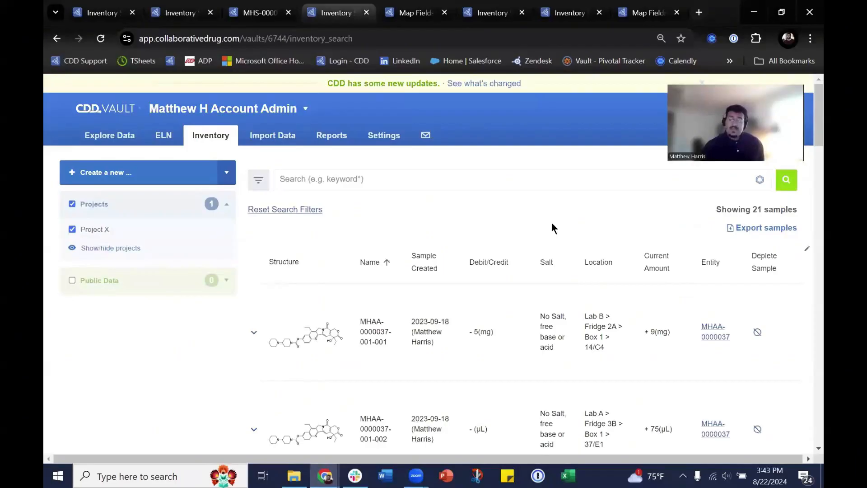
pyautogui.moveTo(258, 180)
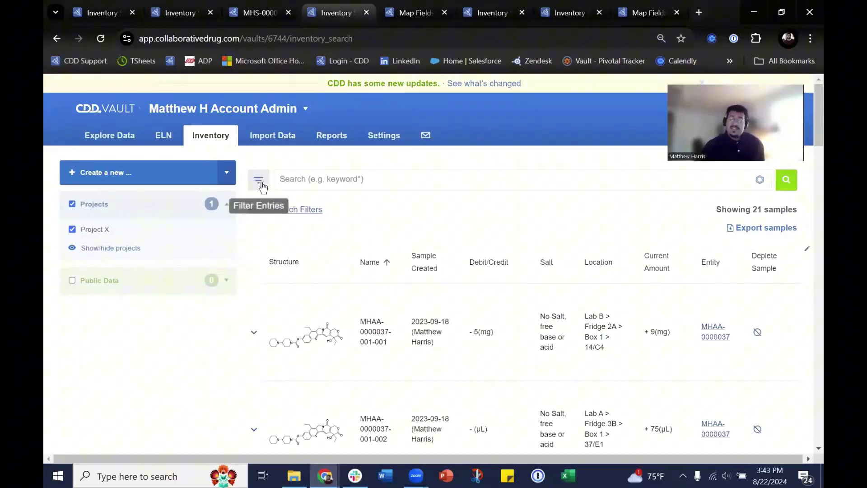
# Step: Filter samples by Entity 'has' MHAA-0000062, -0000063 and -0000064 and run the search
pyautogui.click(258, 180)
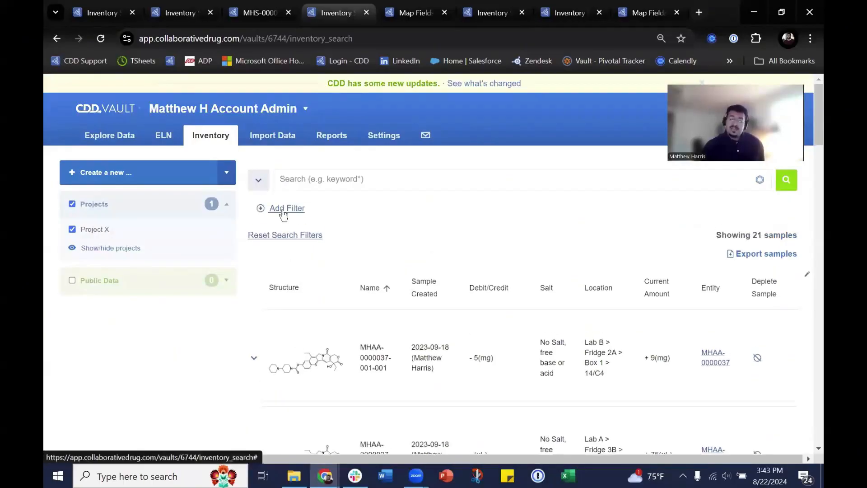
pyautogui.click(286, 208)
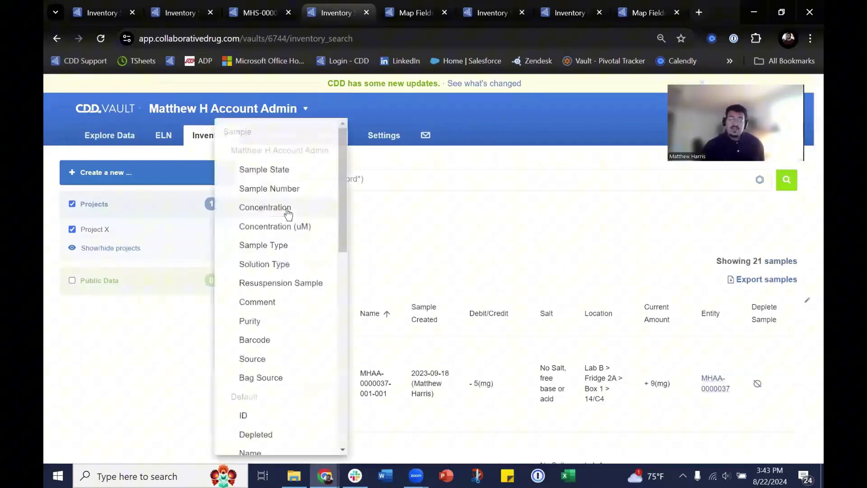
pyautogui.scroll(-3)
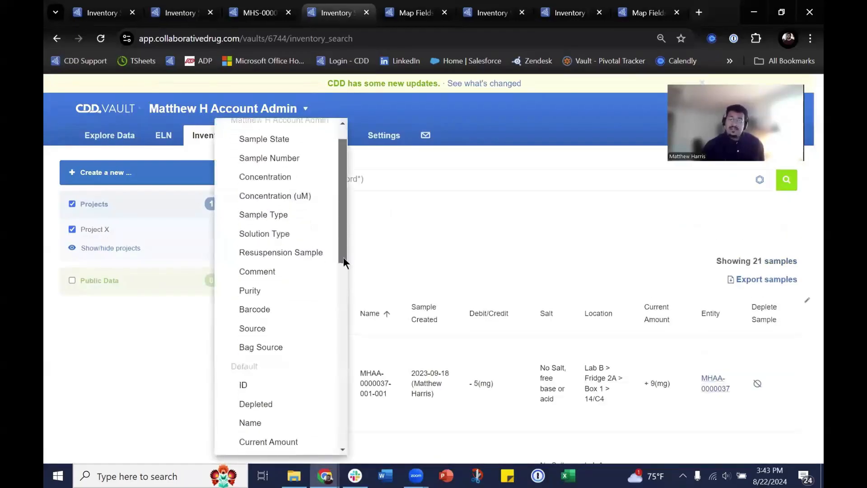
pyautogui.scroll(-3)
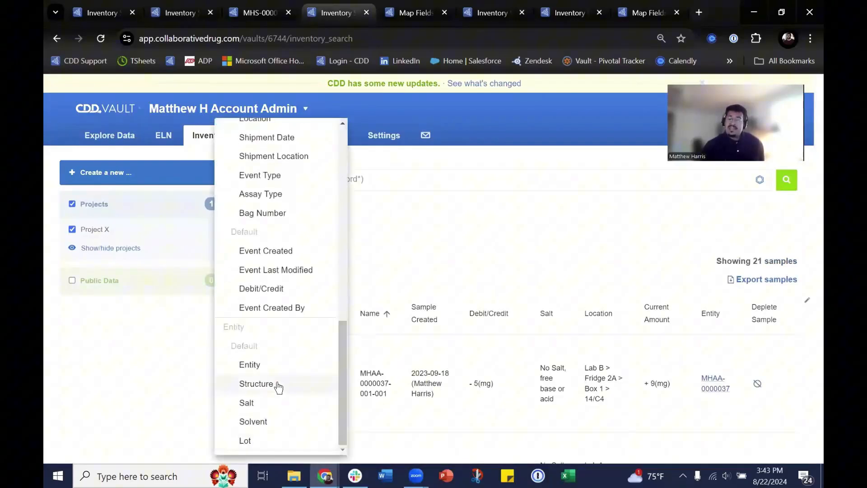
pyautogui.click(256, 383)
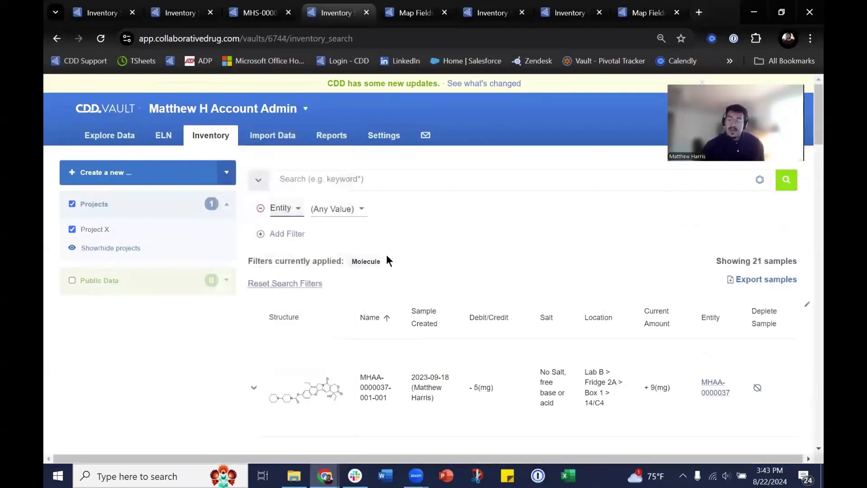
pyautogui.click(337, 208)
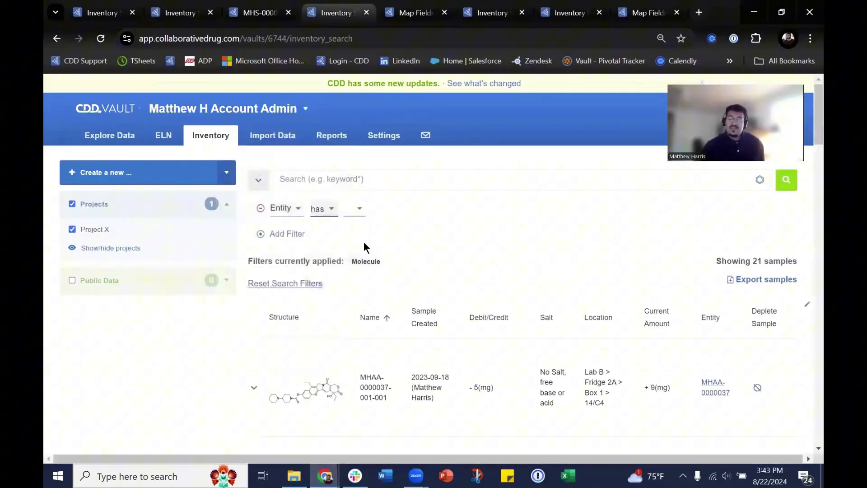
pyautogui.click(354, 209)
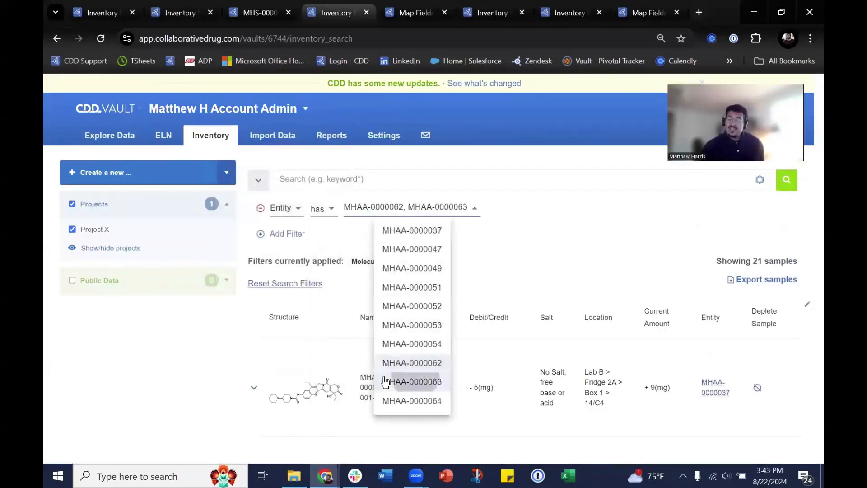
pyautogui.click(412, 401)
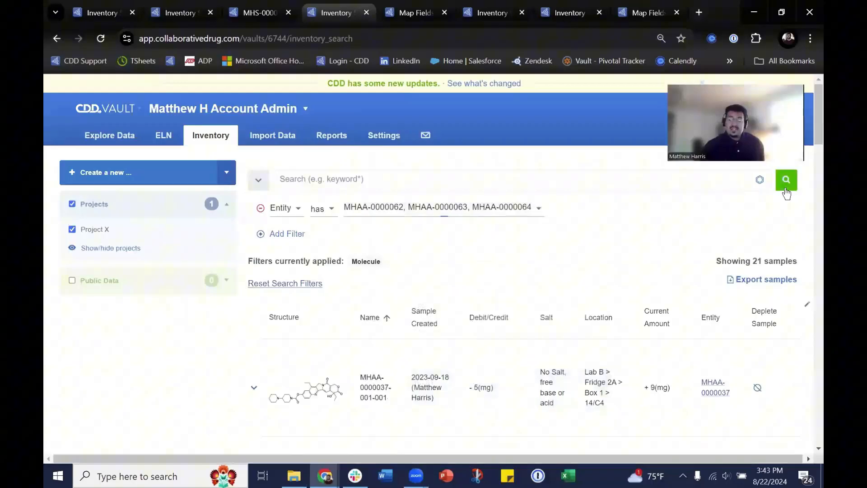
pyautogui.click(786, 179)
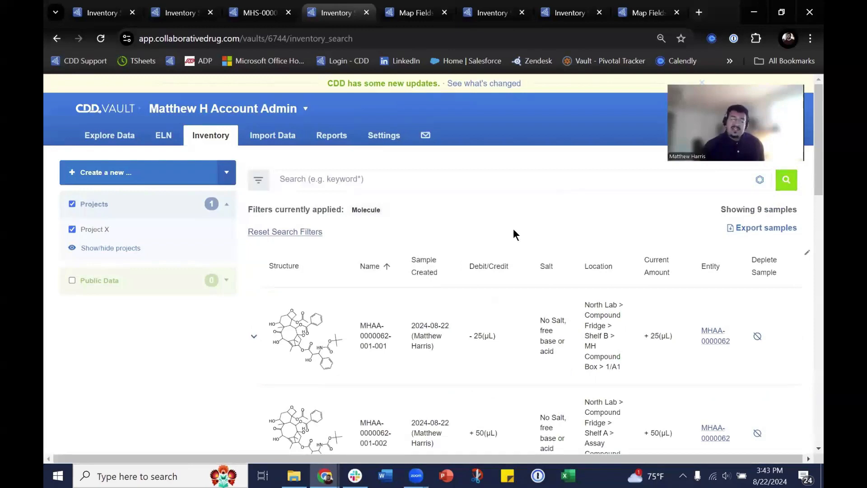
pyautogui.scroll(-3)
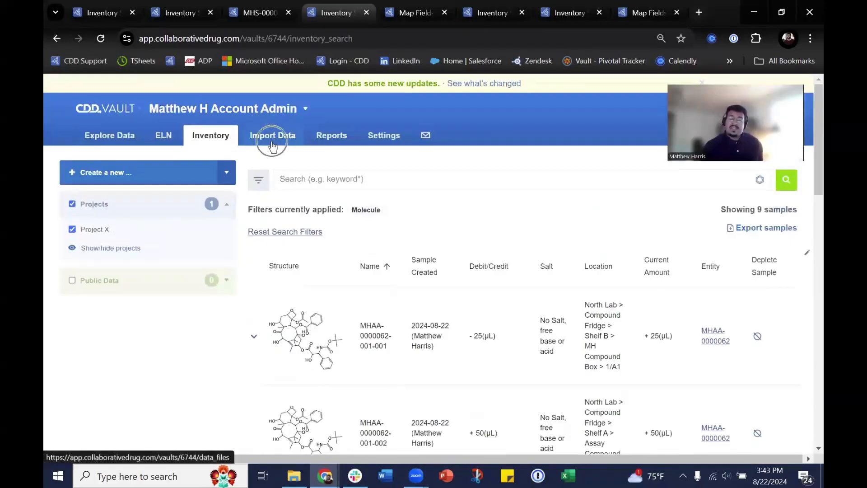
pyautogui.moveTo(401, 18)
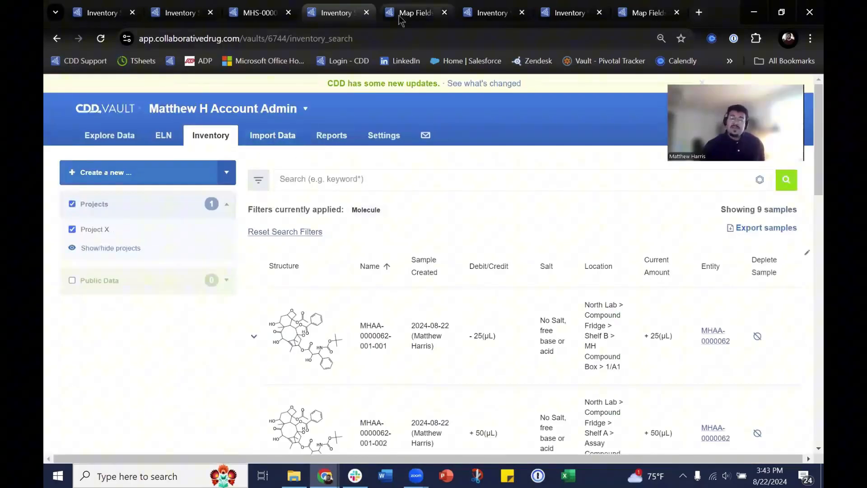
# Step: View the Inventory Debit.csv field-mapping page, then return to the MH Compound Box search
pyautogui.click(411, 12)
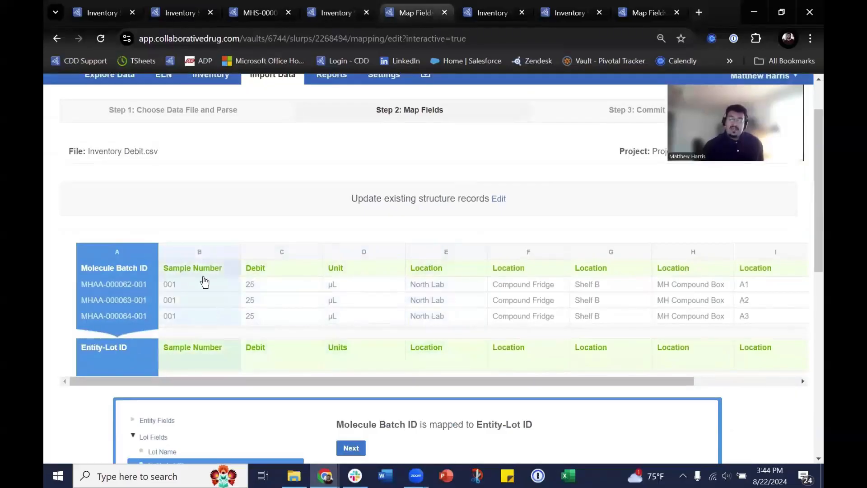
pyautogui.moveTo(219, 304)
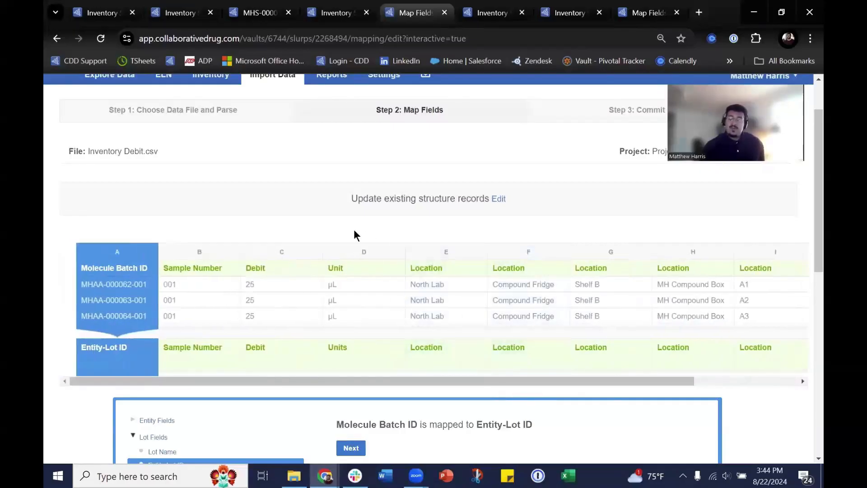
pyautogui.moveTo(358, 227)
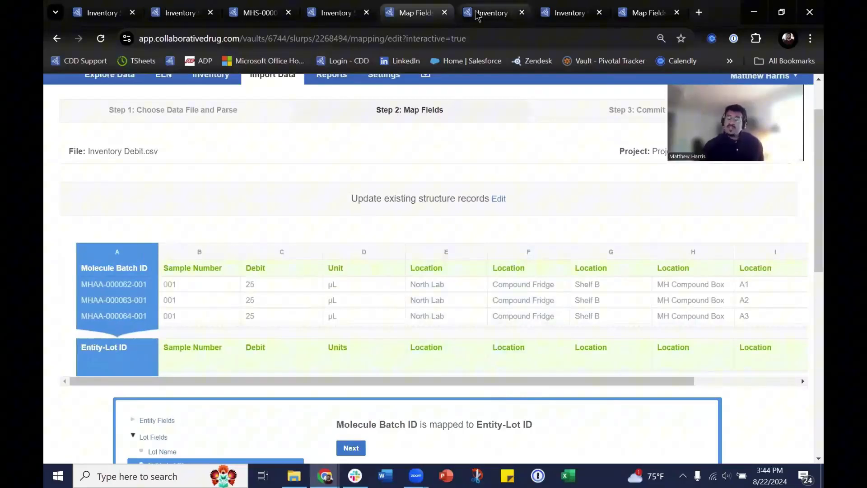
pyautogui.click(490, 12)
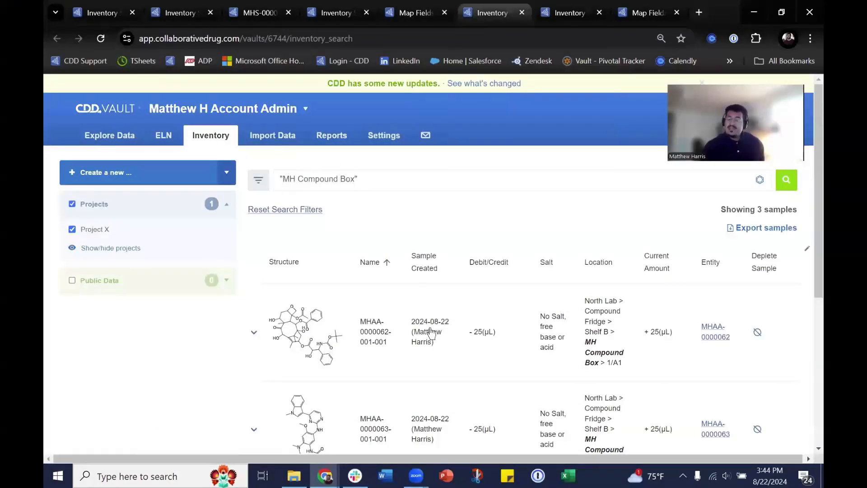
pyautogui.scroll(-3)
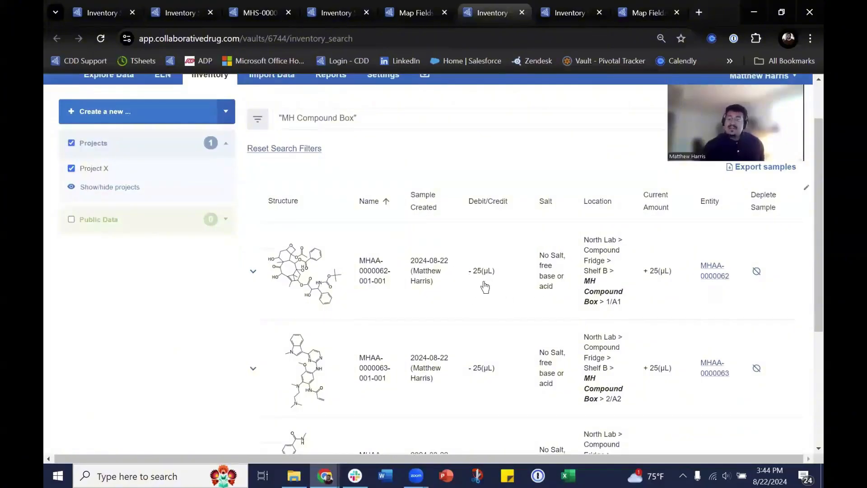
pyautogui.moveTo(675, 281)
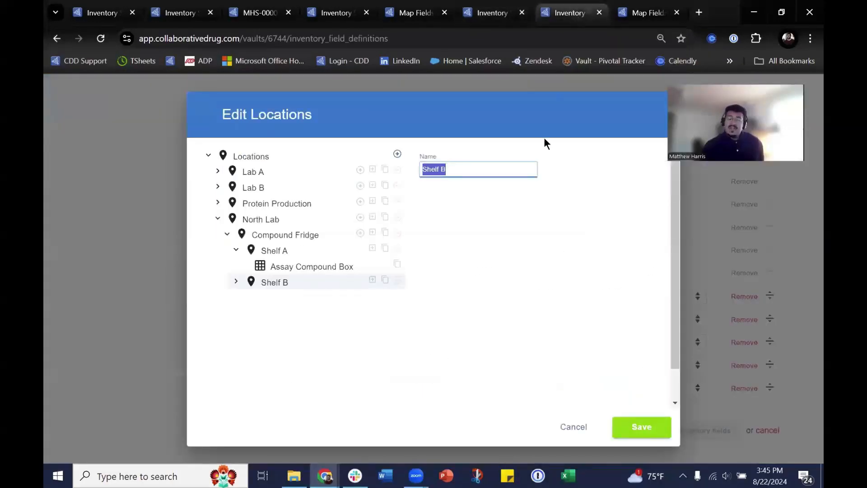
pyautogui.moveTo(443, 278)
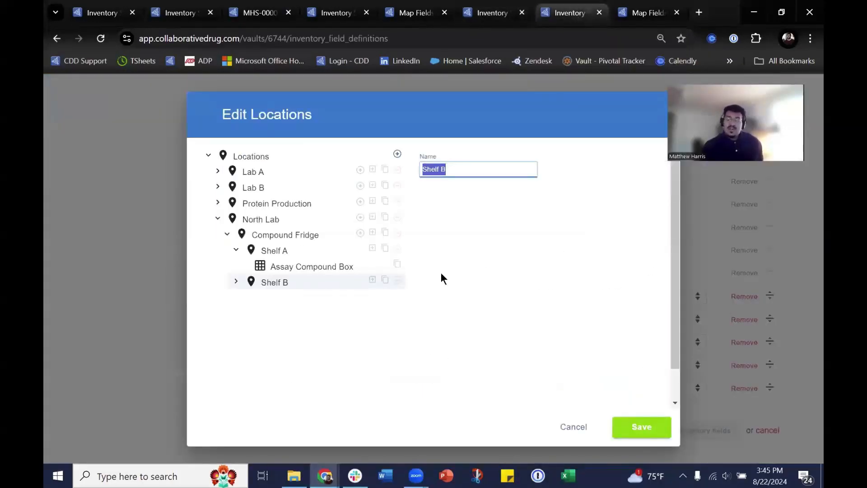
pyautogui.moveTo(314, 271)
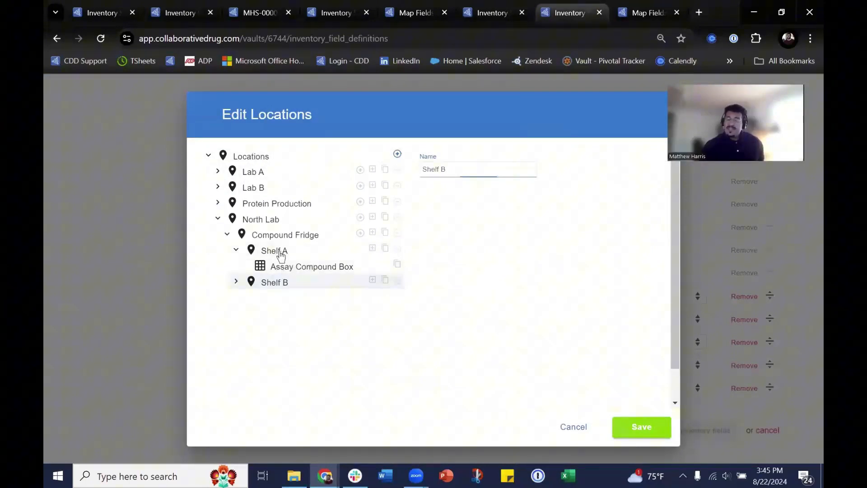
# Step: Create a box 'Assay Compound Box 2' under Shelf A and save the locations
pyautogui.click(273, 250)
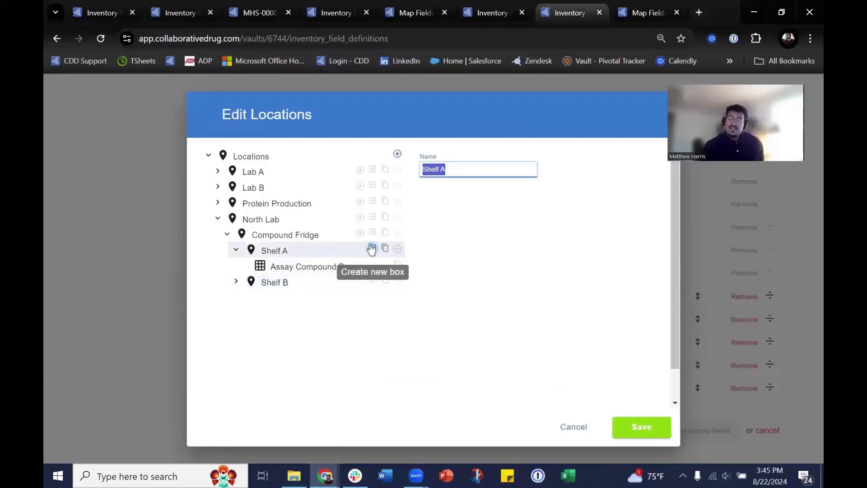
pyautogui.click(369, 247)
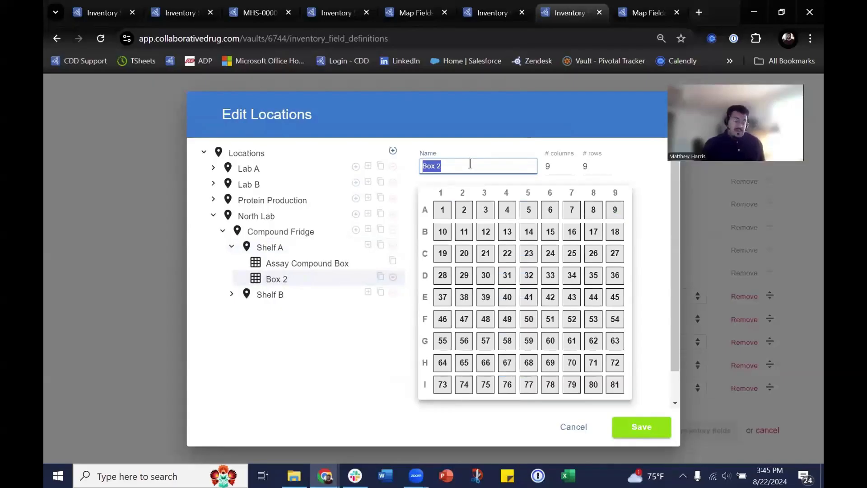
pyautogui.write('Assay Compound')
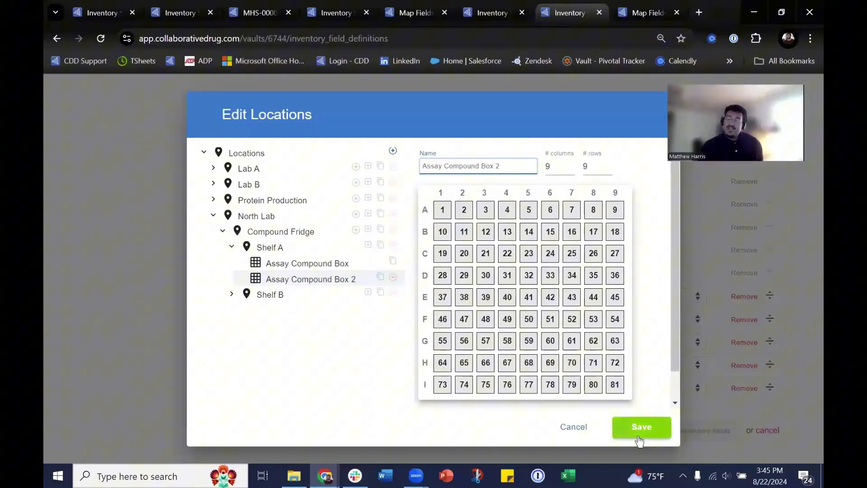
pyautogui.click(641, 427)
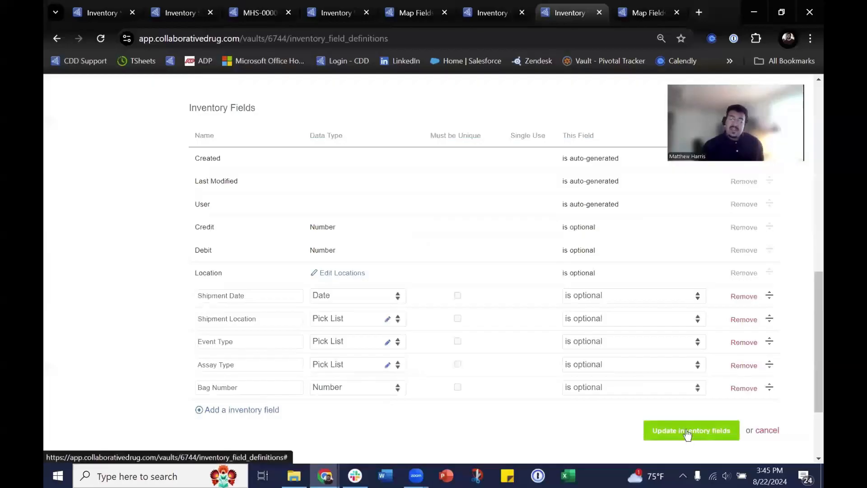
# Step: Save the inventory fields Location, Shipment Date, Event Type, Assay Type and Bag Number
pyautogui.click(690, 431)
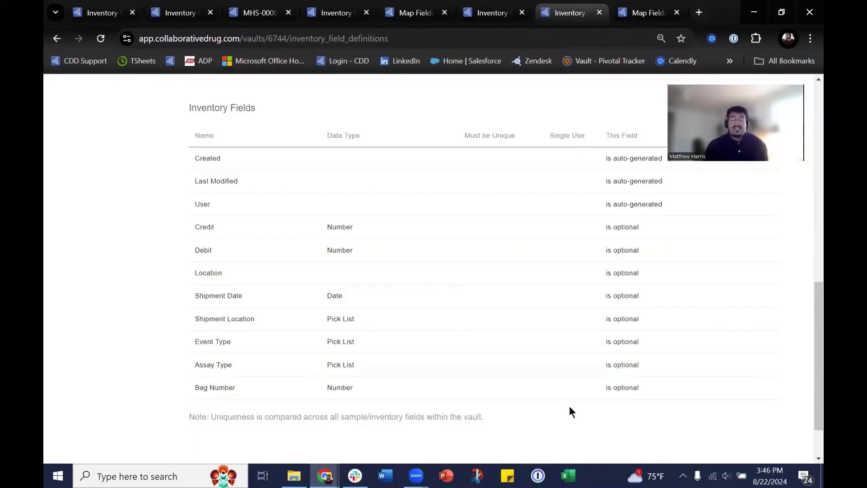
pyautogui.moveTo(669, 172)
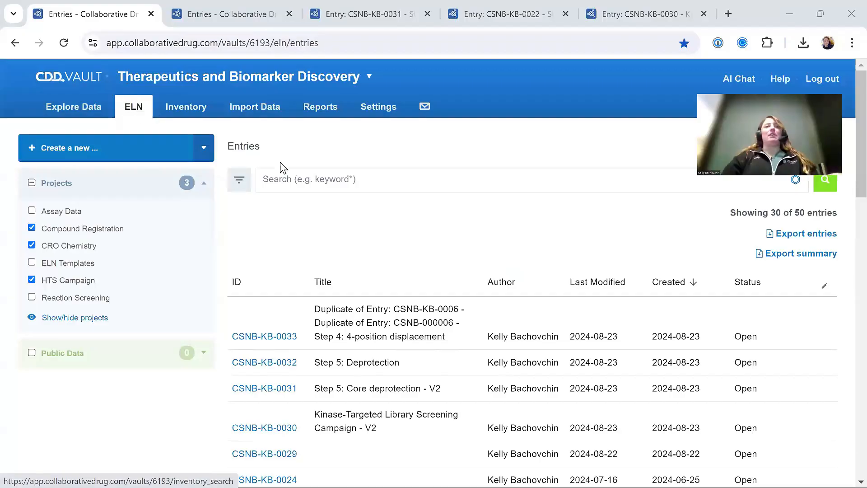
# Step: Exclude the Compound Registration project to leave 37 entries, then start a structure search
pyautogui.scroll(-3)
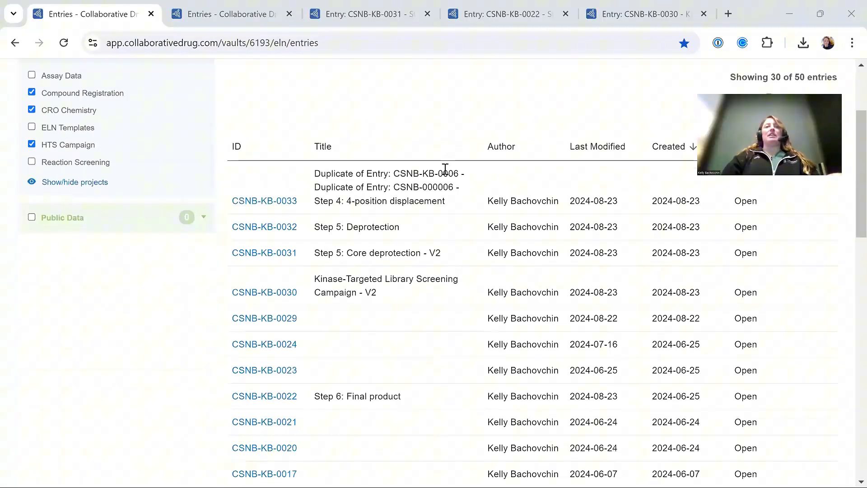
pyautogui.moveTo(423, 371)
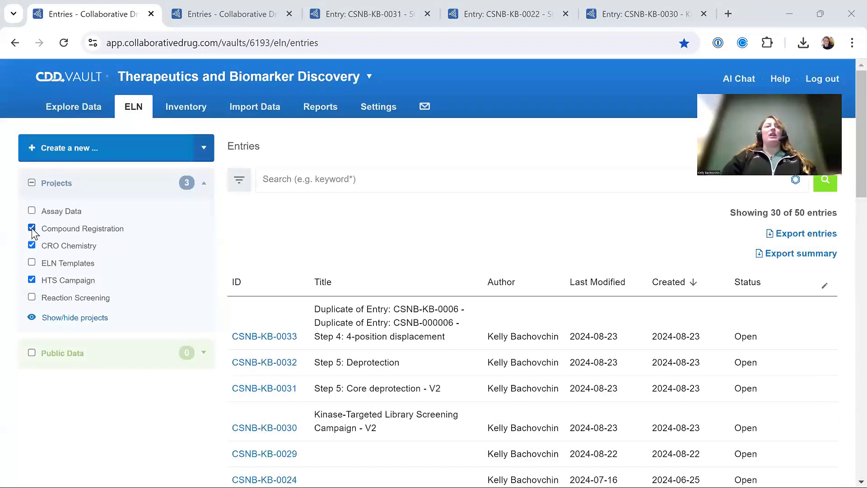
pyautogui.click(32, 228)
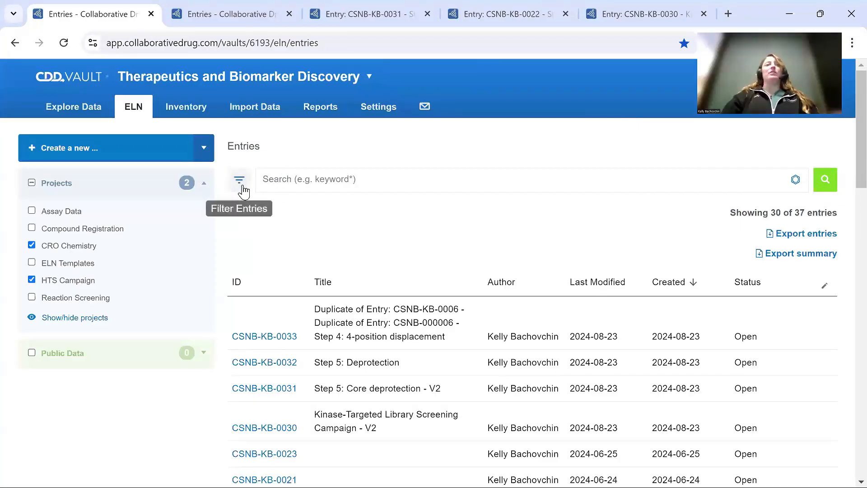
pyautogui.moveTo(532, 293)
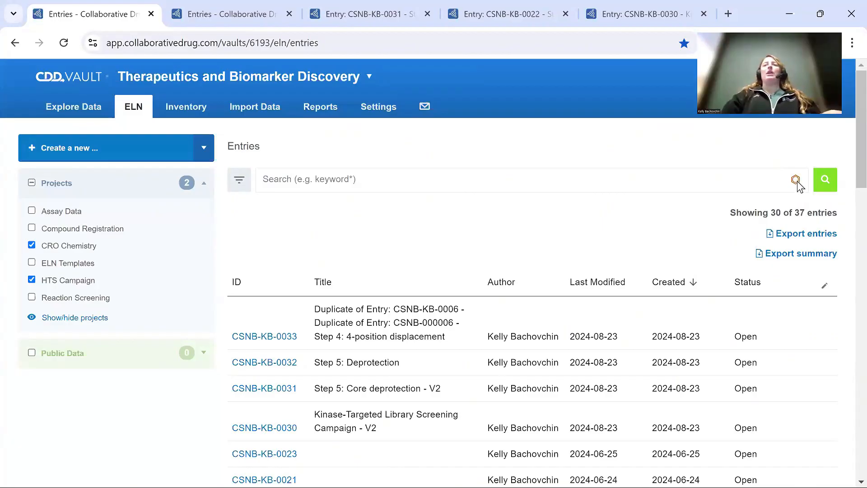
pyautogui.click(795, 181)
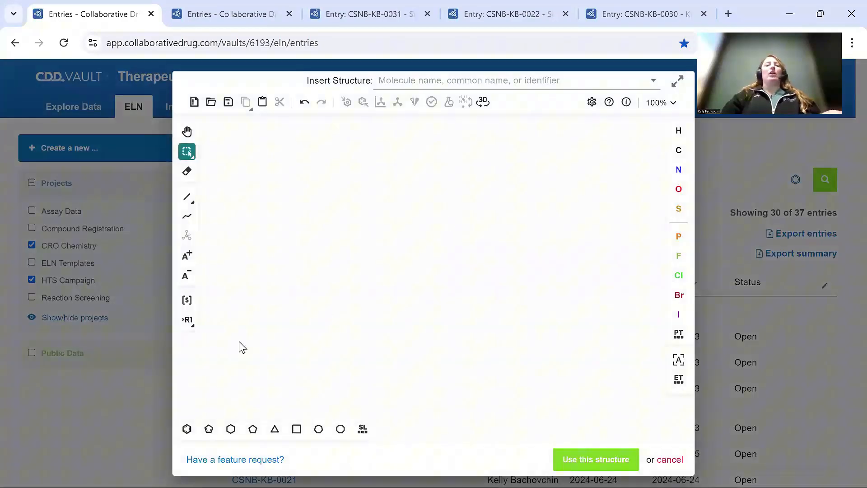
pyautogui.moveTo(468, 317)
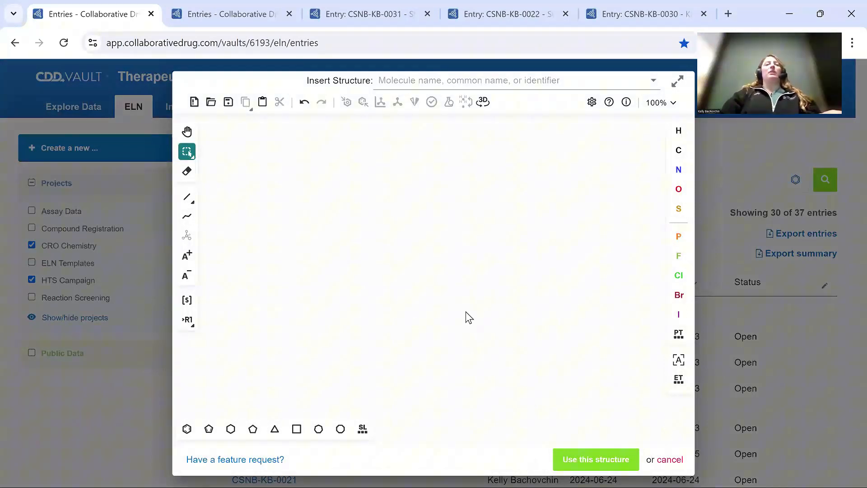
pyautogui.moveTo(445, 222)
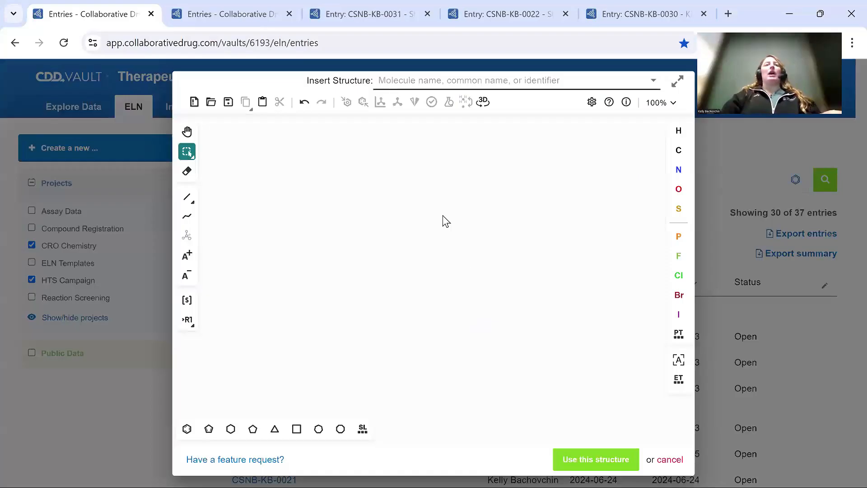
# Step: Search entries using NEU-0001200 with its dimethylaminomethyl group erased
pyautogui.write('neu')
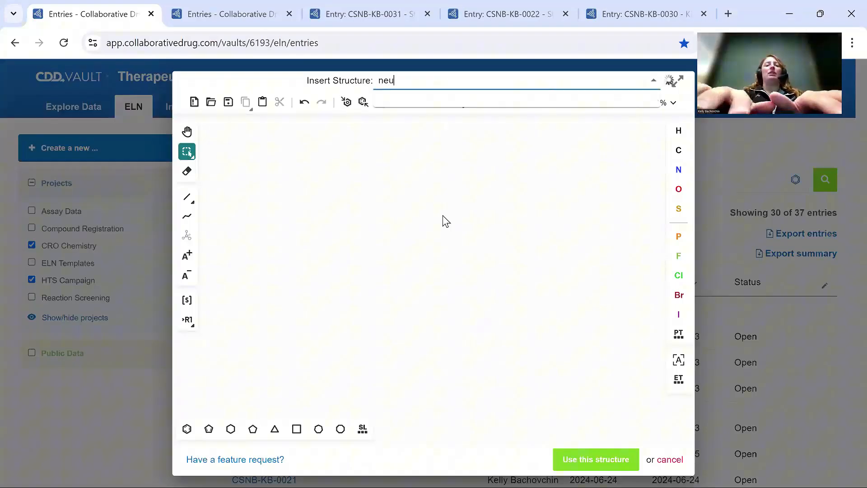
pyautogui.write('-1200')
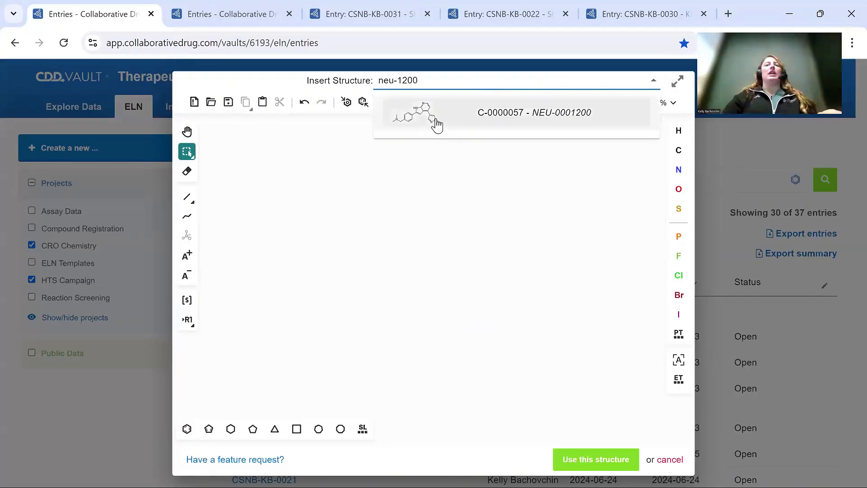
pyautogui.click(534, 112)
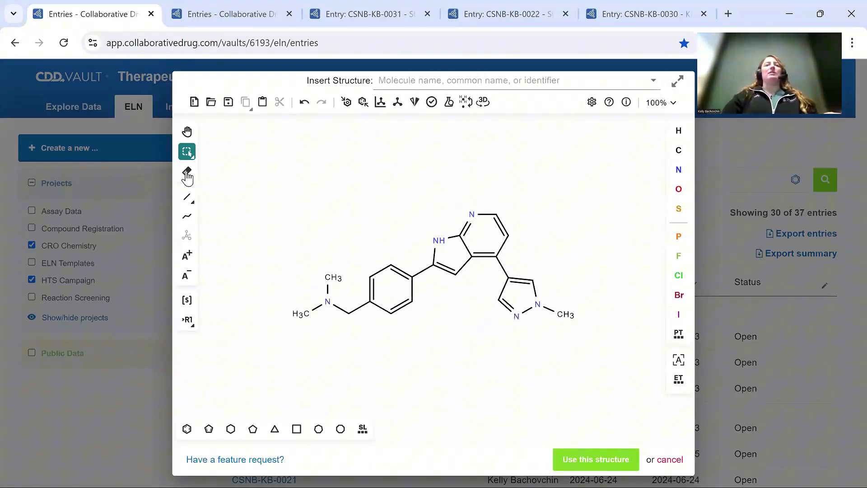
pyautogui.click(187, 172)
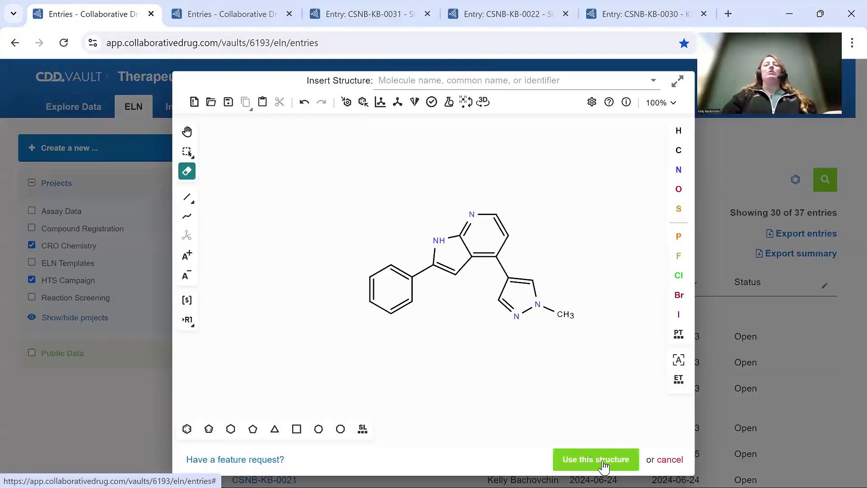
pyautogui.click(596, 458)
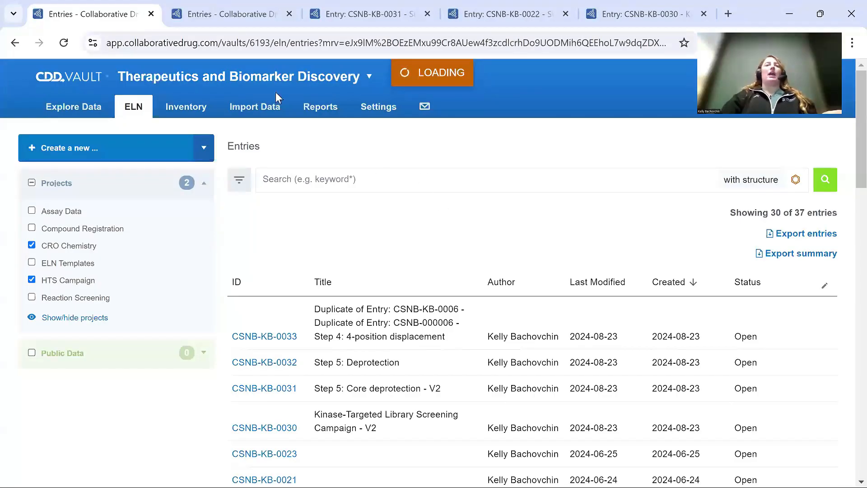
pyautogui.click(32, 228)
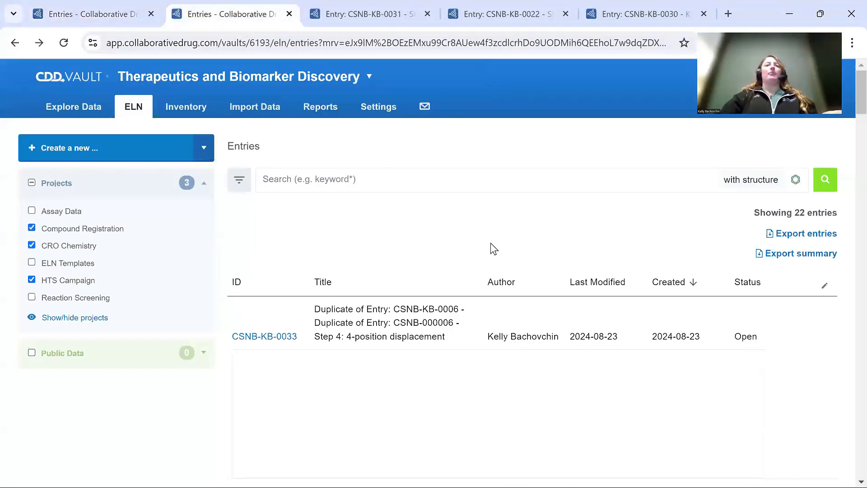
pyautogui.scroll(-3)
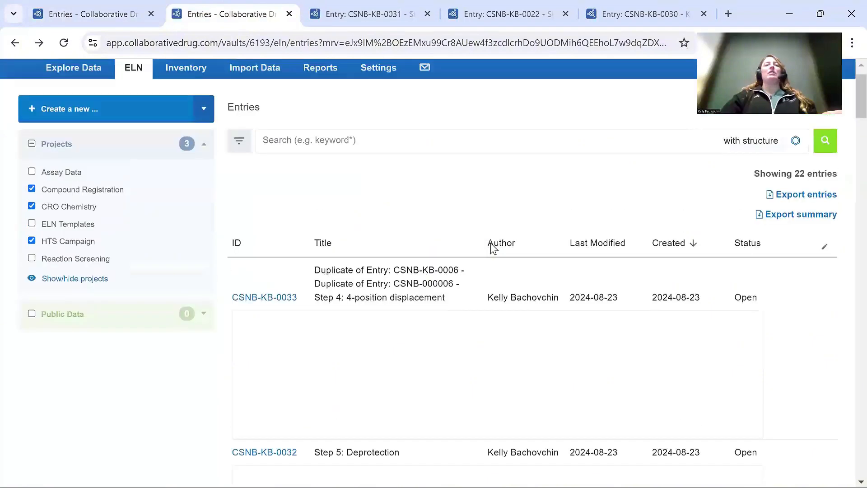
pyautogui.scroll(-3)
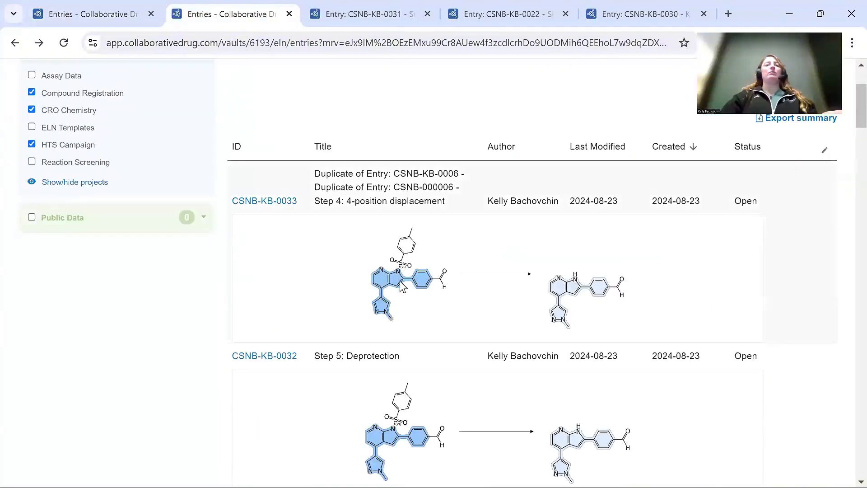
pyautogui.moveTo(633, 292)
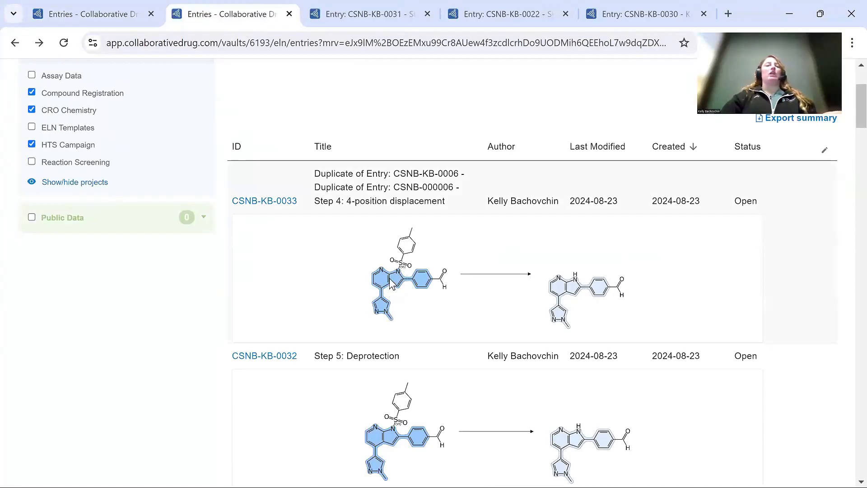
pyautogui.scroll(-3)
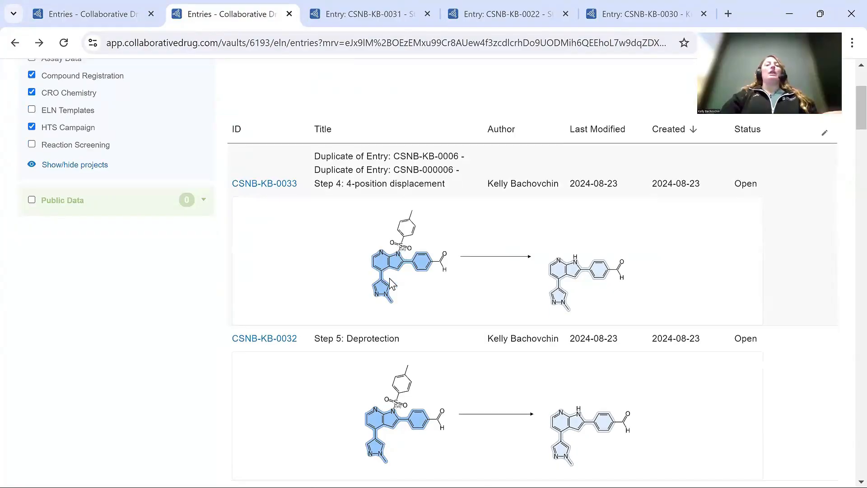
pyautogui.scroll(-3)
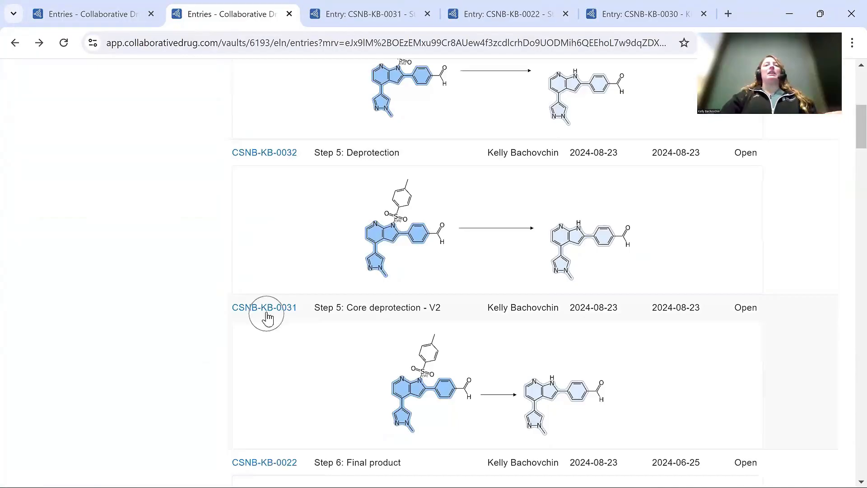
pyautogui.moveTo(264, 307)
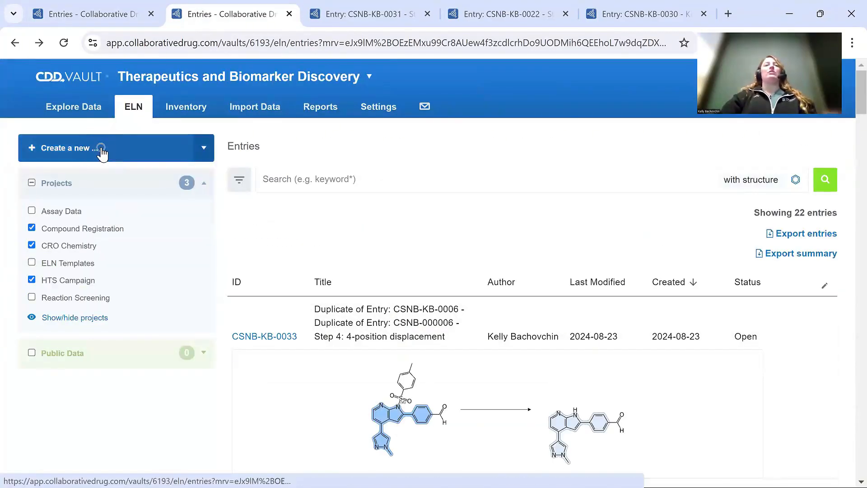
pyautogui.click(116, 147)
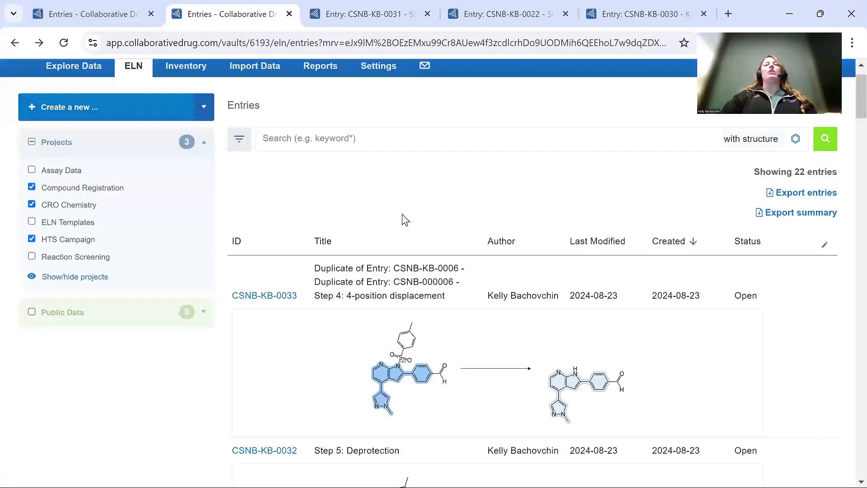
pyautogui.scroll(-3)
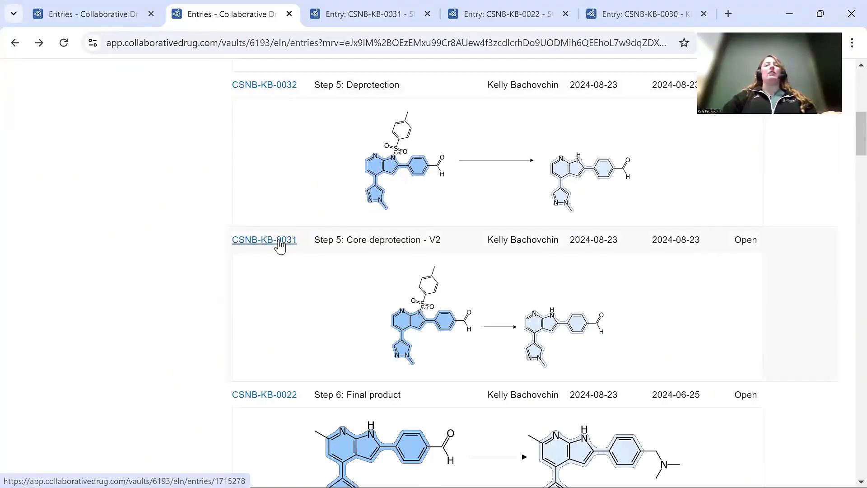
# Step: Open entry CSNB-KB-0031 'Step 5: Core deprotection - V2' and review its header fields
pyautogui.click(263, 239)
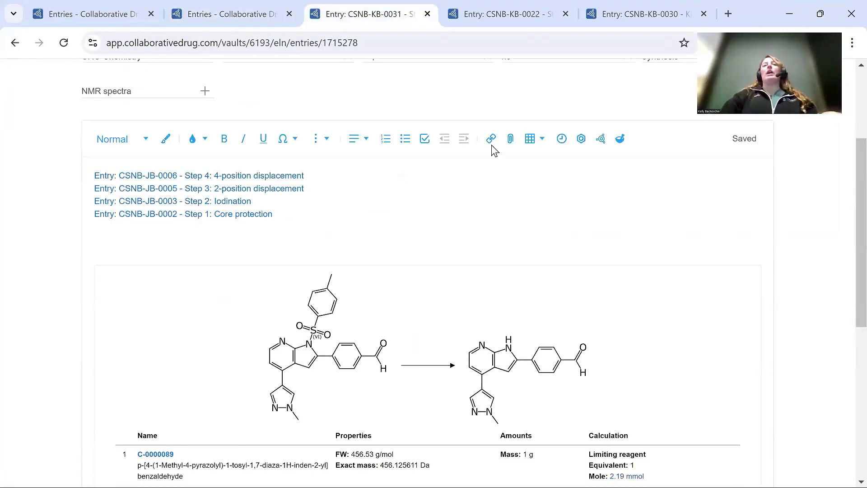
pyautogui.moveTo(490, 138)
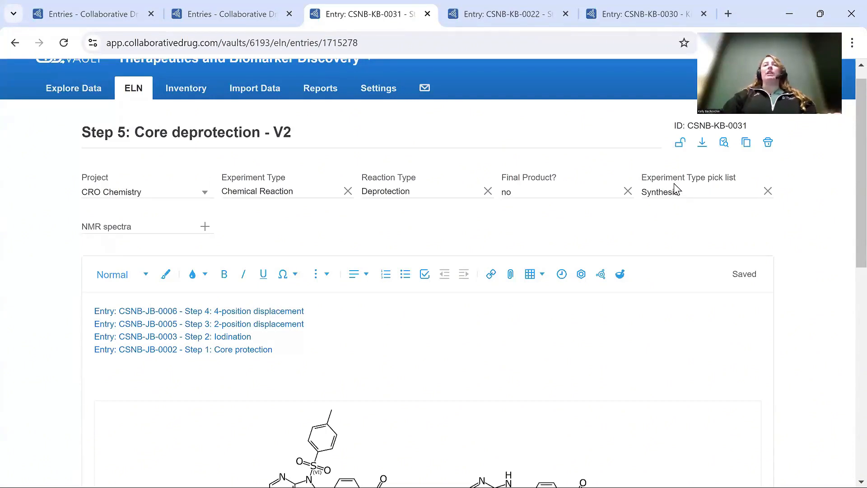
pyautogui.click(282, 192)
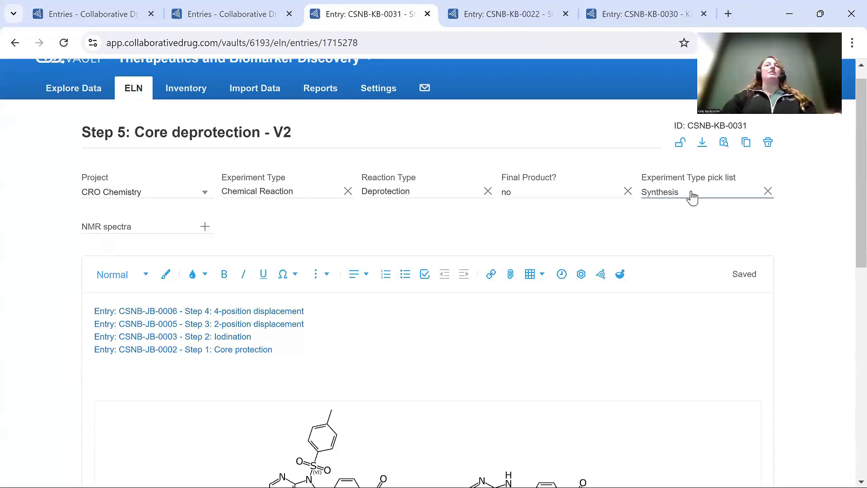
pyautogui.moveTo(382, 233)
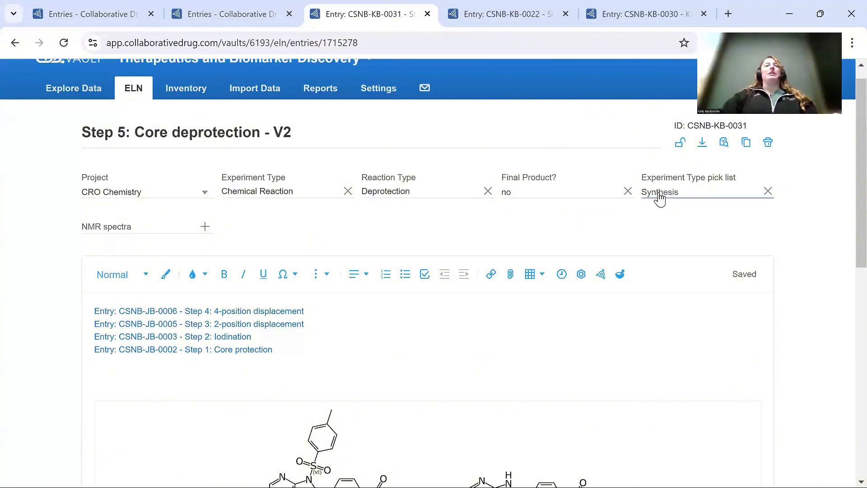
pyautogui.moveTo(648, 233)
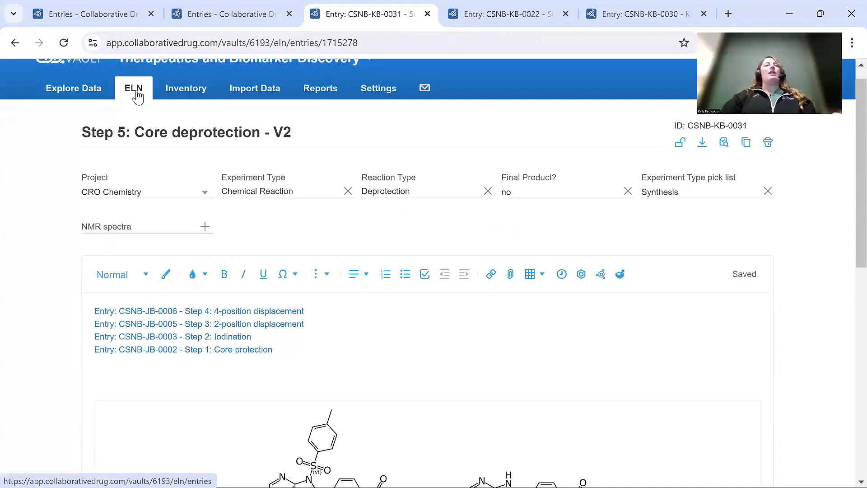
pyautogui.moveTo(562, 274)
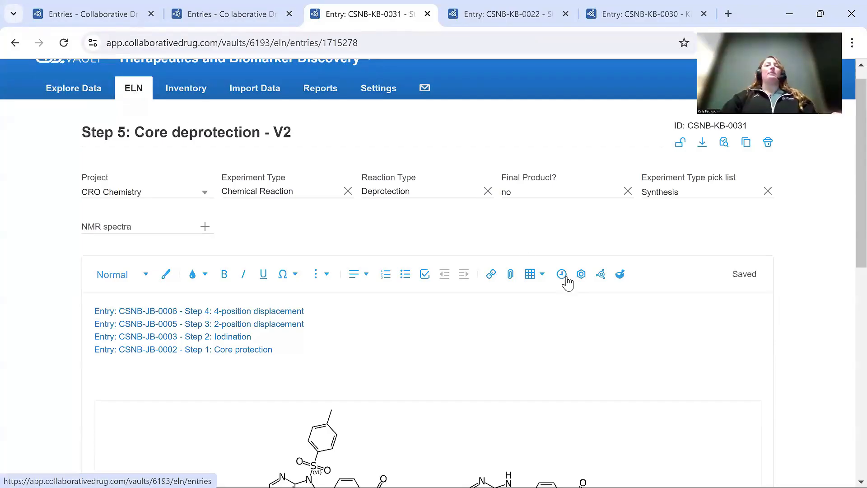
pyautogui.scroll(-3)
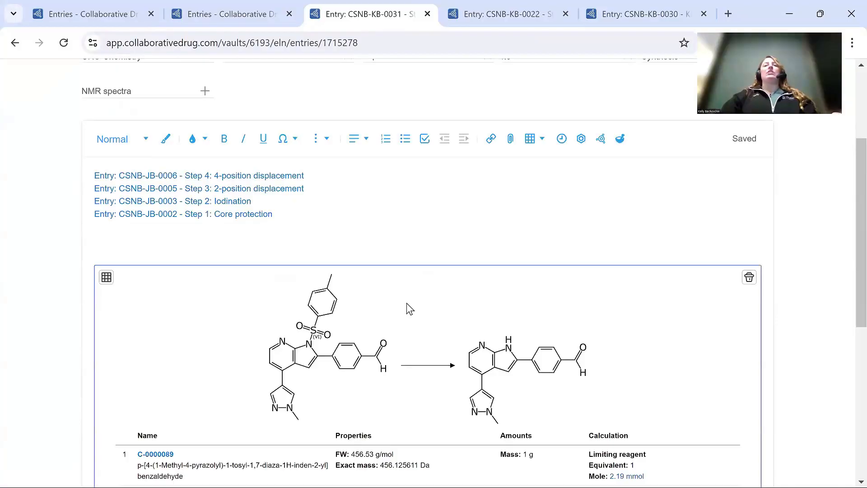
pyautogui.scroll(-3)
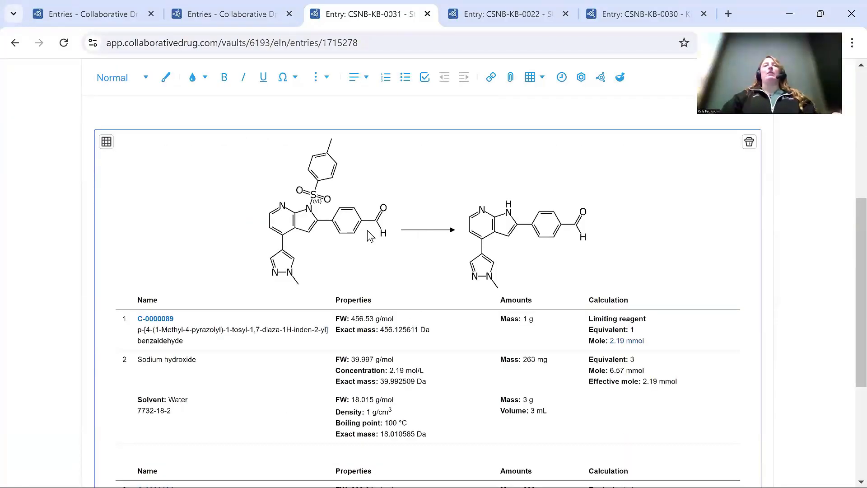
pyautogui.moveTo(431, 196)
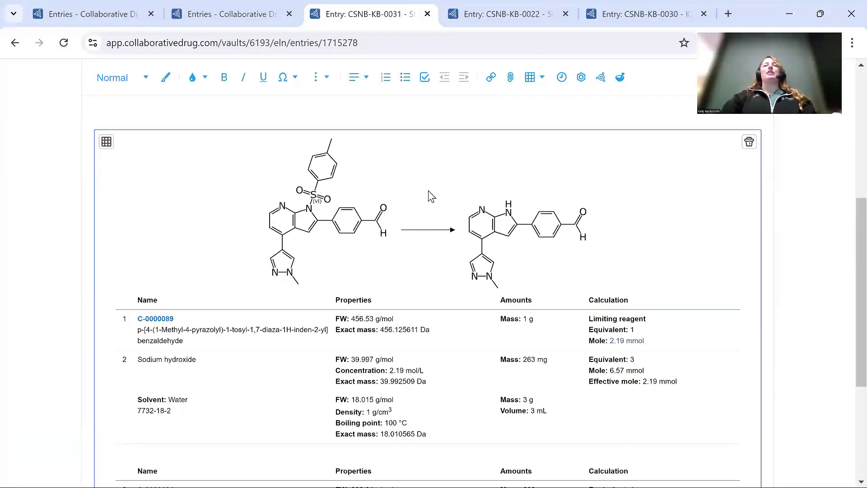
pyautogui.moveTo(592, 224)
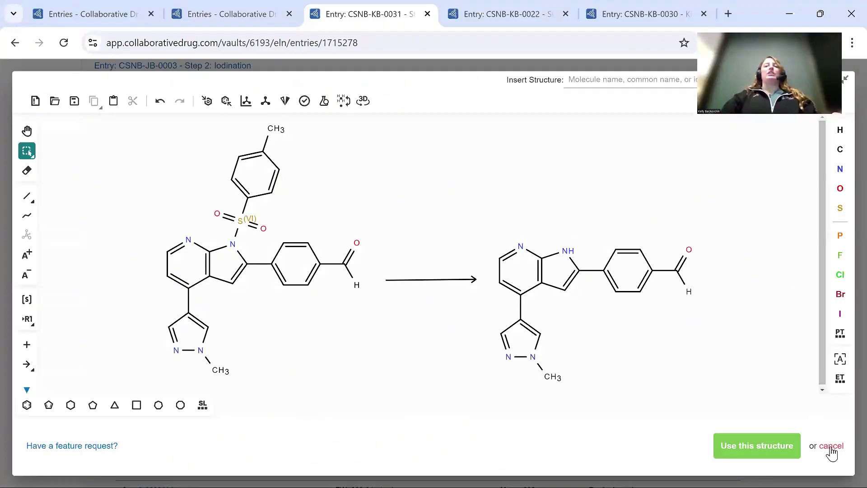
pyautogui.click(839, 445)
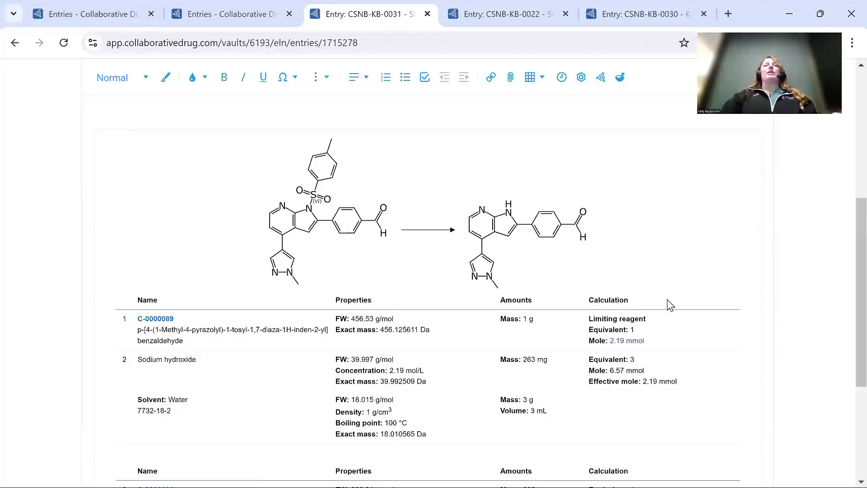
pyautogui.moveTo(581, 77)
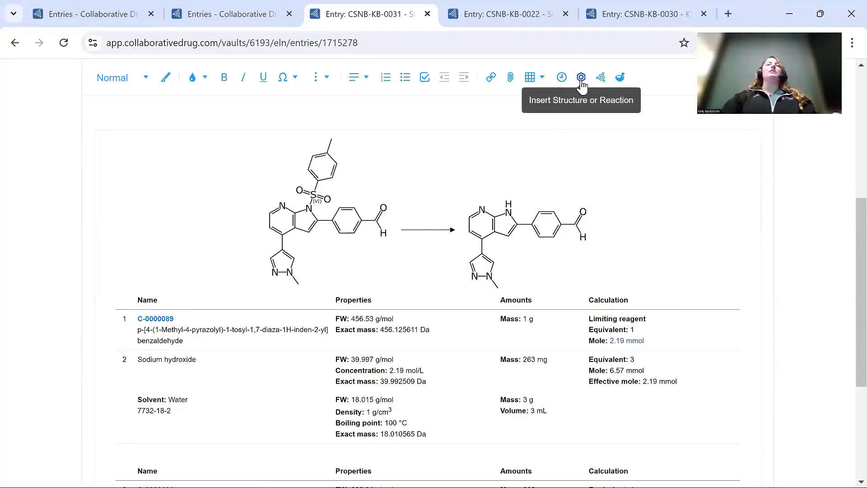
pyautogui.moveTo(583, 150)
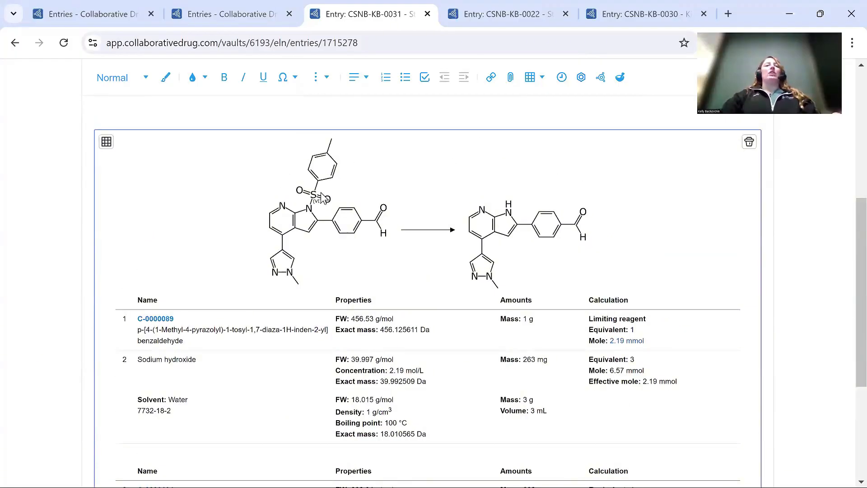
pyautogui.moveTo(423, 209)
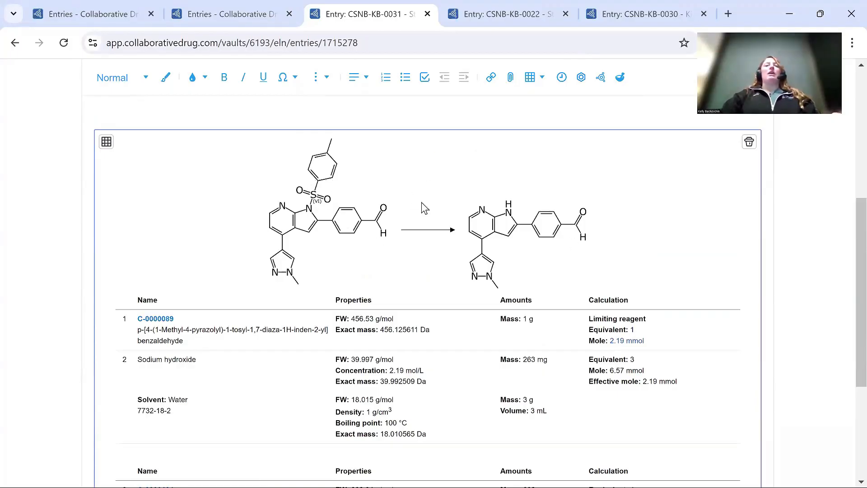
pyautogui.moveTo(423, 250)
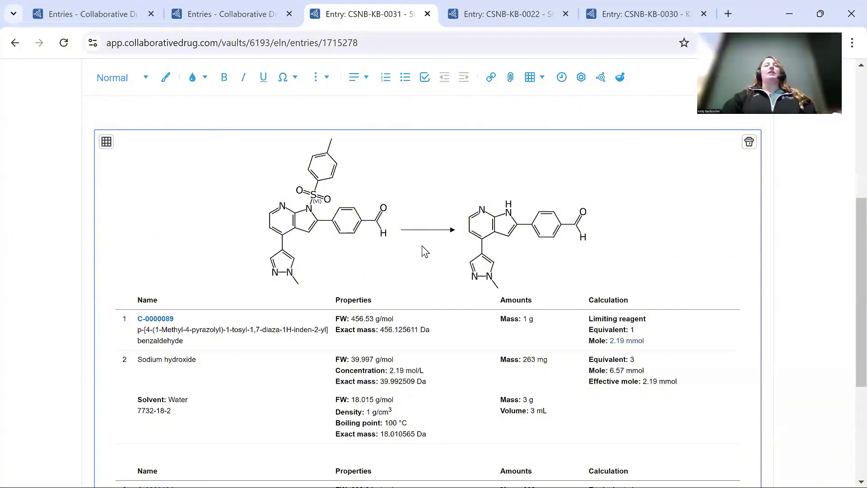
# Step: Scroll to the Step 5 reaction table scaled to 100 mg starting material
pyautogui.scroll(-3)
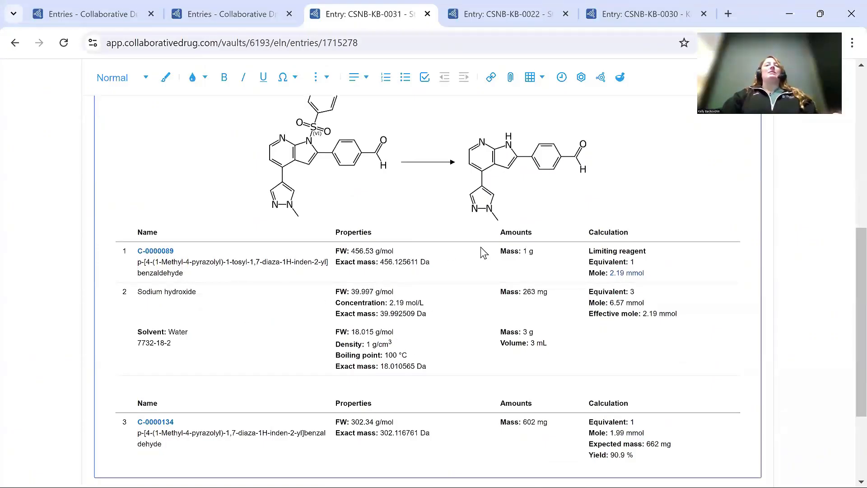
pyautogui.moveTo(295, 313)
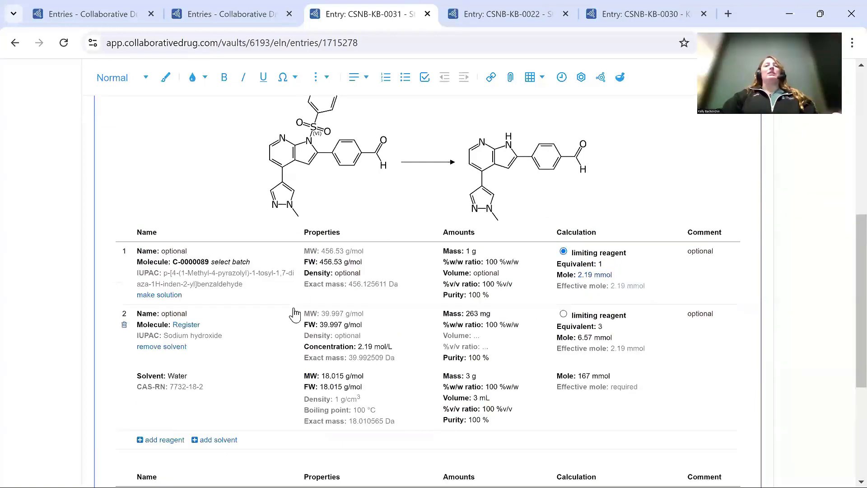
pyautogui.scroll(-3)
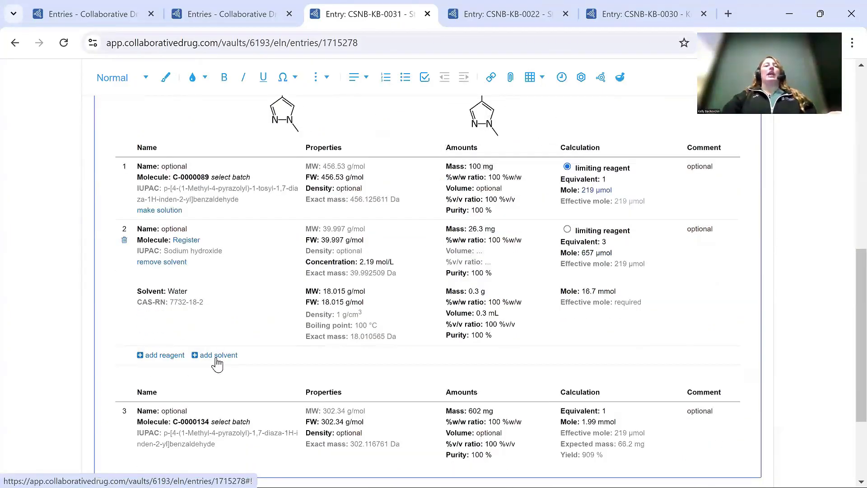
pyautogui.moveTo(174, 358)
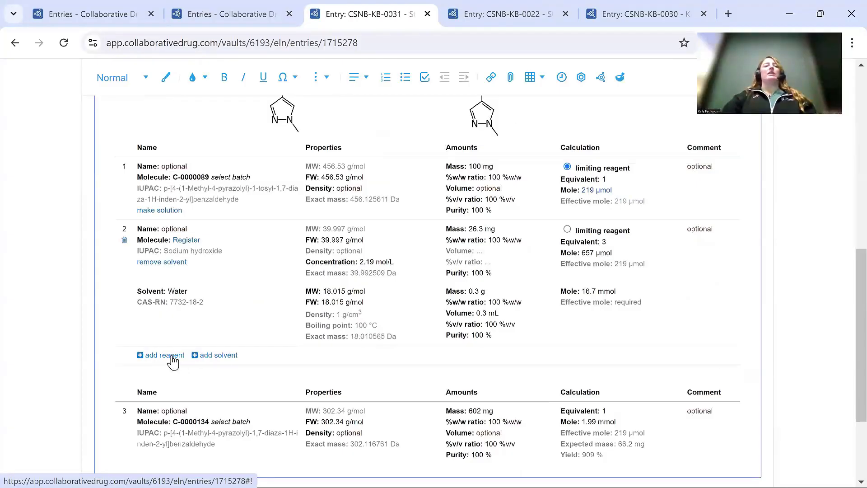
# Step: Add Dimethylamine (FW 45.085 g/mol) as a third reagent row
pyautogui.click(160, 355)
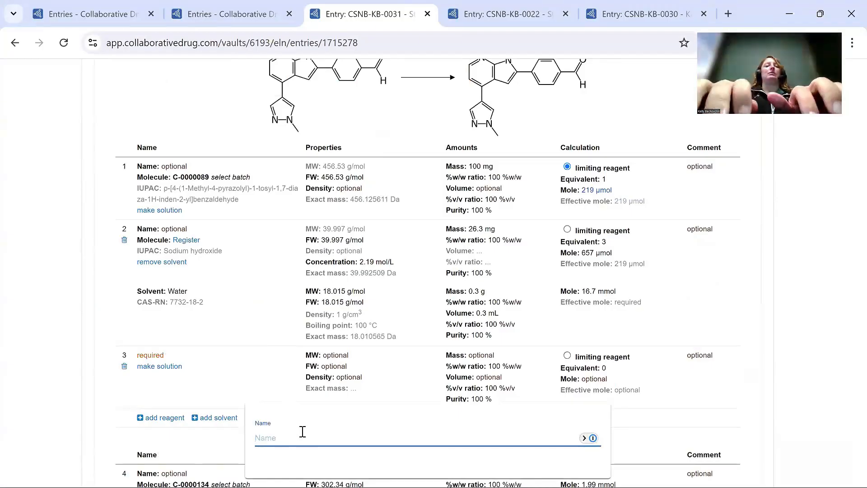
pyautogui.write('dimethylamine')
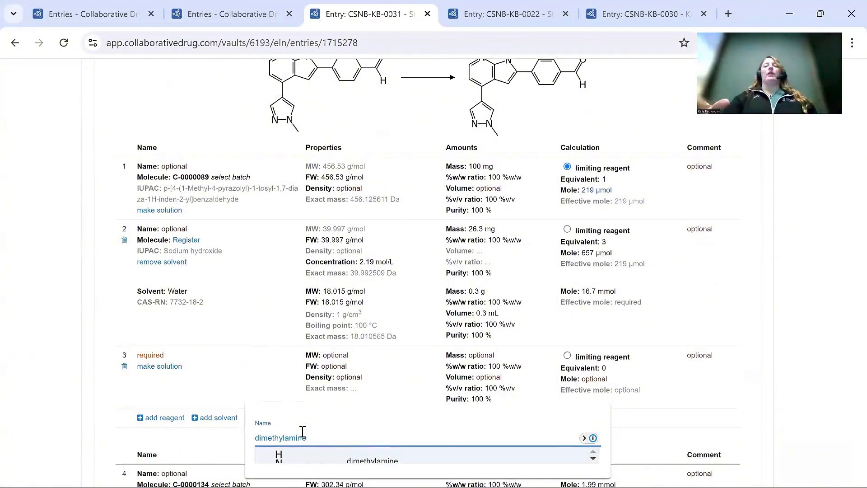
pyautogui.click(372, 461)
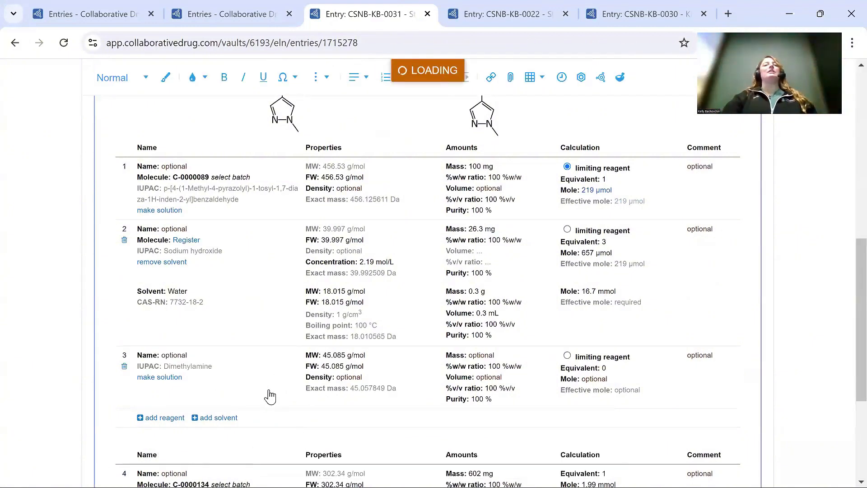
pyautogui.scroll(-3)
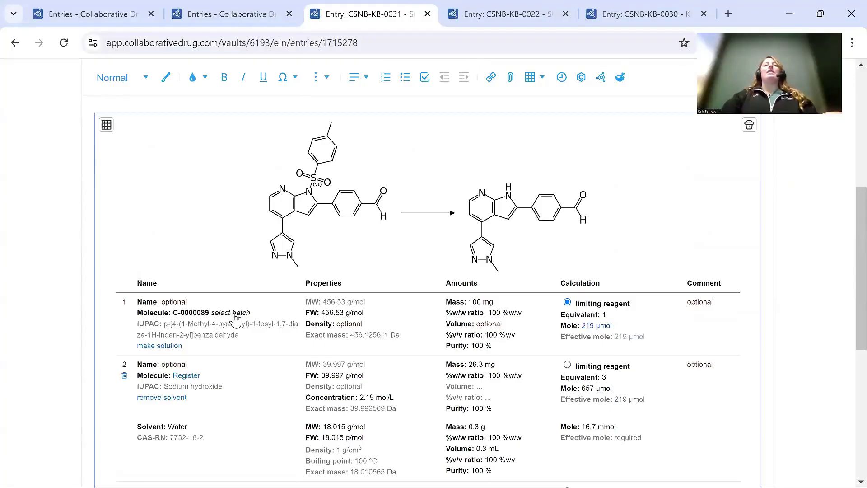
# Step: Open the batch choice for starting material C-0000089
pyautogui.click(233, 312)
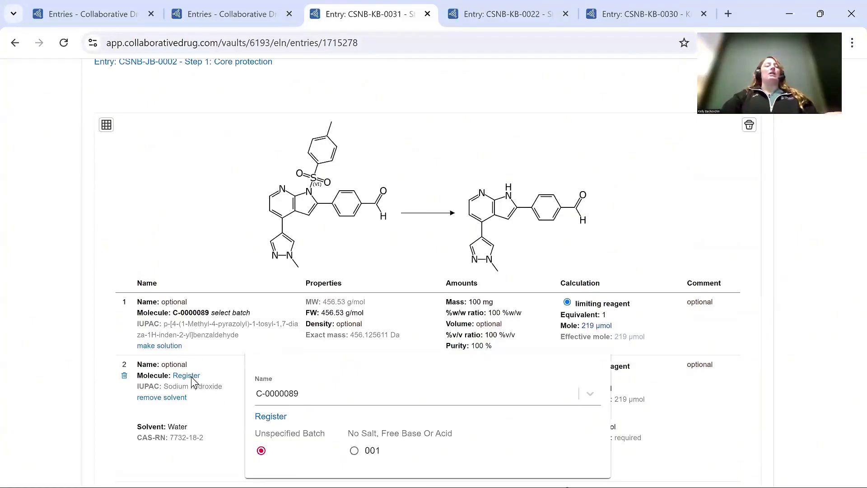
pyautogui.moveTo(88, 268)
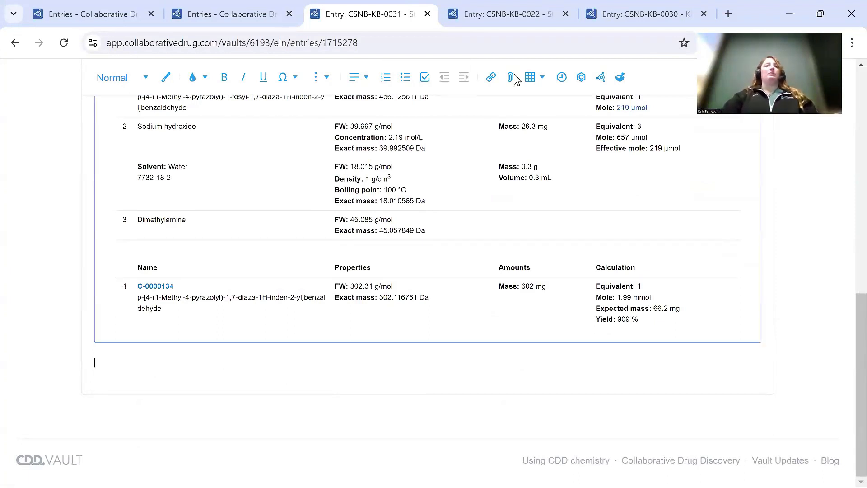
# Step: Switch to CSNB-KB-0022 and scroll through to its Shipment, Storage and Other sections
pyautogui.click(503, 13)
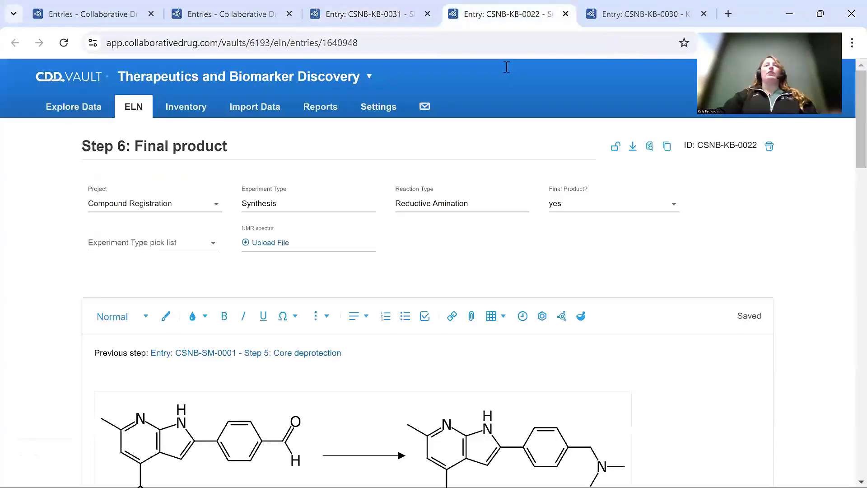
pyautogui.scroll(-3)
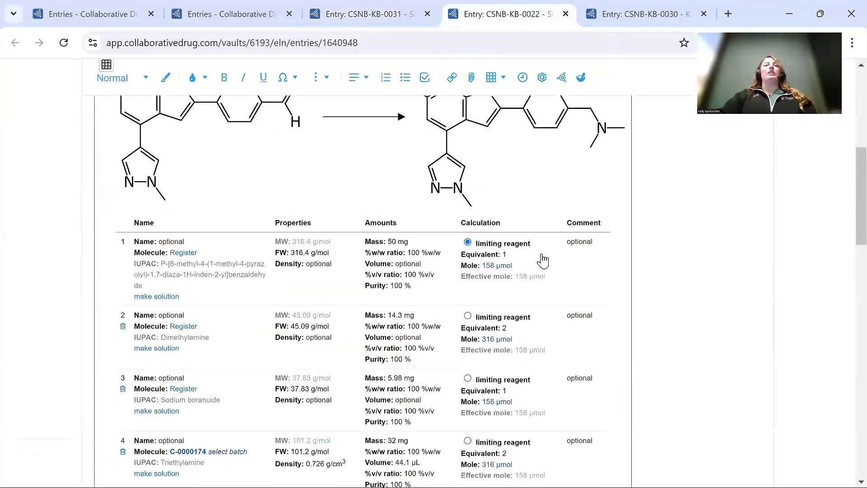
pyautogui.scroll(-3)
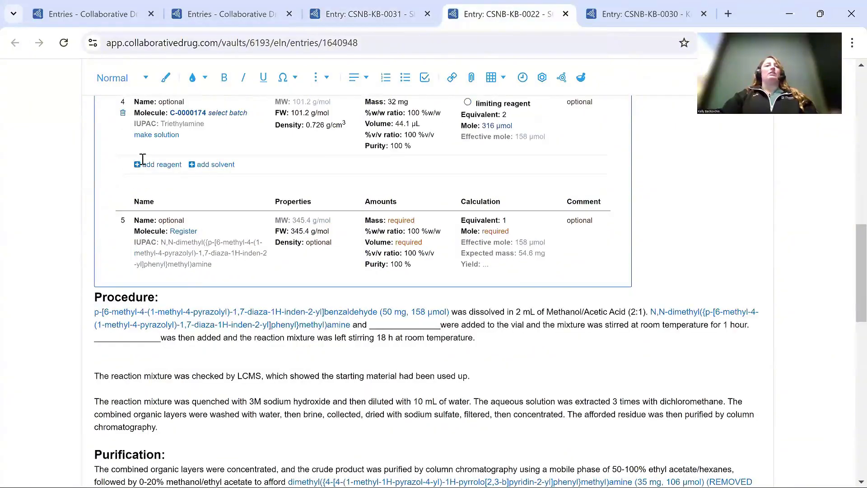
pyautogui.scroll(-3)
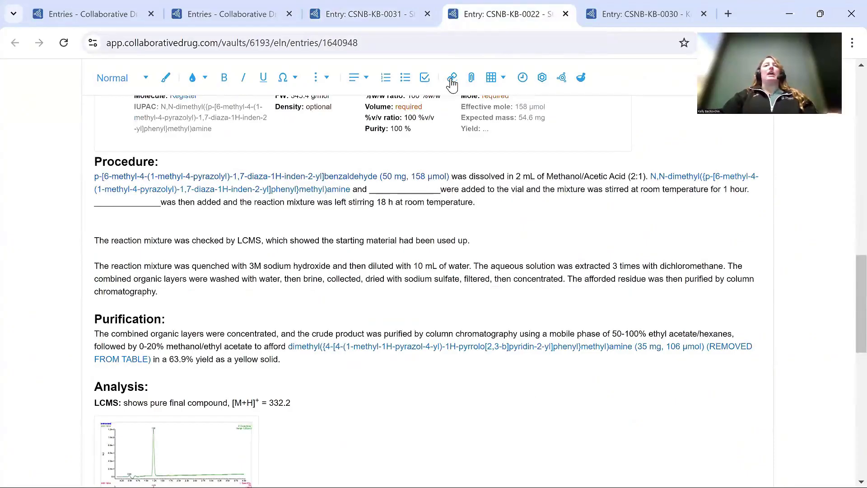
pyautogui.scroll(-3)
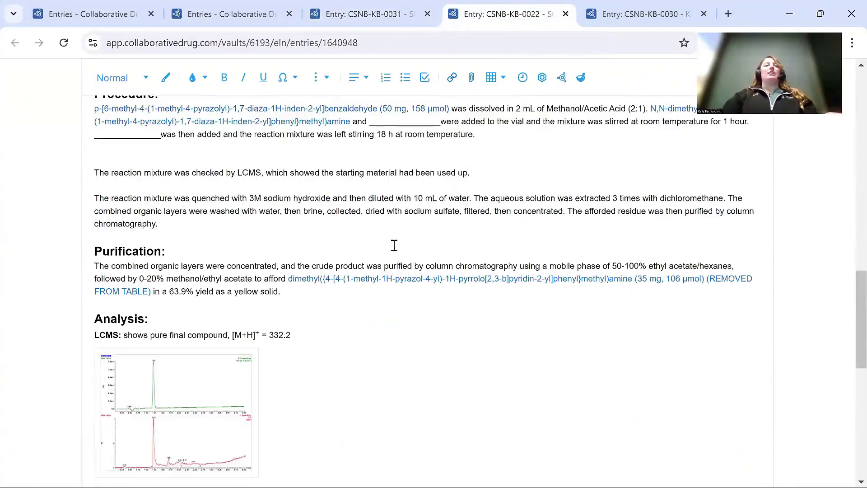
pyautogui.scroll(-3)
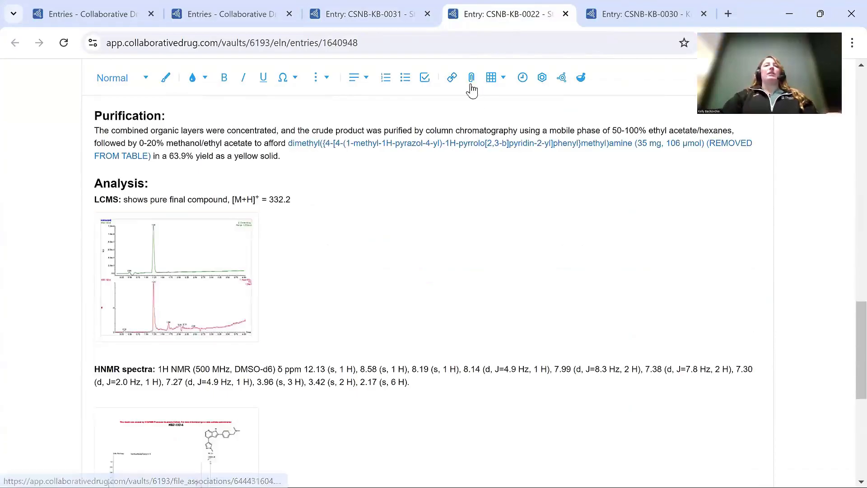
pyautogui.moveTo(829, 241)
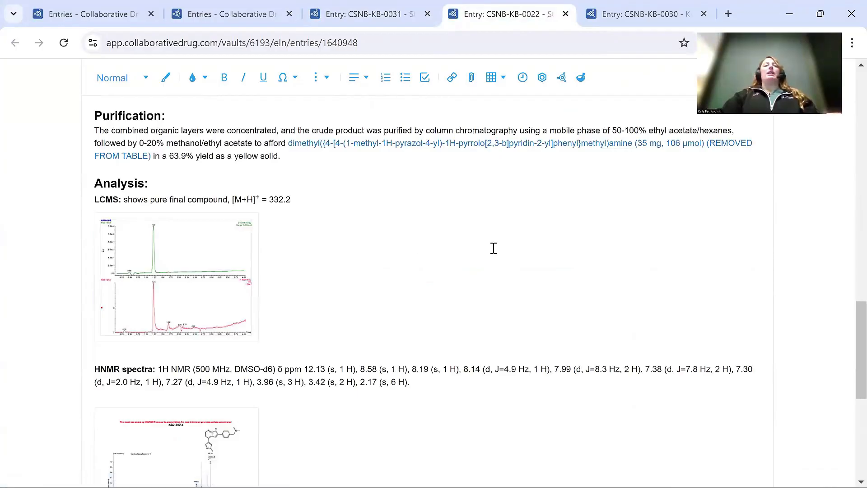
pyautogui.scroll(-3)
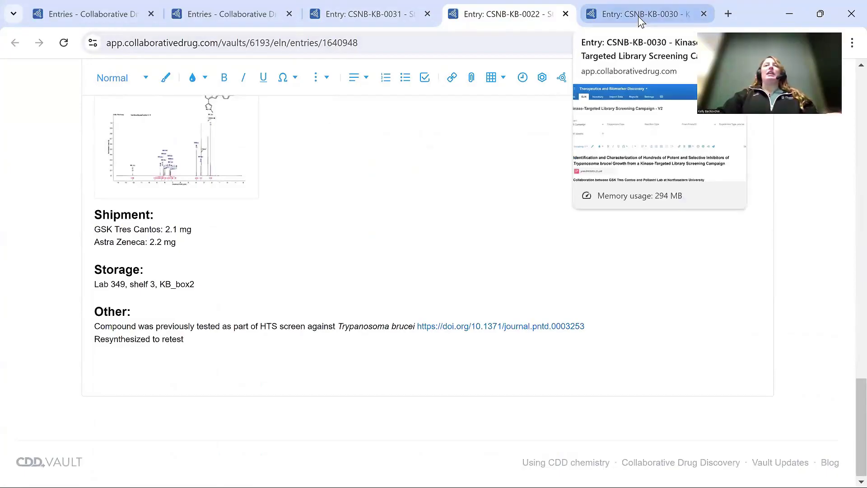
# Step: Switch to the CSNB-KB-0030 kinase screening entry, then close its Figure 2 preview
pyautogui.click(641, 14)
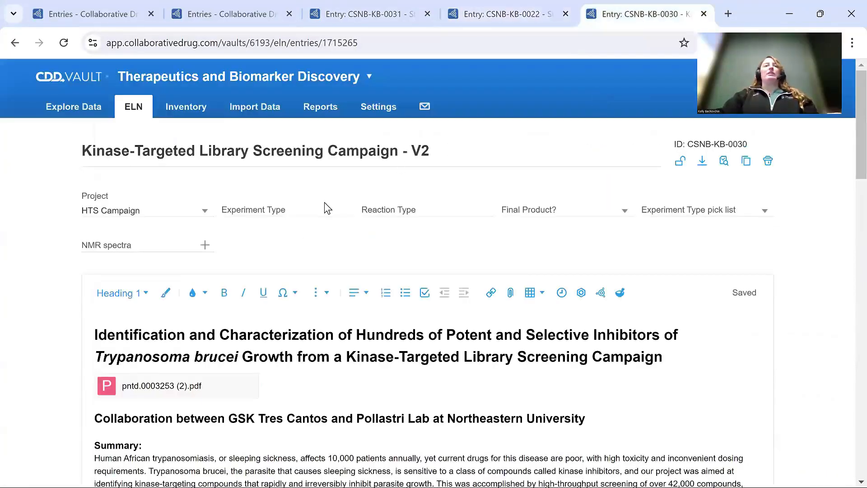
pyautogui.scroll(-3)
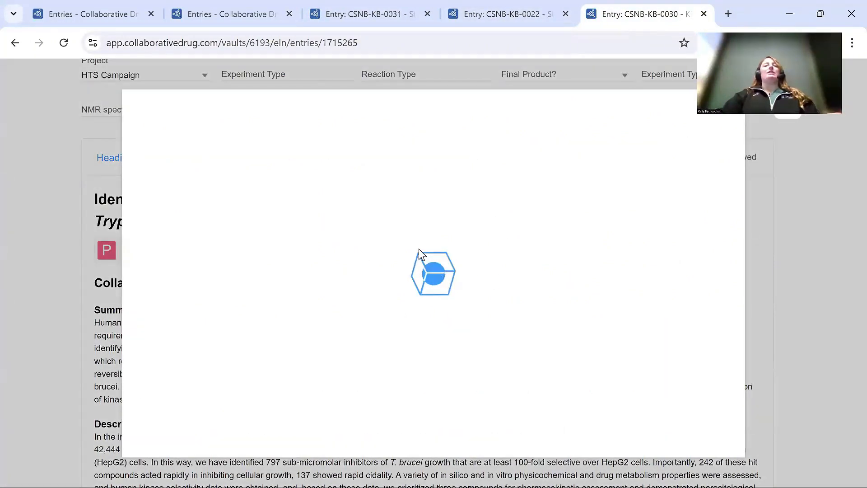
pyautogui.moveTo(461, 270)
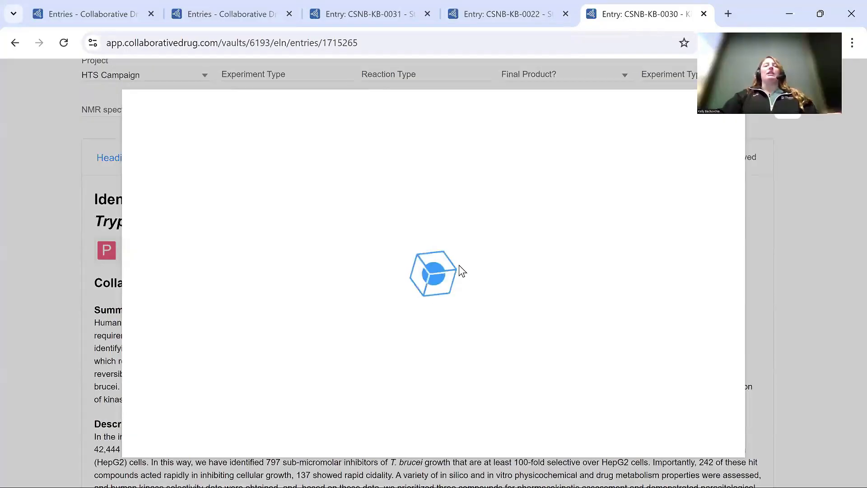
pyautogui.moveTo(336, 329)
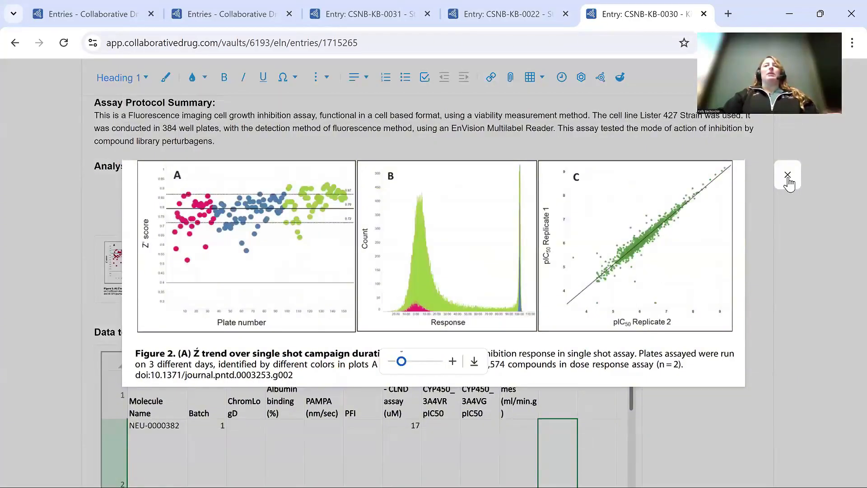
pyautogui.click(786, 174)
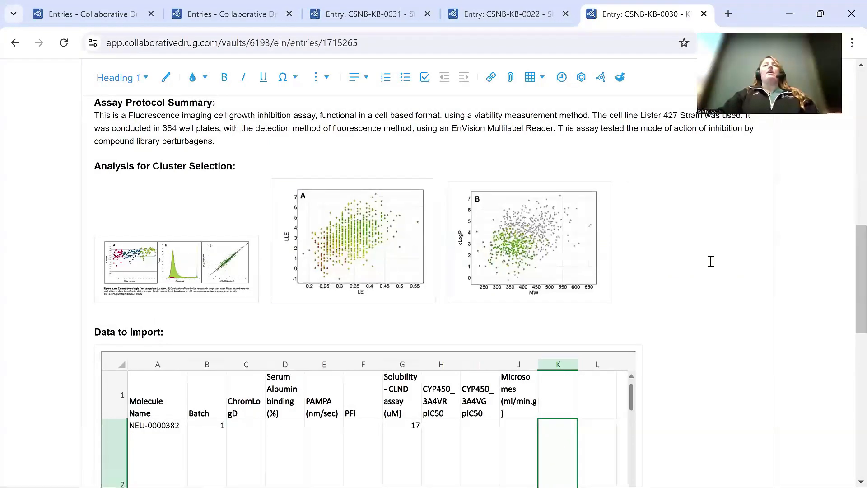
pyautogui.scroll(-3)
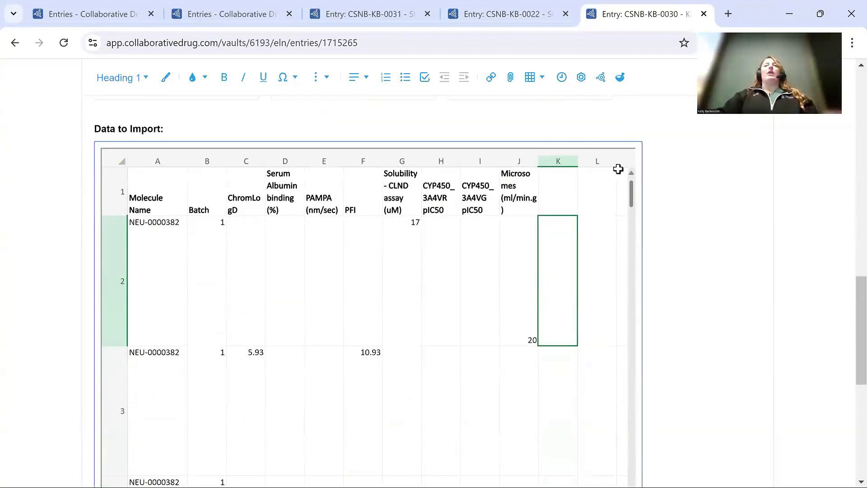
pyautogui.moveTo(610, 153)
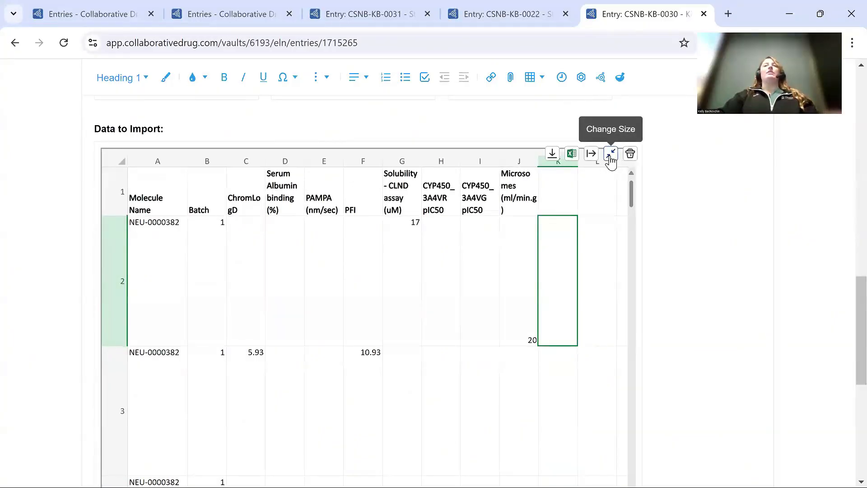
pyautogui.click(610, 153)
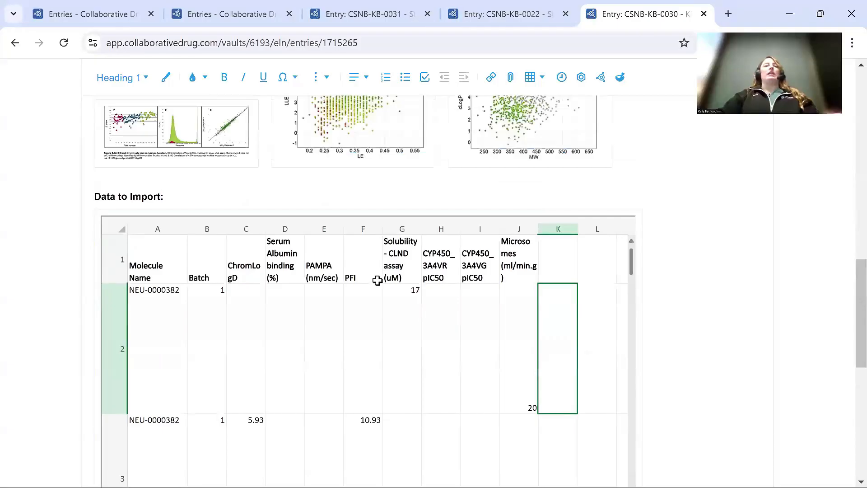
pyautogui.moveTo(572, 222)
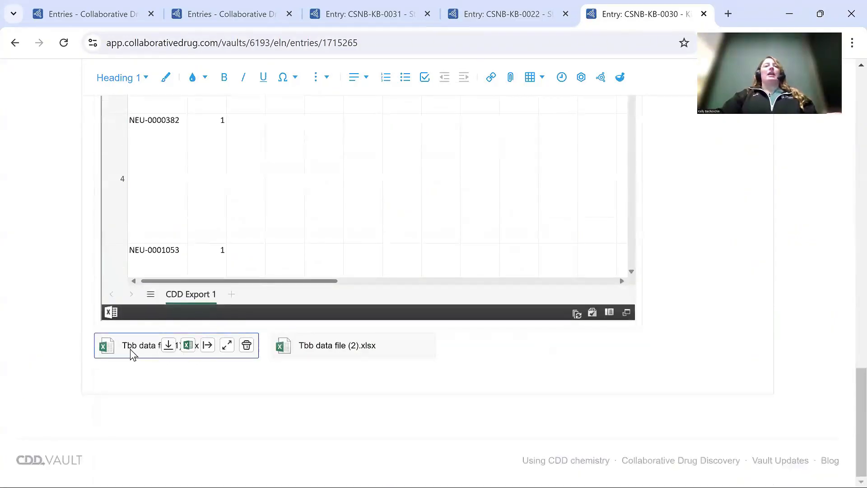
pyautogui.moveTo(207, 345)
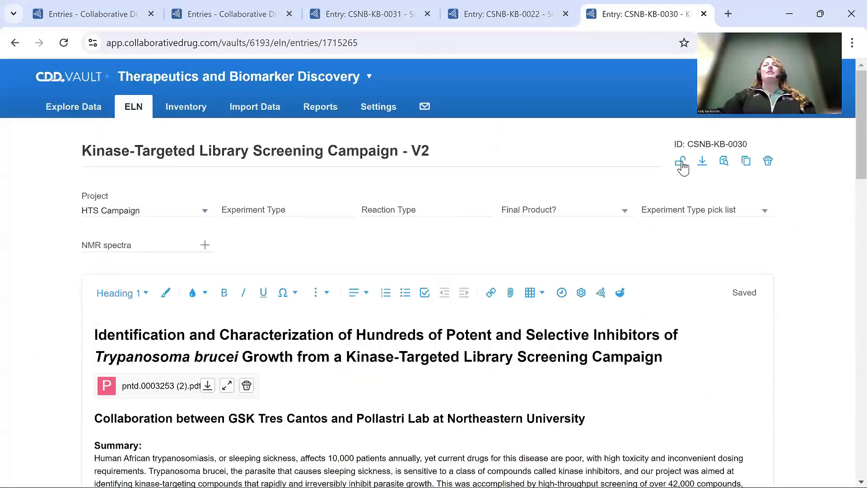
pyautogui.moveTo(681, 161)
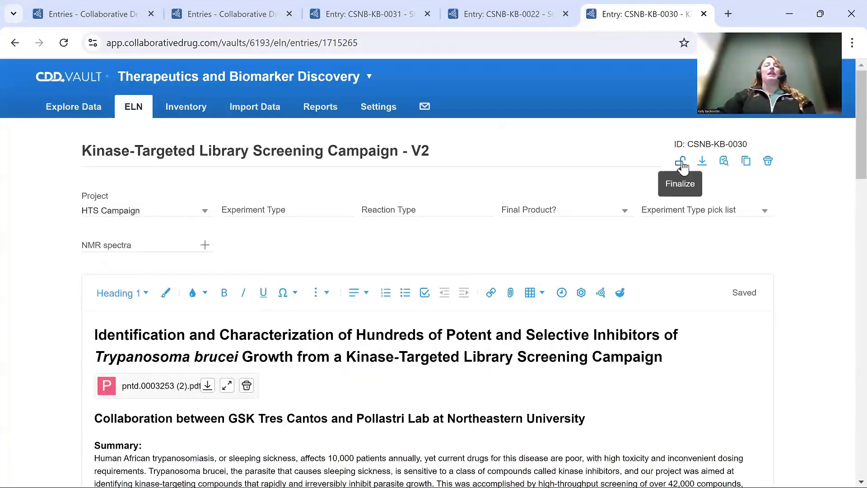
pyautogui.click(680, 160)
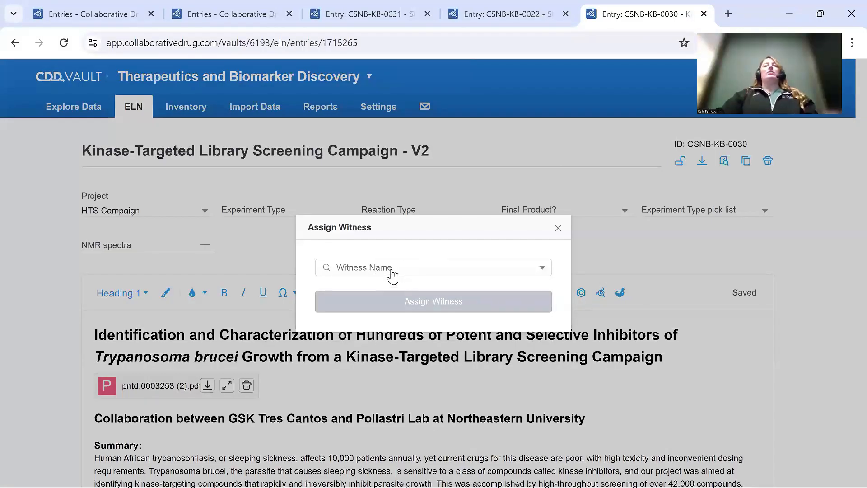
pyautogui.click(433, 267)
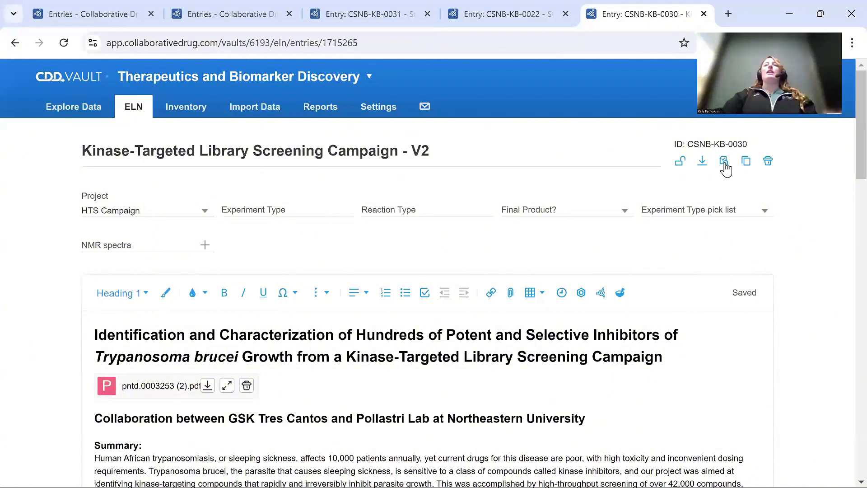
pyautogui.click(724, 160)
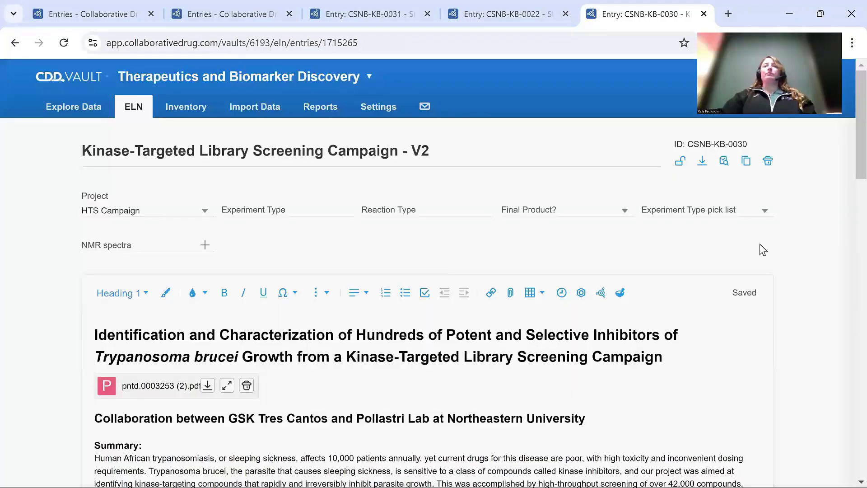
pyautogui.moveTo(781, 231)
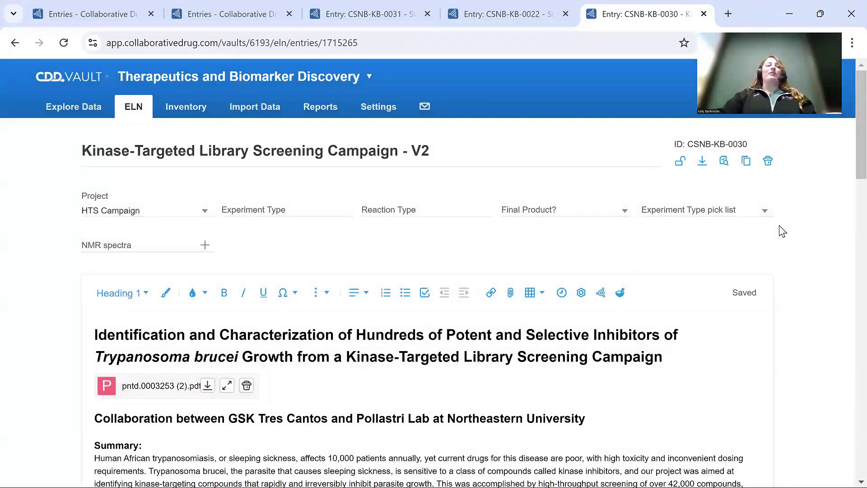